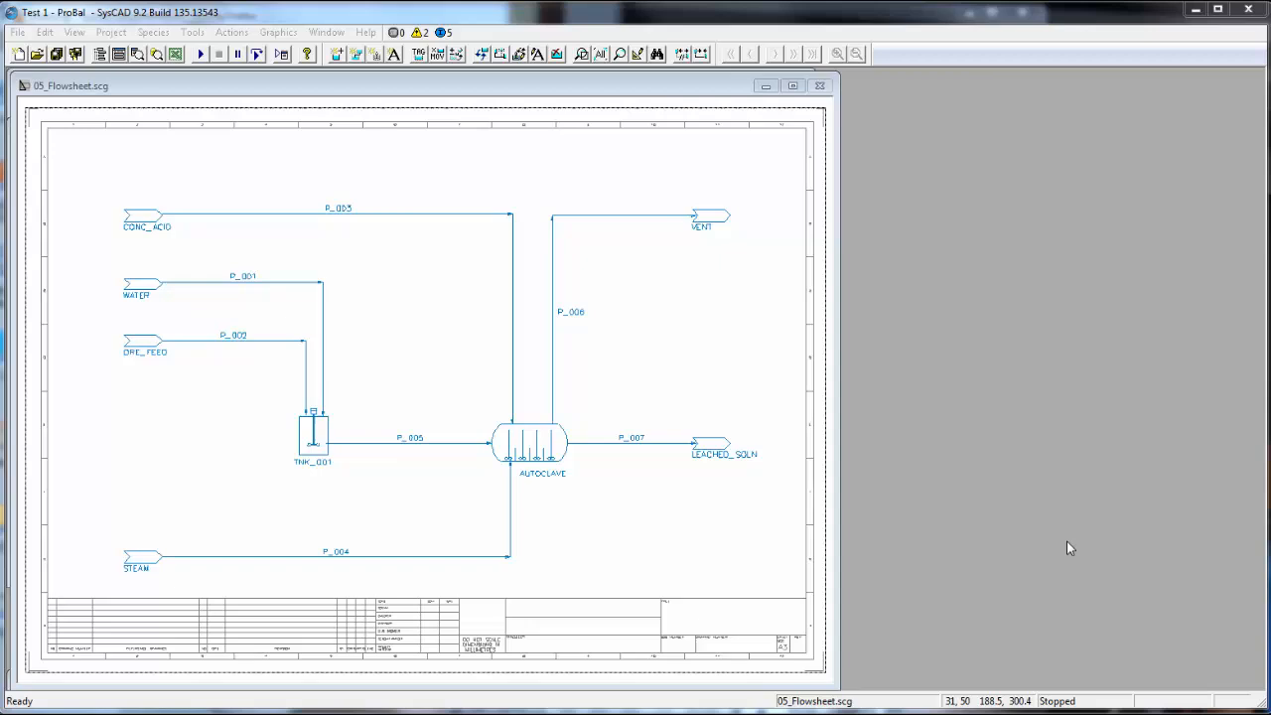
{"action": "mouse_move", "coordinate": [489, 197]}
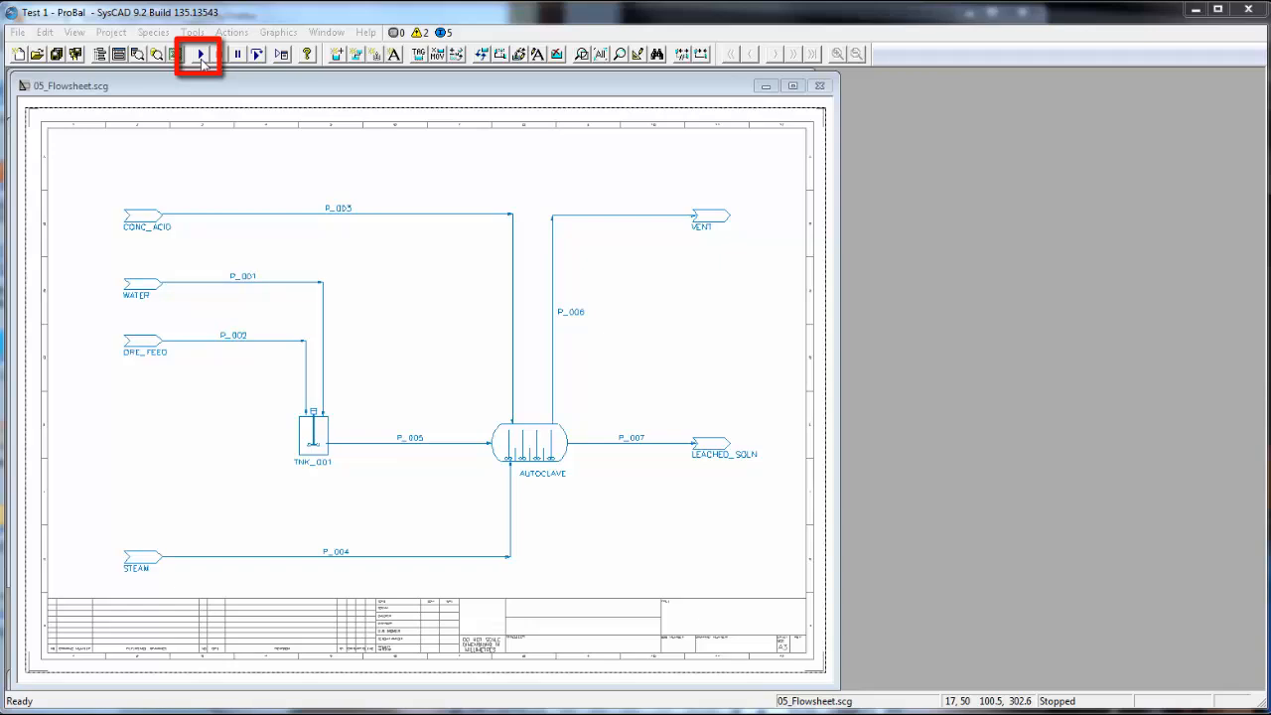
Run the leaching flowsheet in ProBal and move the Solver Status window aside.
{"action": "left_click", "coordinate": [200, 54]}
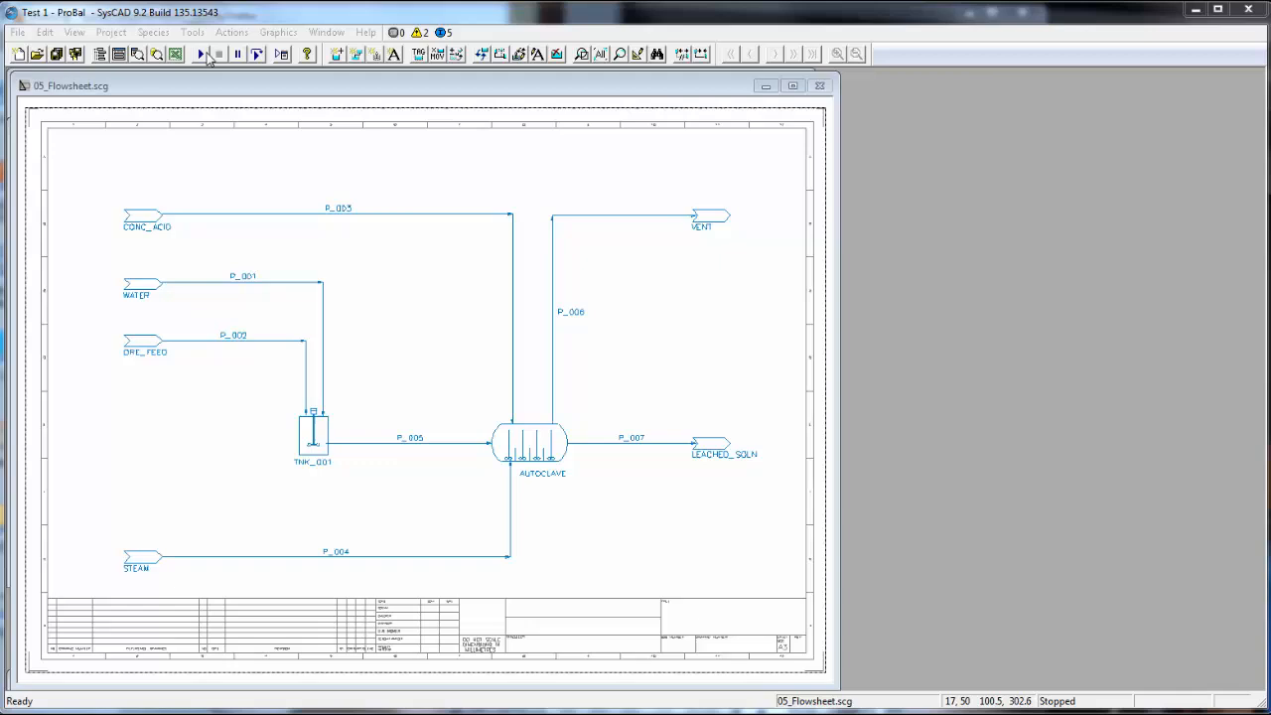
{"action": "left_click", "coordinate": [231, 31]}
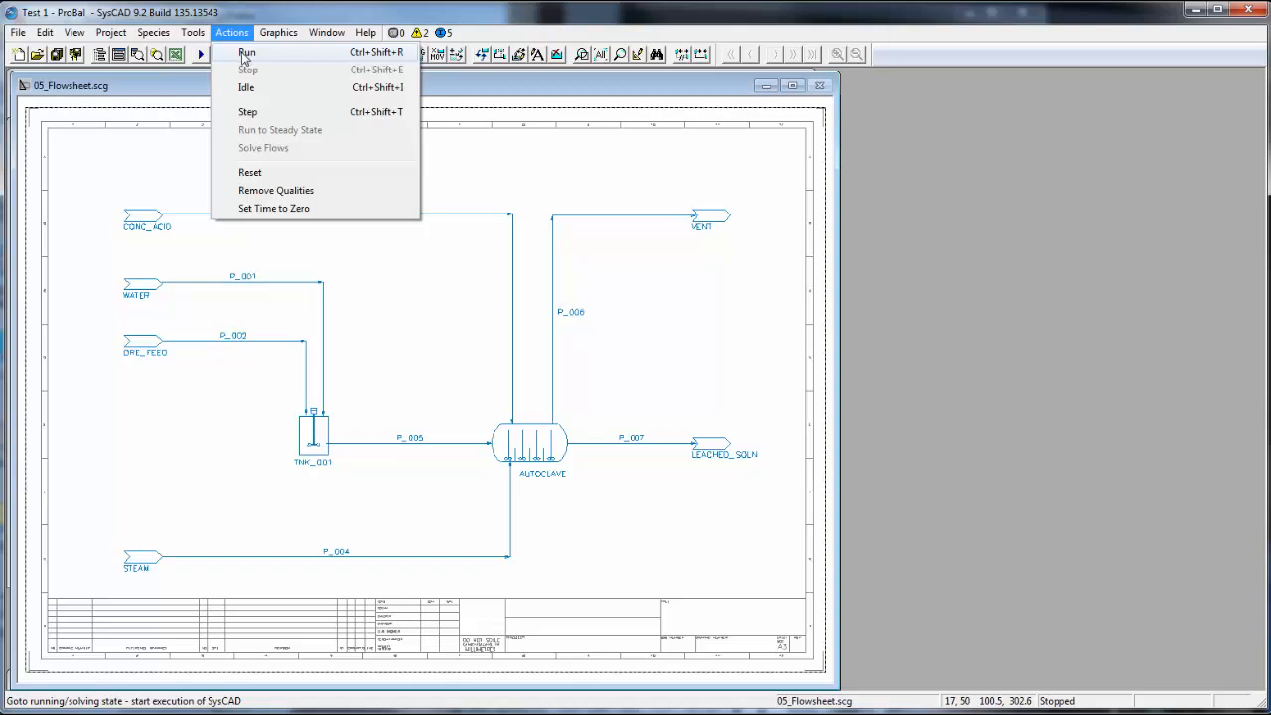
{"action": "left_click", "coordinate": [247, 52]}
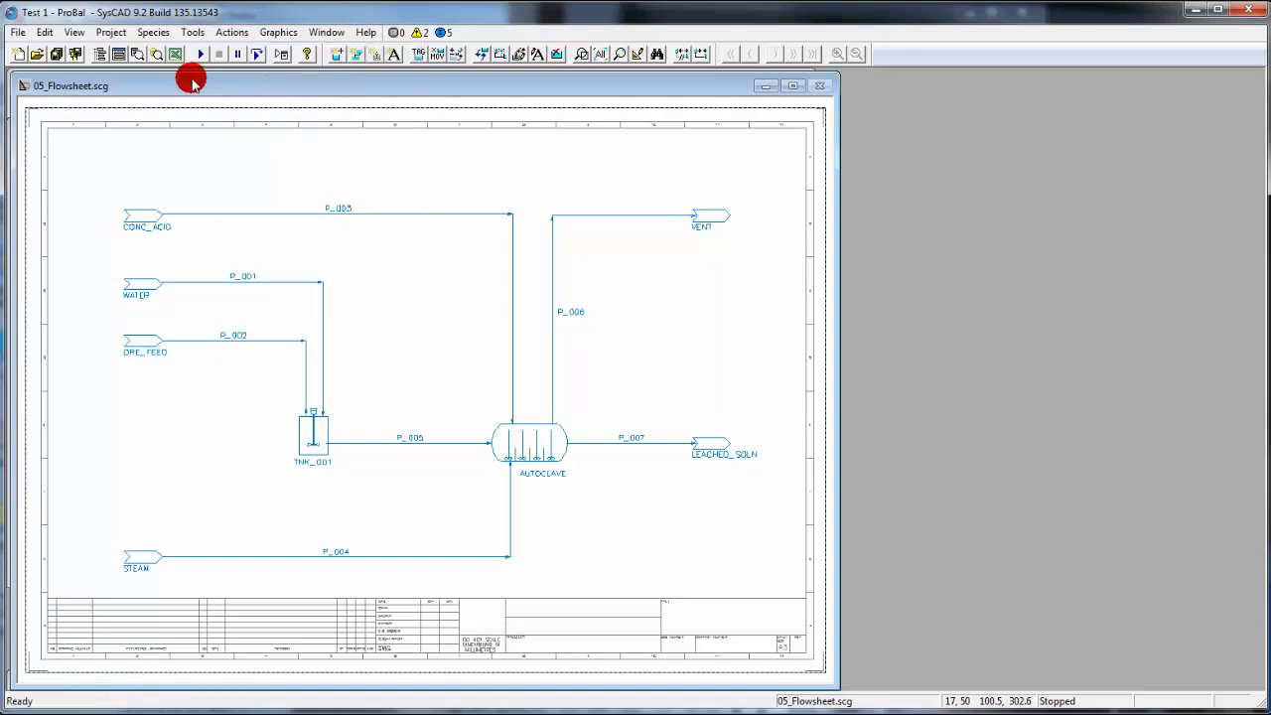
{"action": "left_click", "coordinate": [199, 53]}
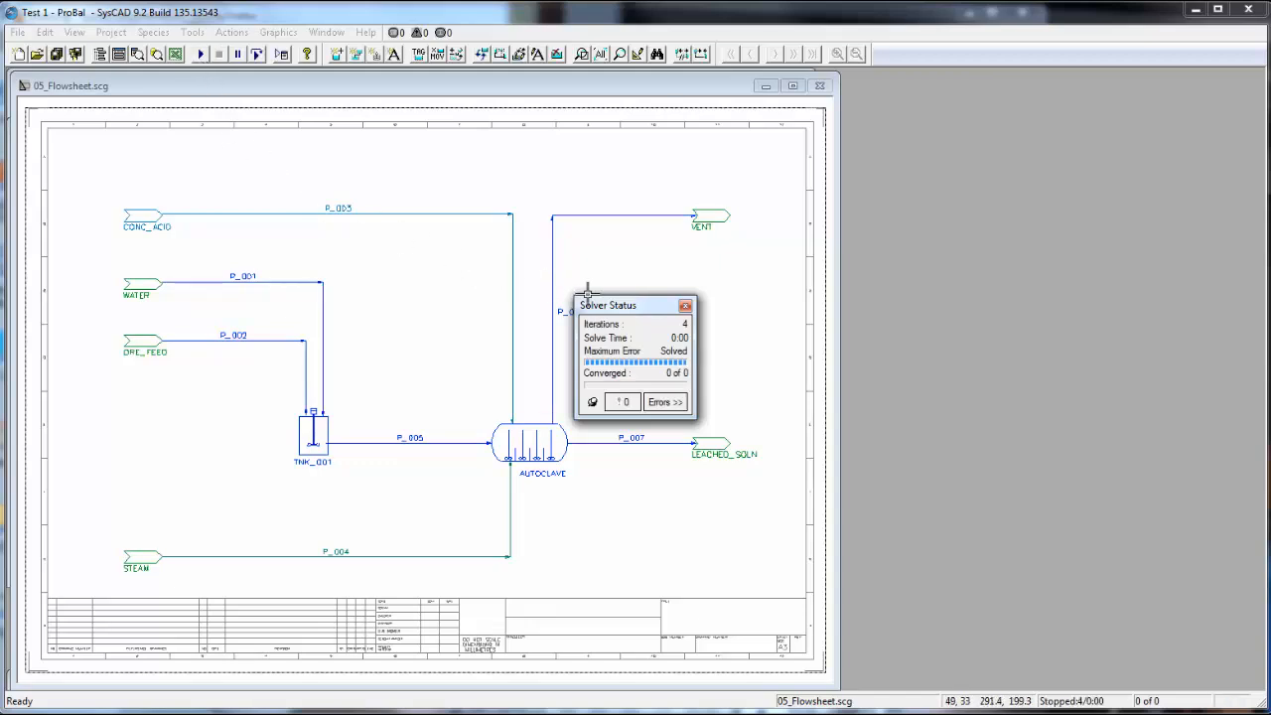
{"action": "left_click_drag", "start_coordinate": [608, 305], "coordinate": [783, 174]}
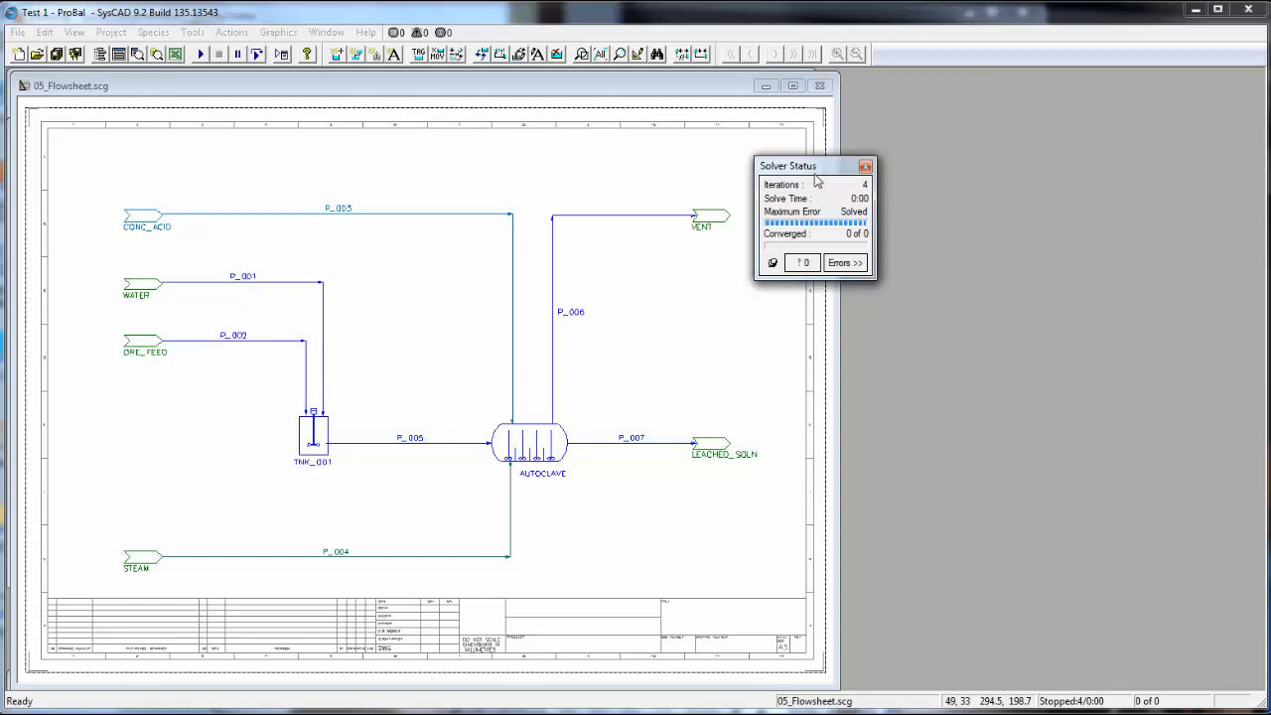
{"action": "mouse_move", "coordinate": [867, 293]}
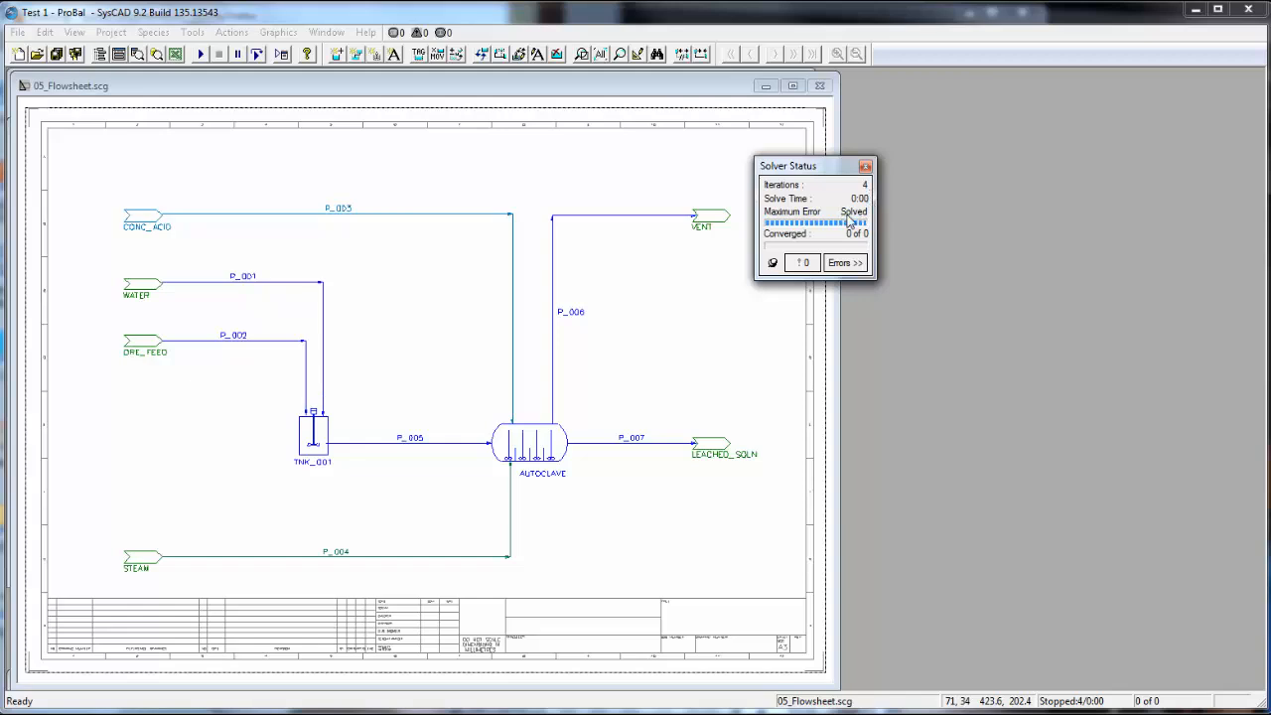
{"action": "mouse_move", "coordinate": [867, 240]}
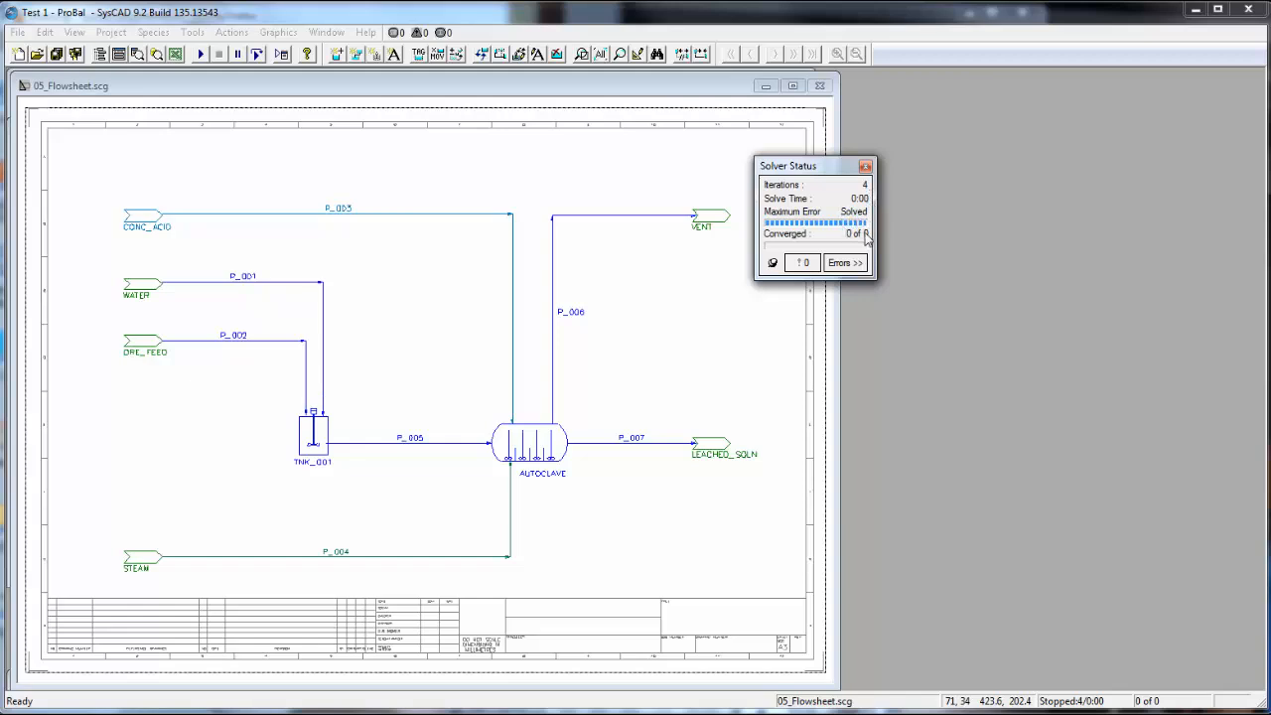
{"action": "mouse_move", "coordinate": [416, 249]}
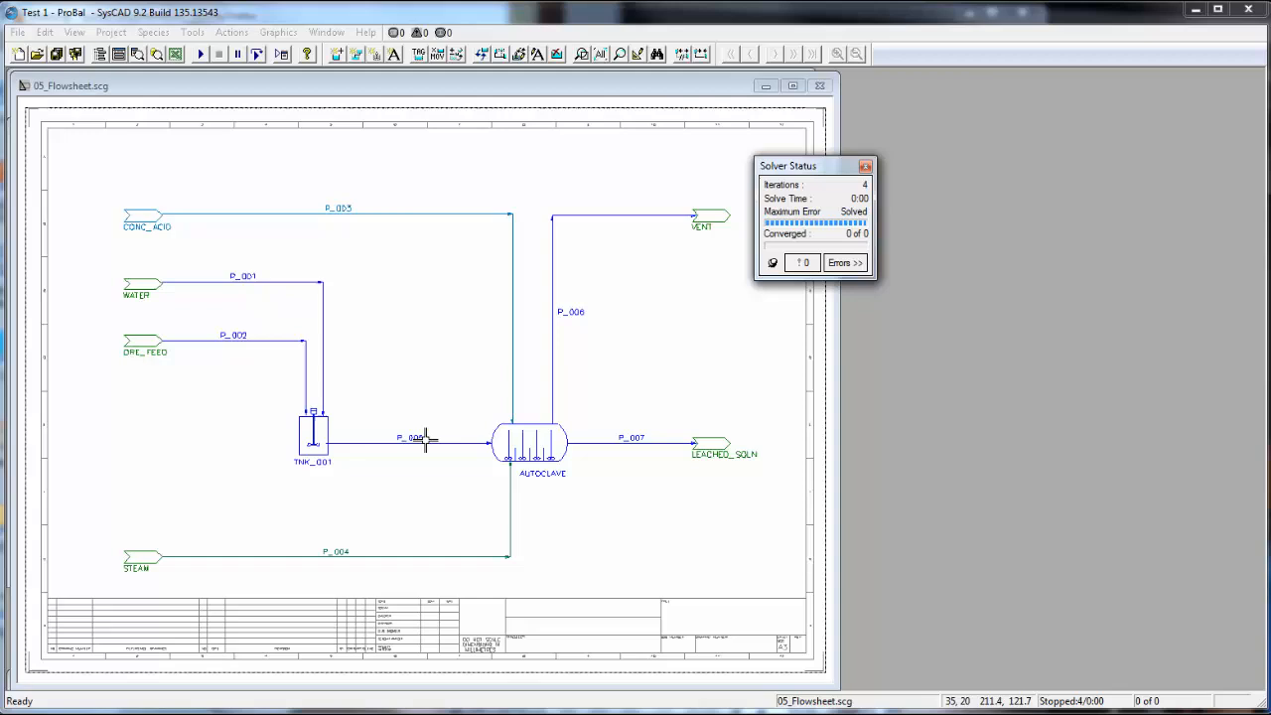
{"action": "mouse_move", "coordinate": [311, 365]}
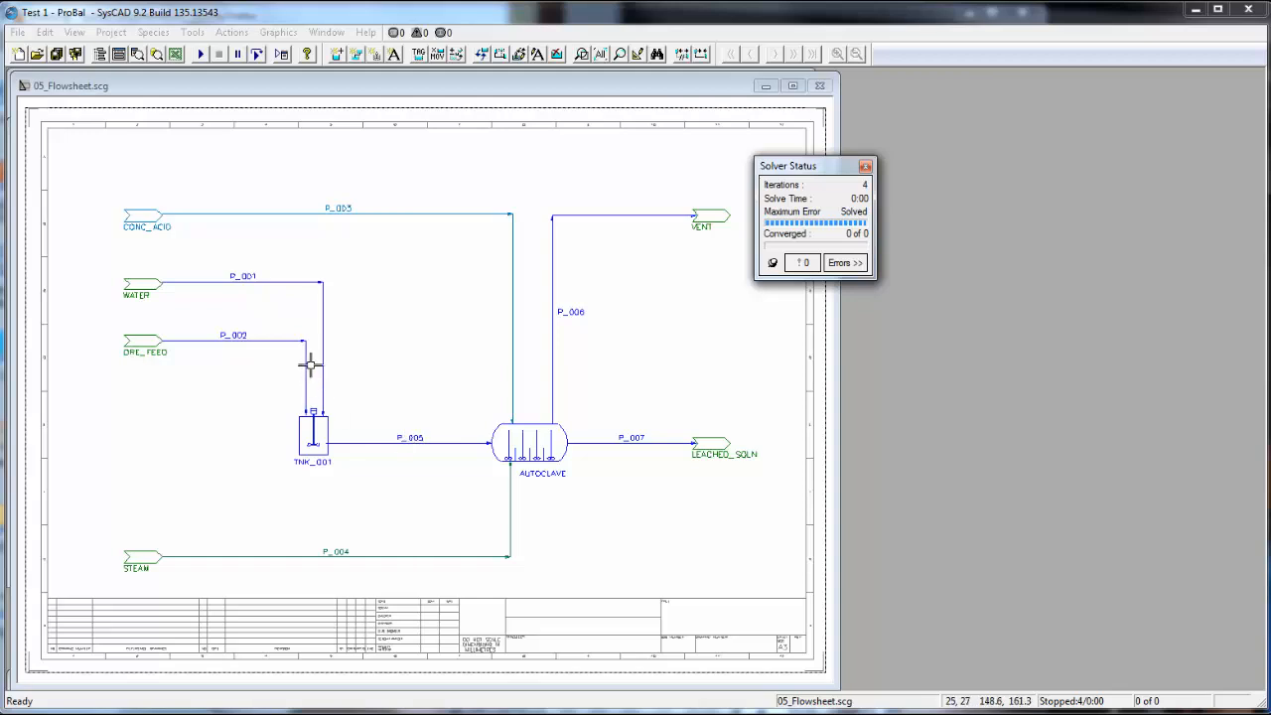
{"action": "mouse_move", "coordinate": [514, 486]}
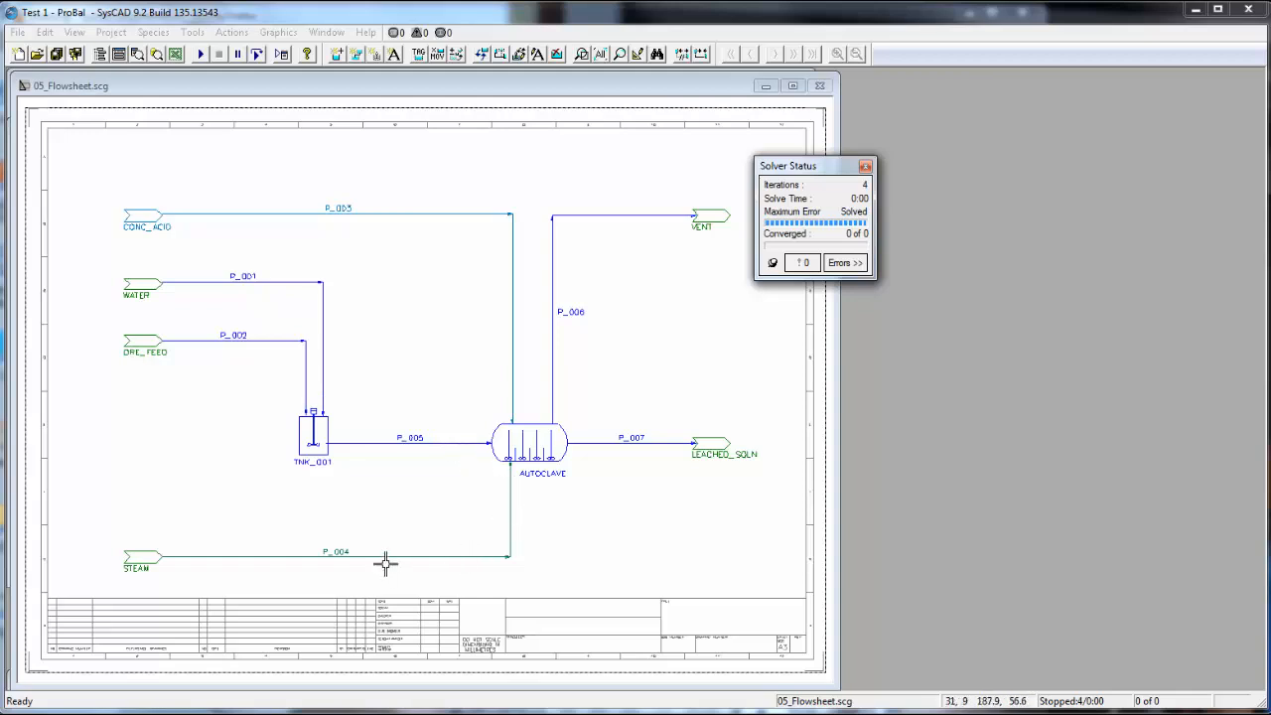
{"action": "mouse_move", "coordinate": [427, 457]}
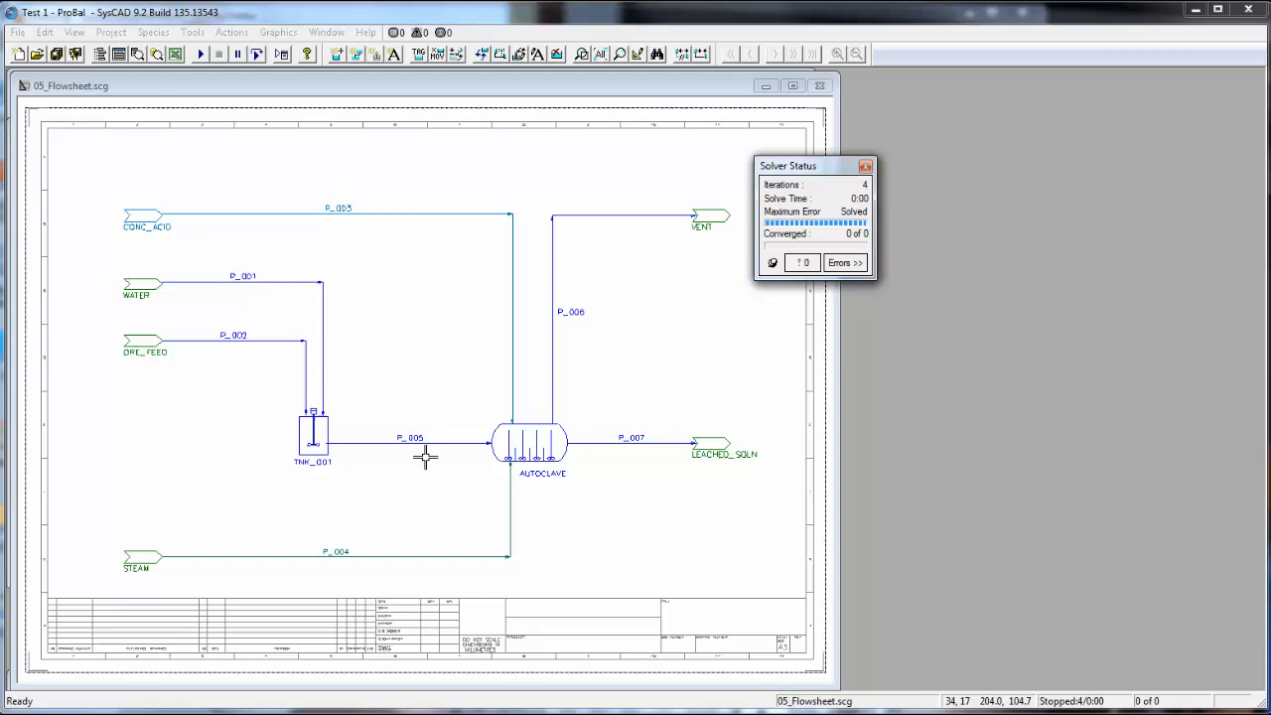
{"action": "mouse_move", "coordinate": [405, 212]}
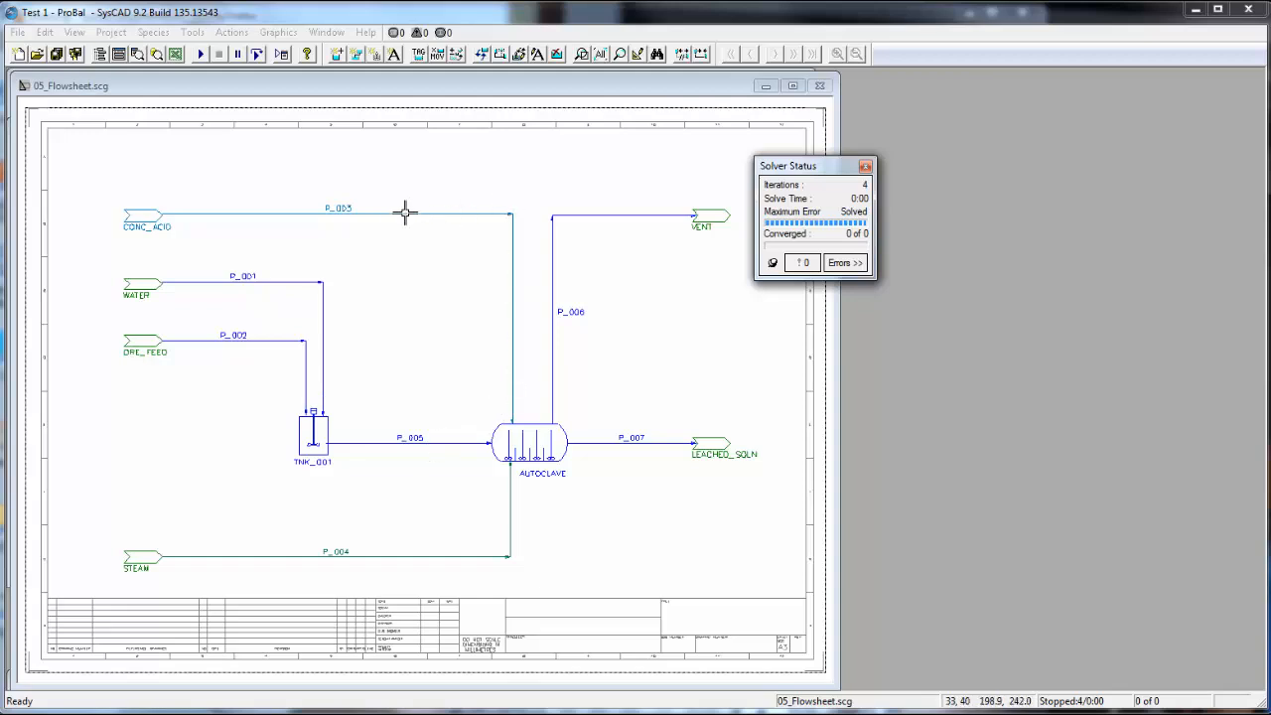
{"action": "mouse_move", "coordinate": [216, 216]}
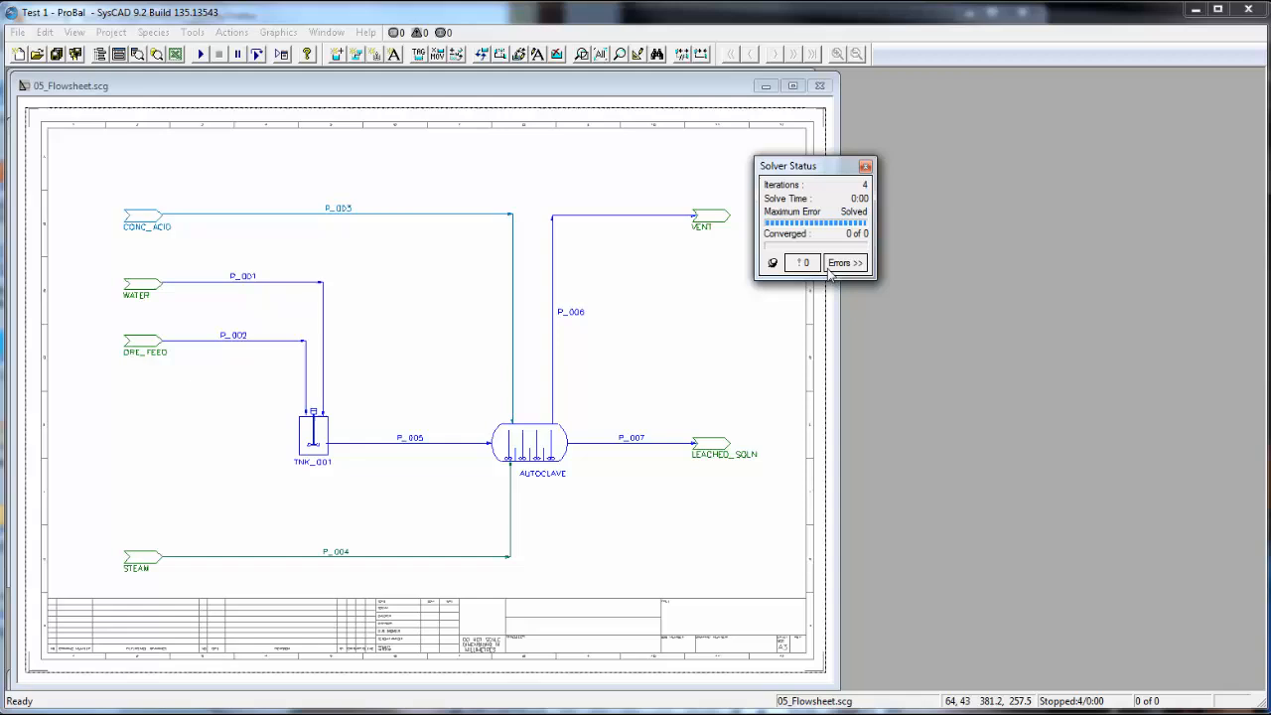
{"action": "left_click", "coordinate": [845, 262]}
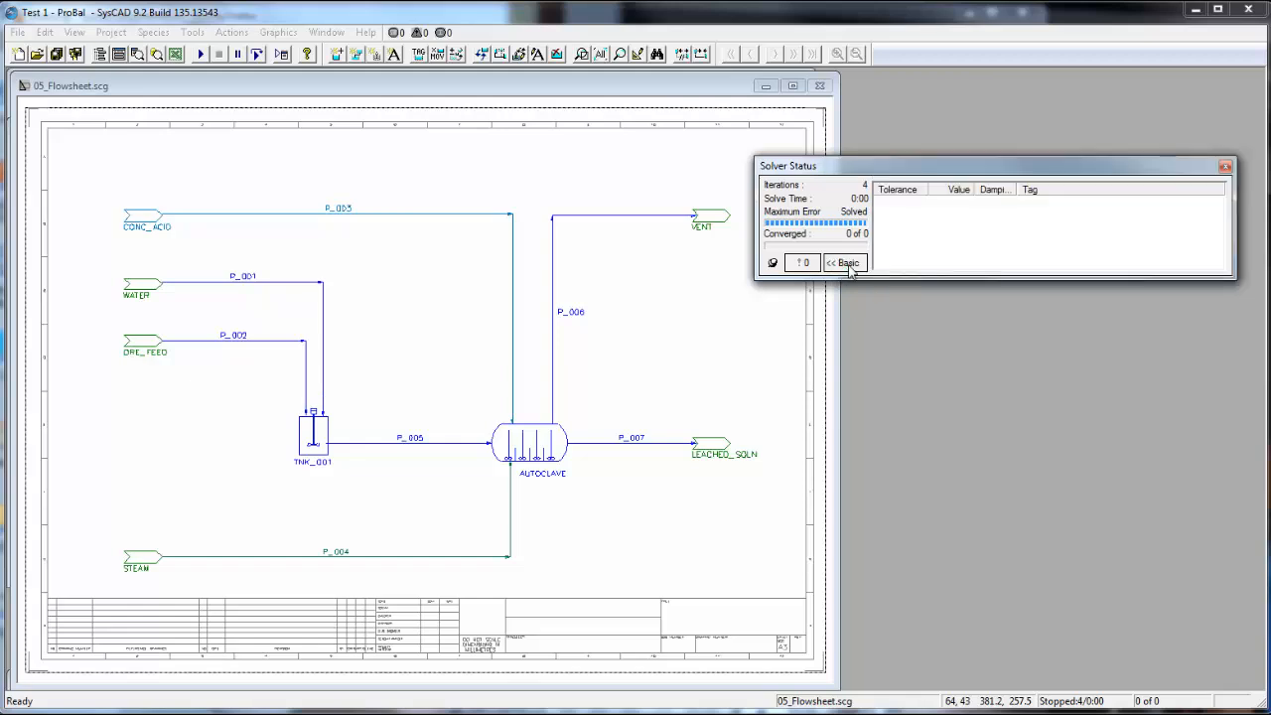
{"action": "mouse_move", "coordinate": [974, 249]}
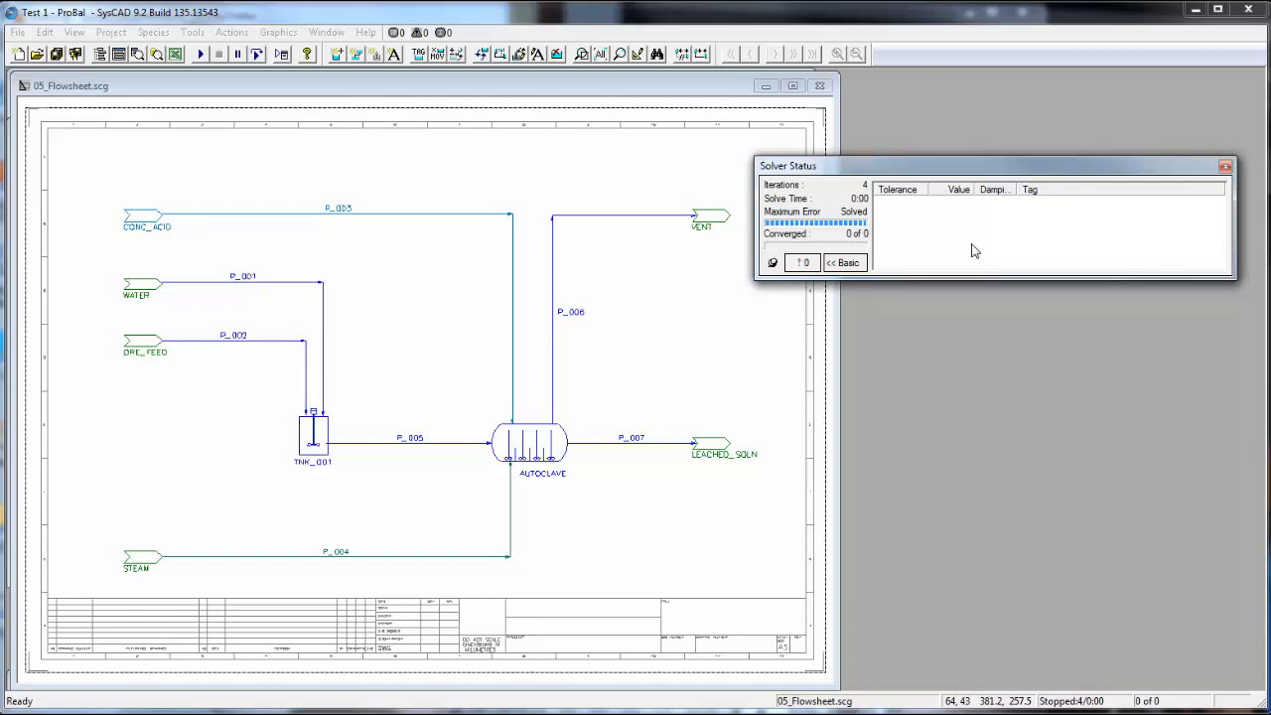
{"action": "mouse_move", "coordinate": [906, 262]}
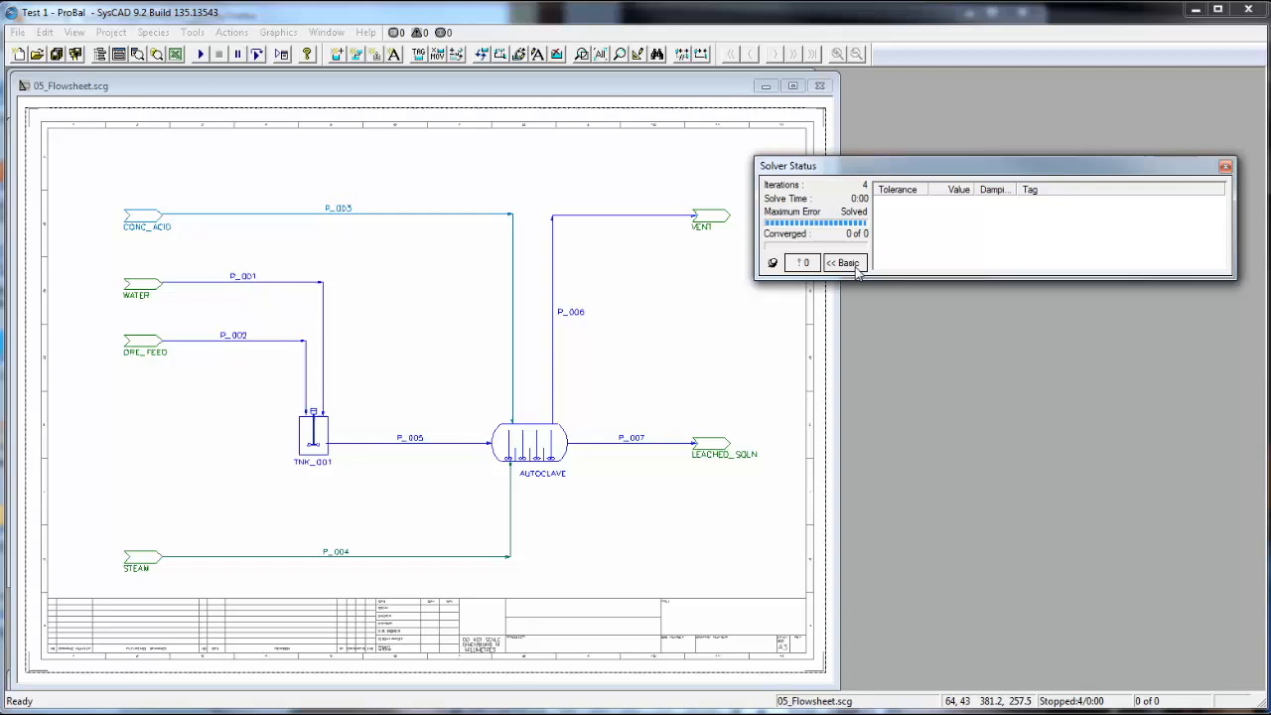
{"action": "left_click", "coordinate": [843, 263]}
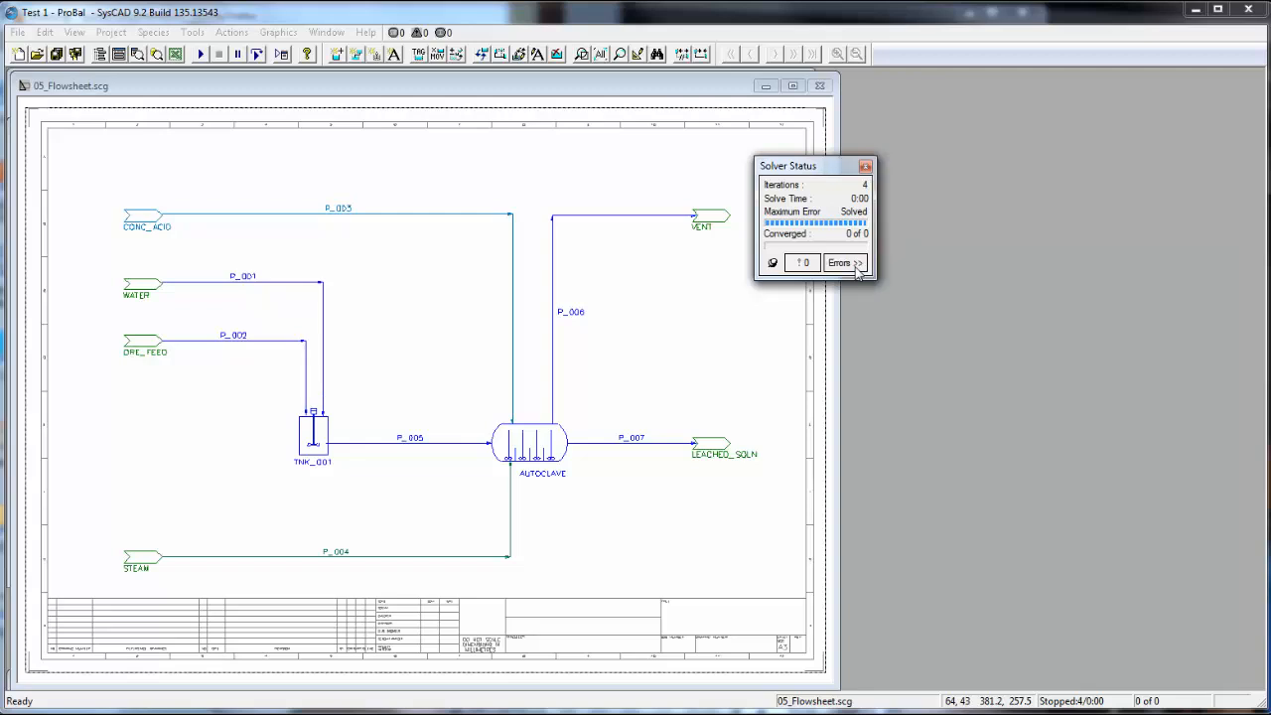
{"action": "mouse_move", "coordinate": [785, 251]}
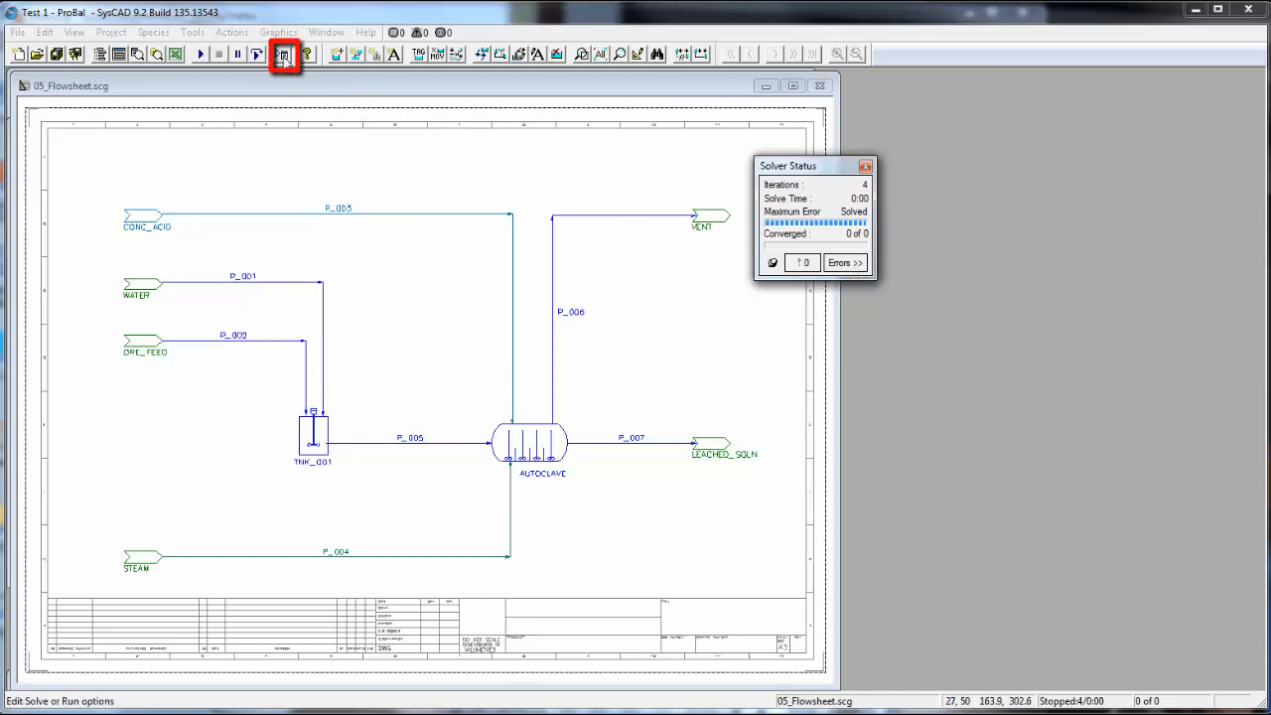
{"action": "mouse_move", "coordinate": [285, 55]}
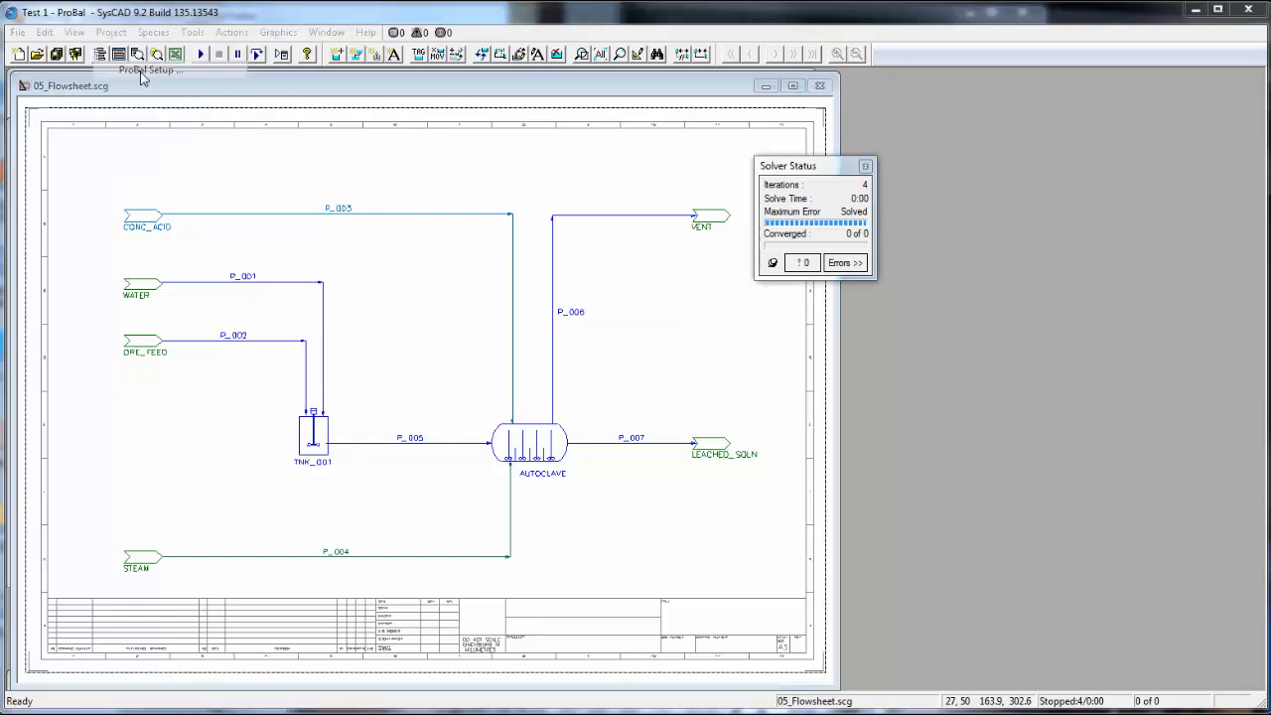
Open the ProBal Solver dialog on its Convergence tab showing Maximum Iterations, tolerances and Method.
{"action": "left_click", "coordinate": [146, 70]}
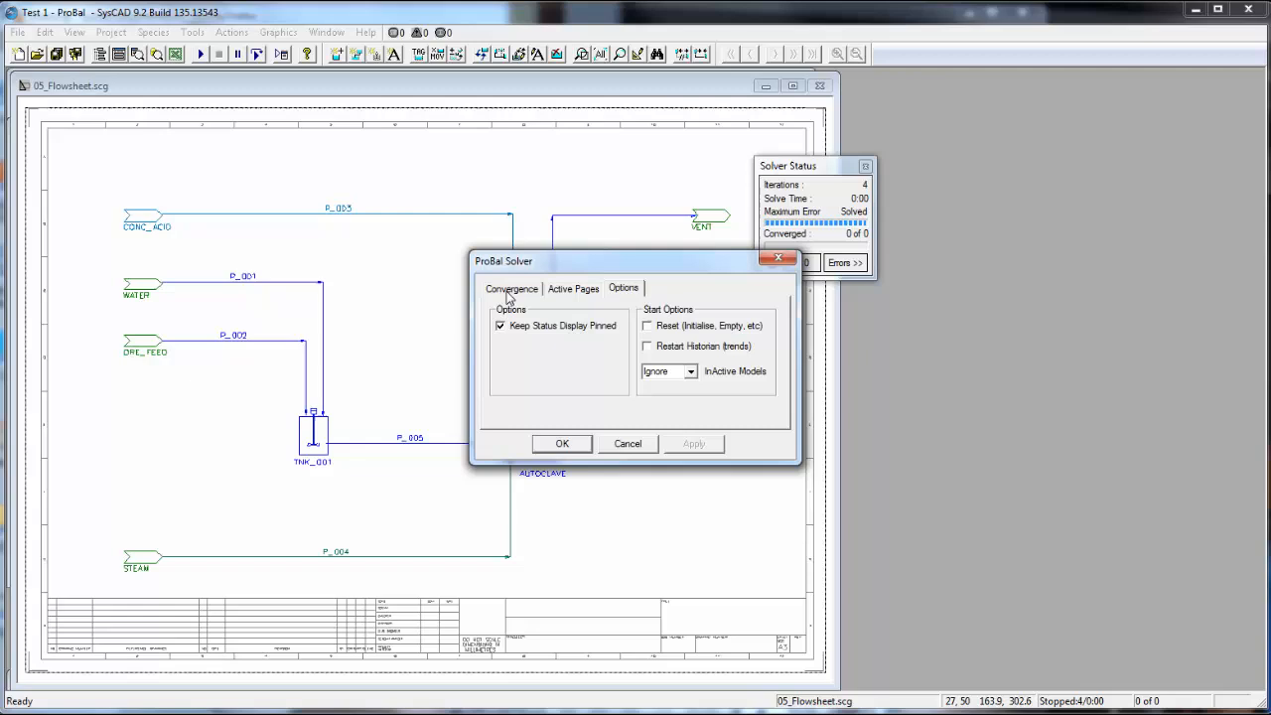
{"action": "left_click", "coordinate": [512, 288]}
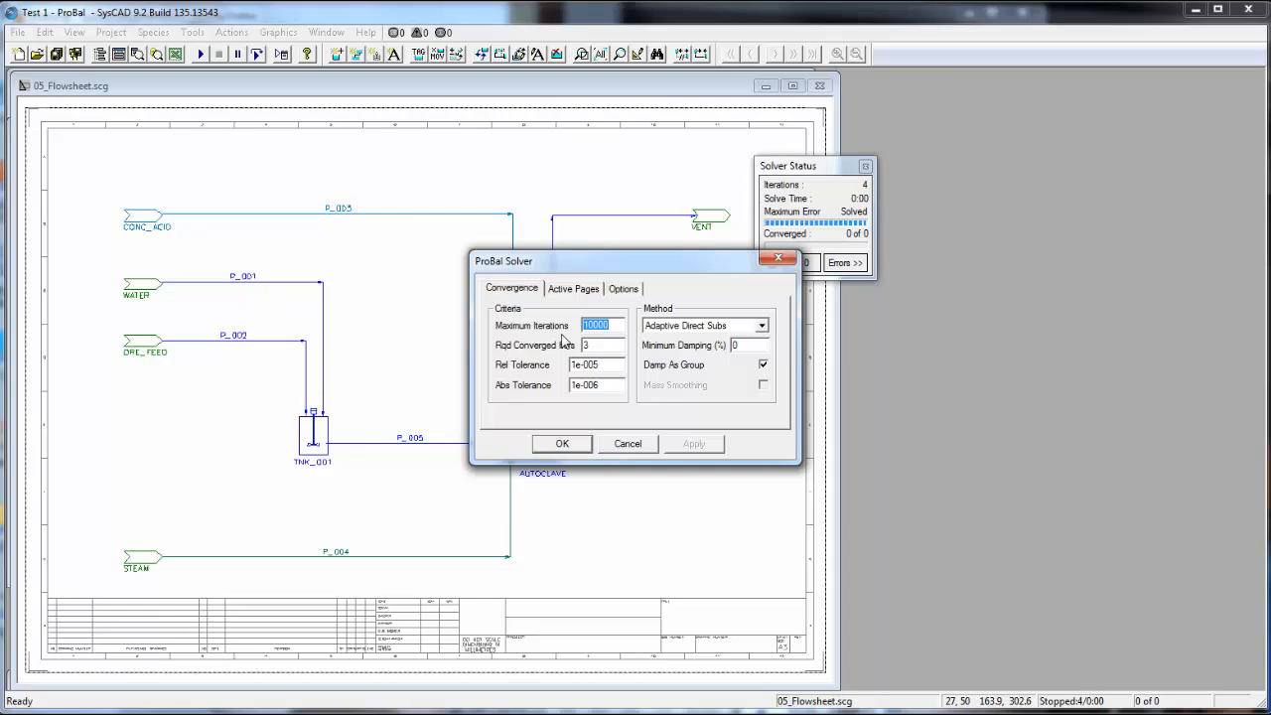
{"action": "mouse_move", "coordinate": [564, 355]}
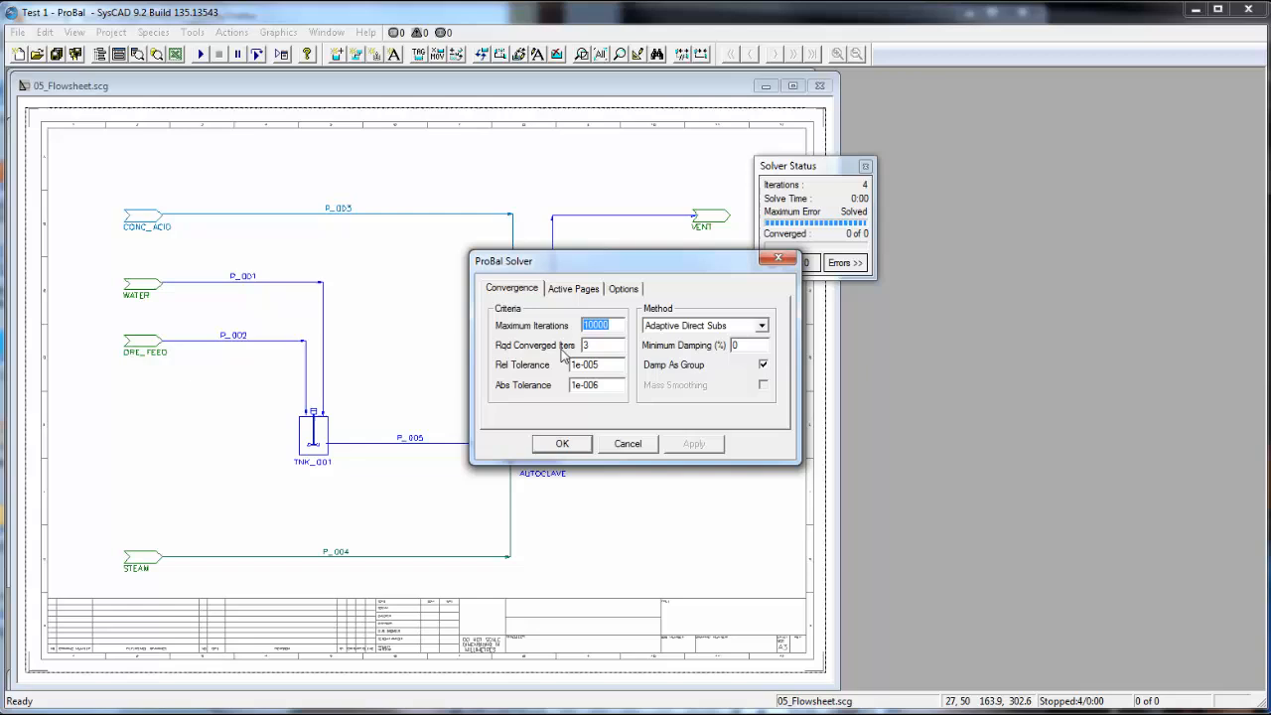
{"action": "mouse_move", "coordinate": [633, 359]}
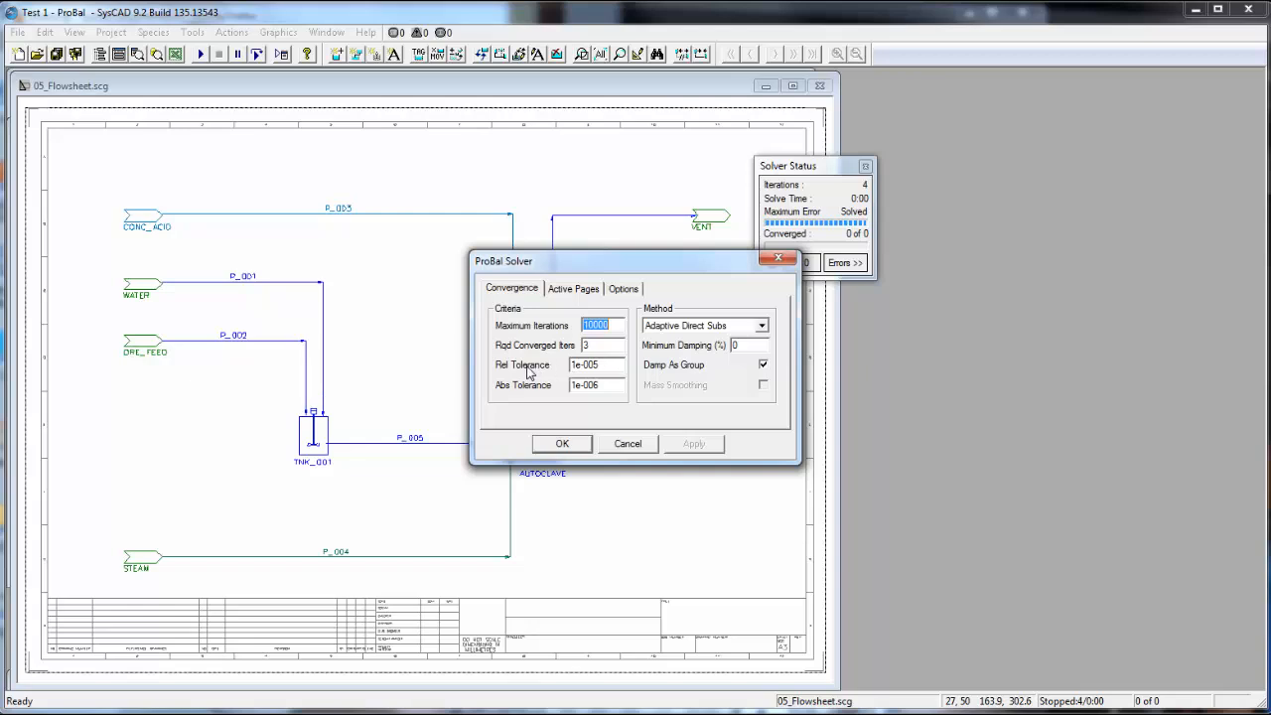
{"action": "mouse_move", "coordinate": [529, 396]}
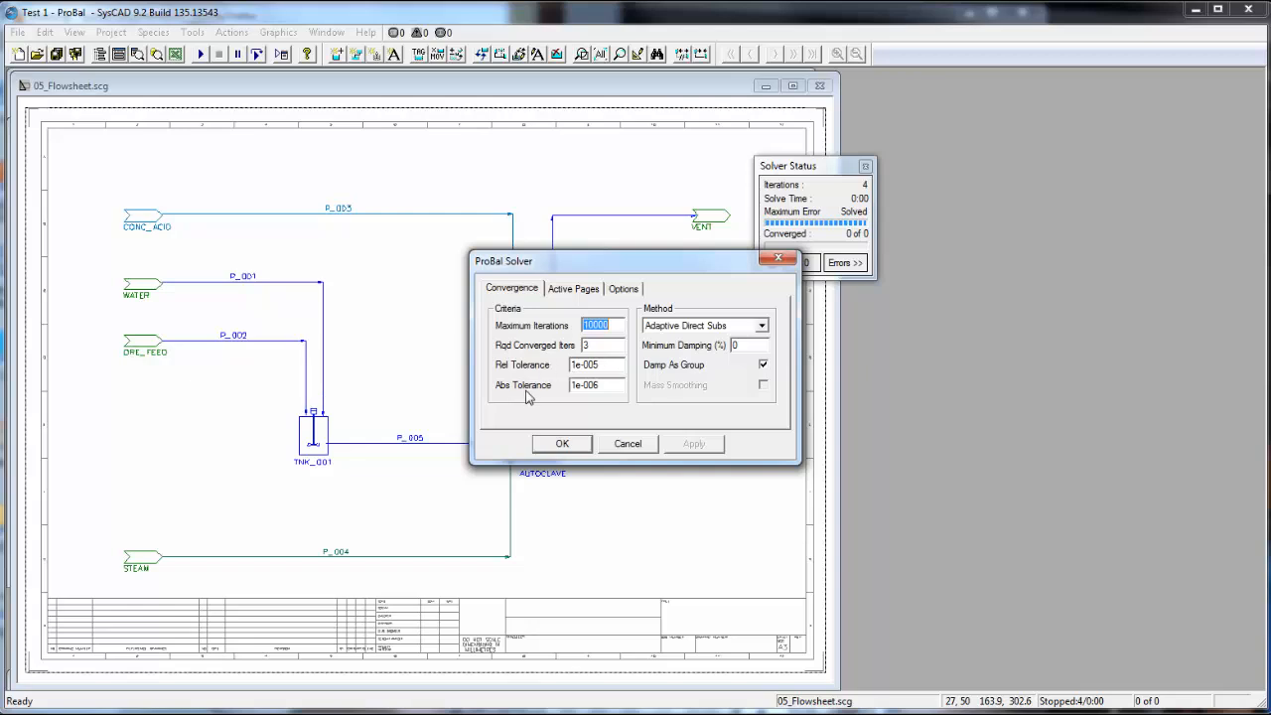
{"action": "mouse_move", "coordinate": [619, 380]}
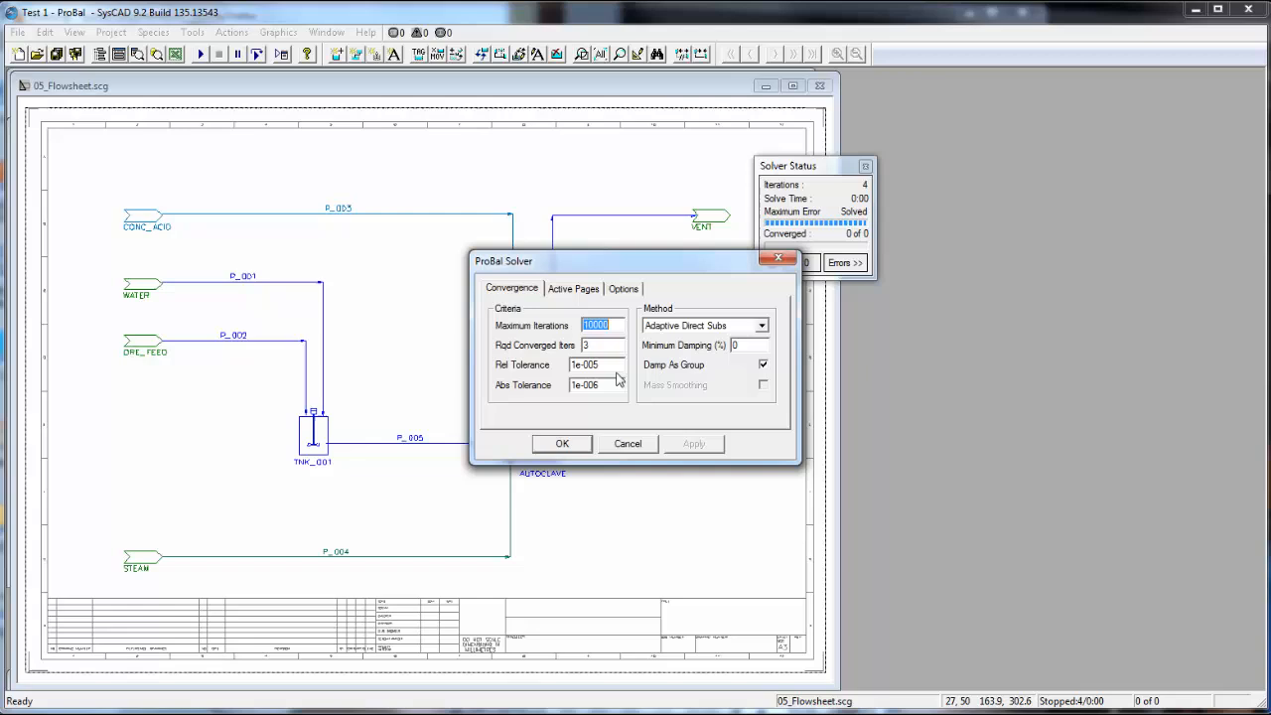
{"action": "mouse_move", "coordinate": [635, 415]}
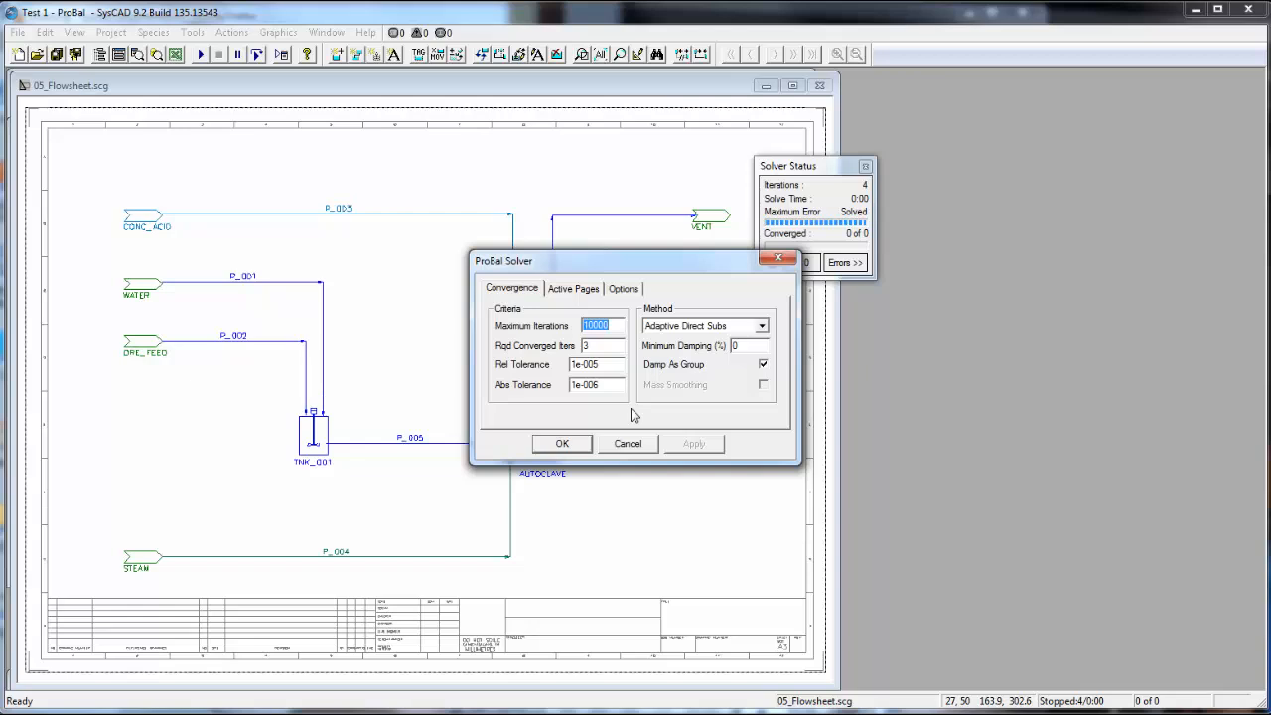
{"action": "mouse_move", "coordinate": [681, 318]}
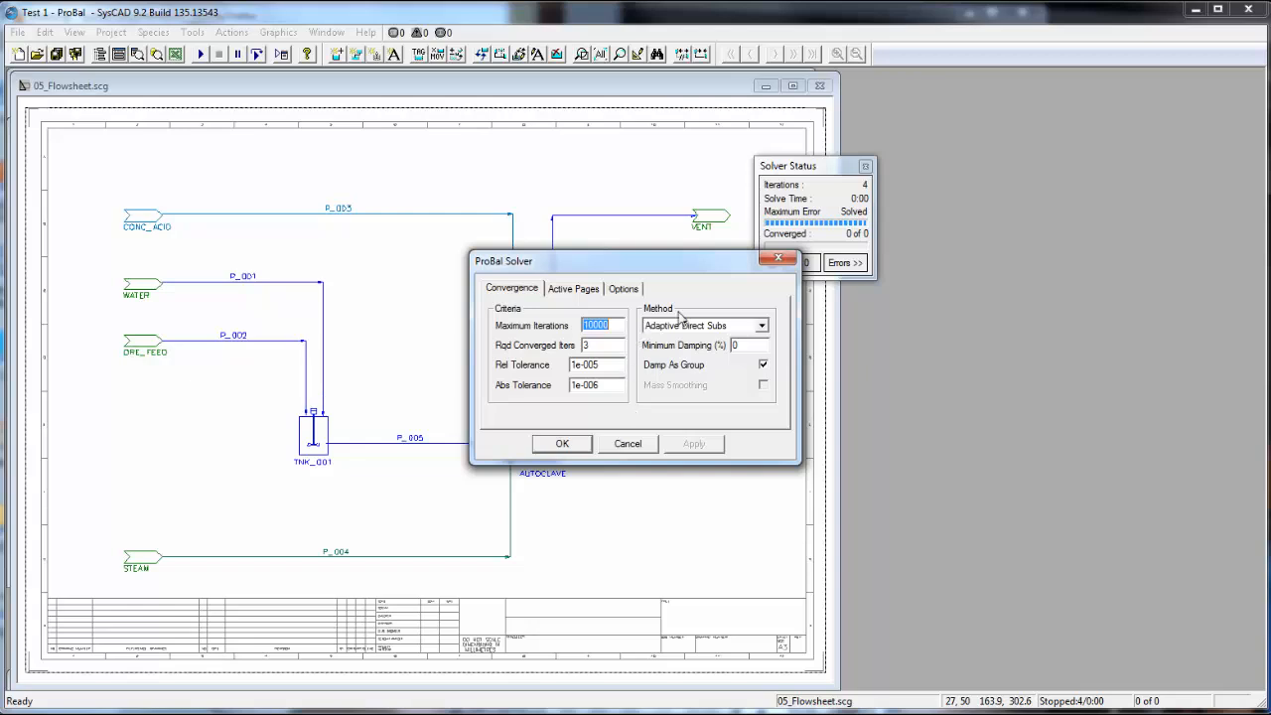
{"action": "mouse_move", "coordinate": [710, 413]}
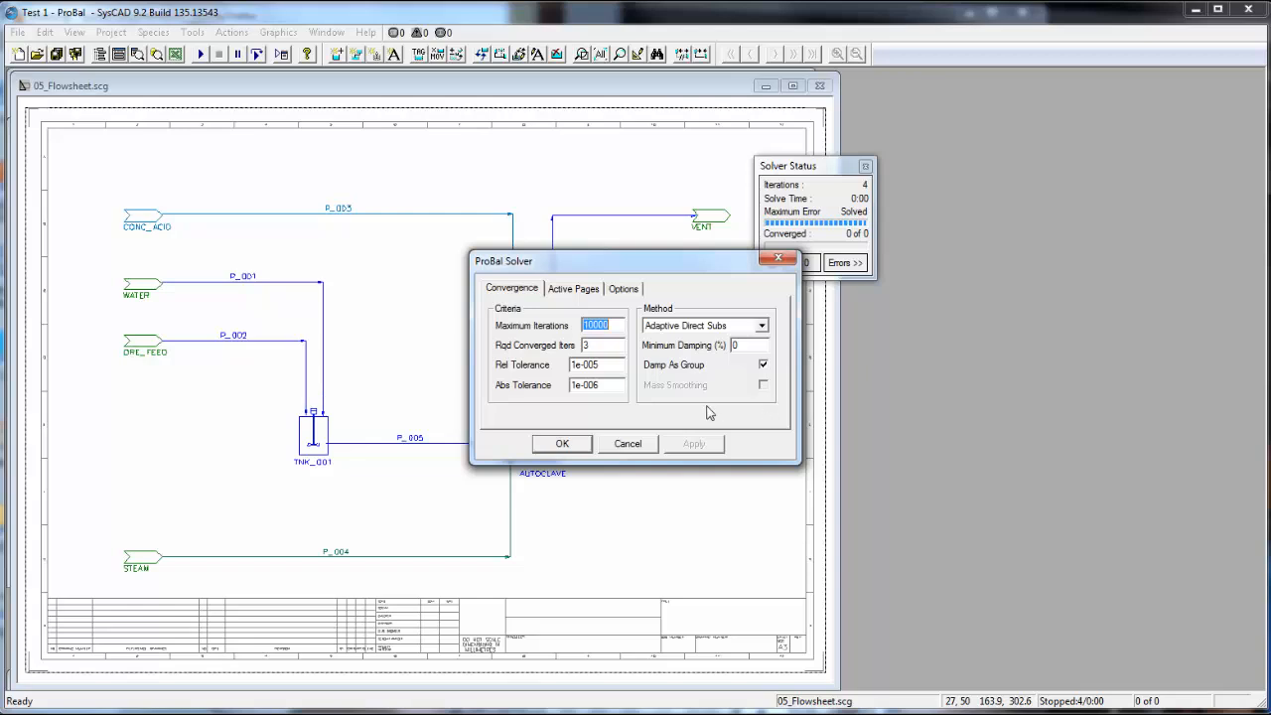
{"action": "mouse_move", "coordinate": [581, 296]}
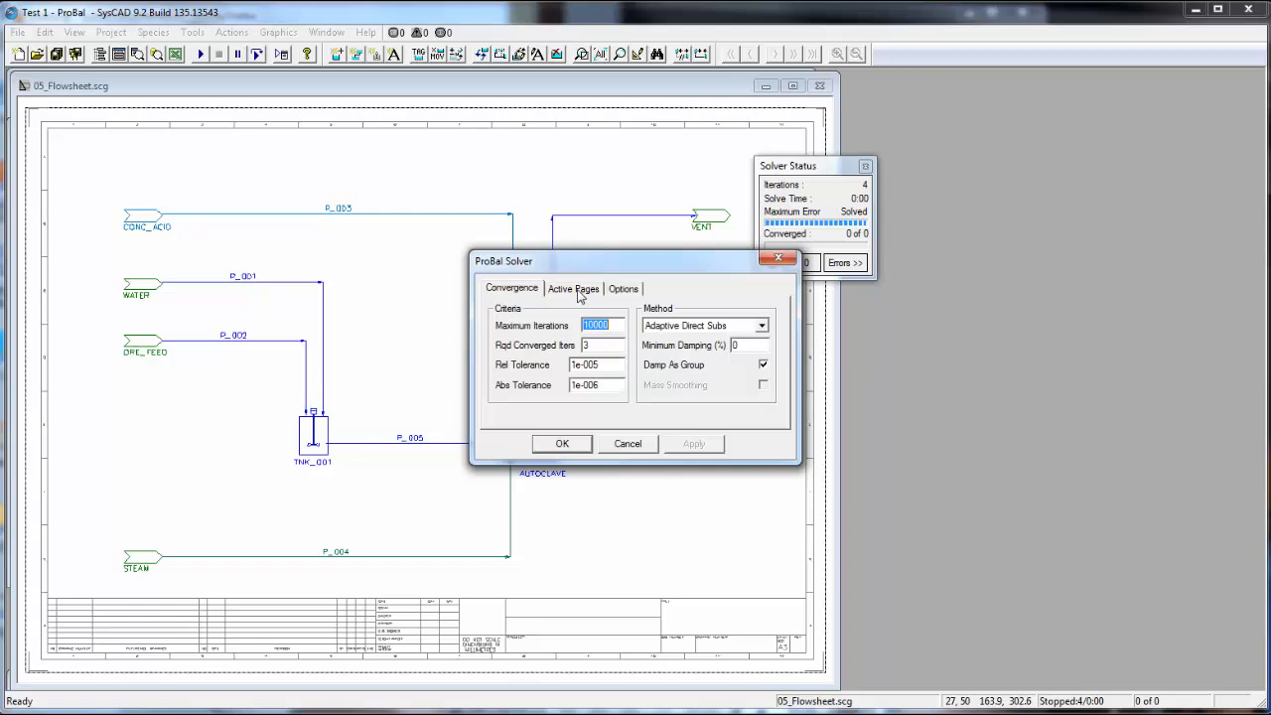
On Active Pages, deactivate then reactivate 05_Flowsheet, then show the Options tab.
{"action": "left_click", "coordinate": [573, 288]}
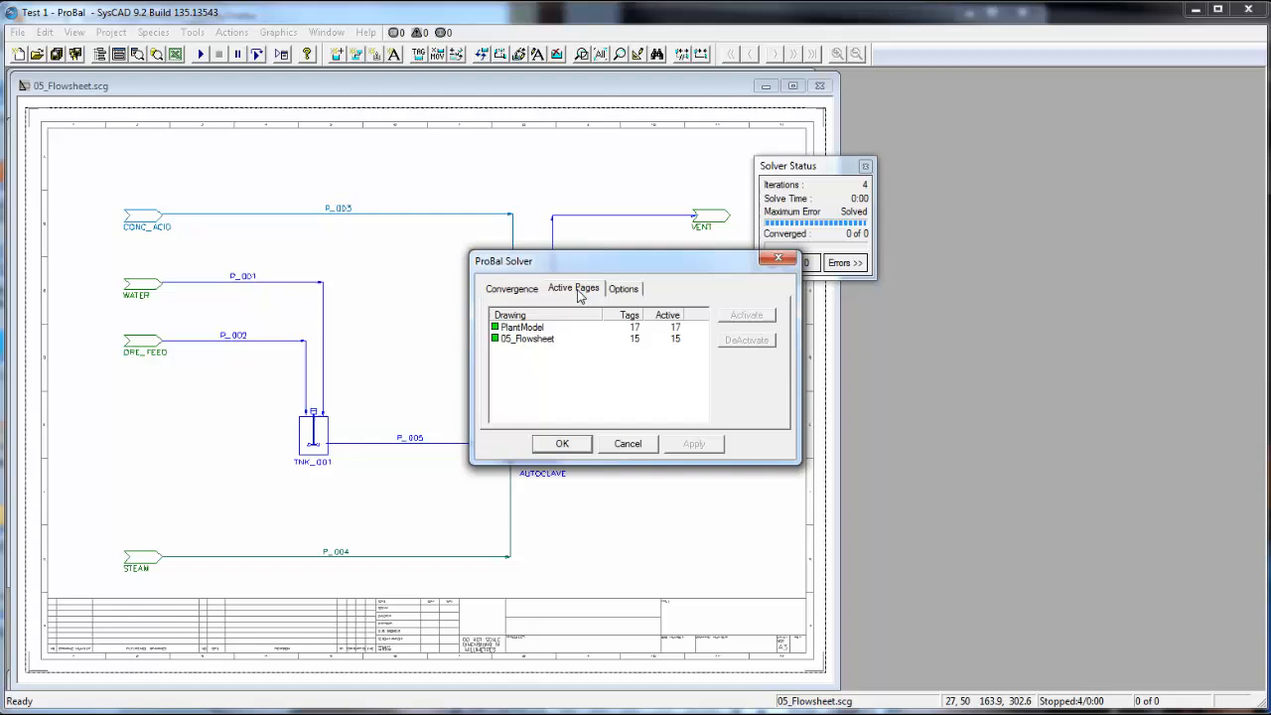
{"action": "mouse_move", "coordinate": [531, 348]}
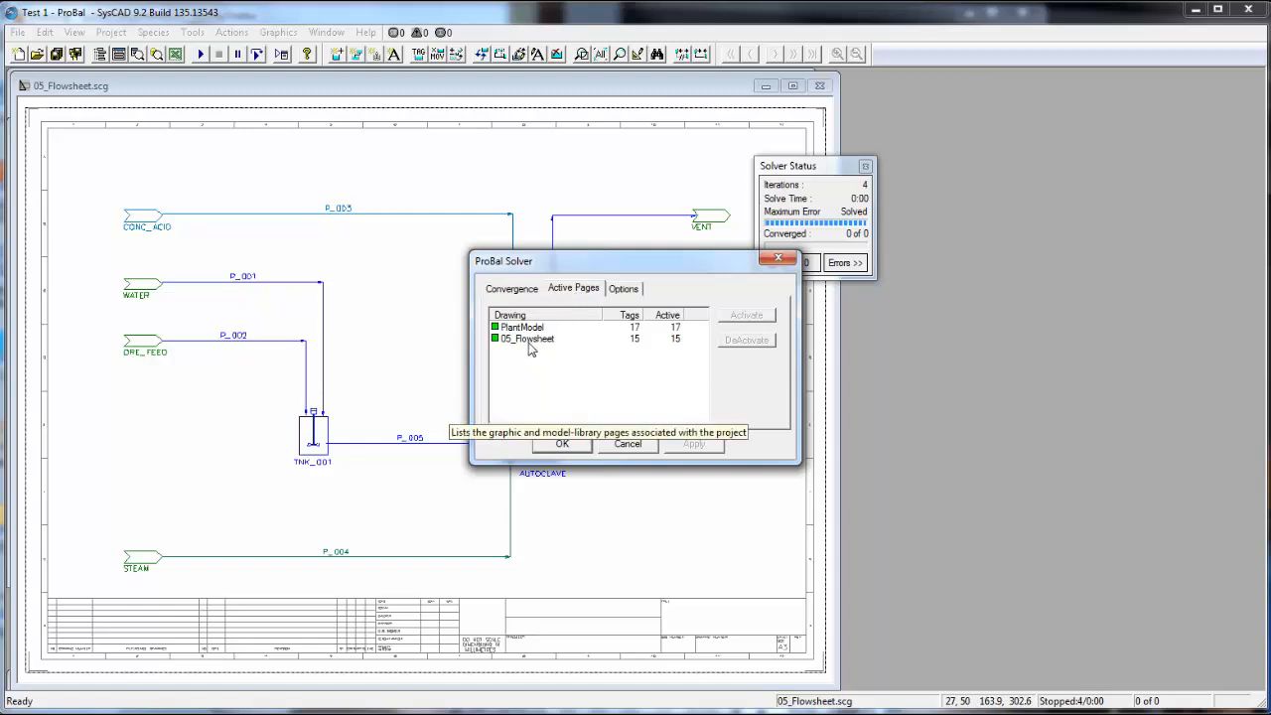
{"action": "mouse_move", "coordinate": [762, 416]}
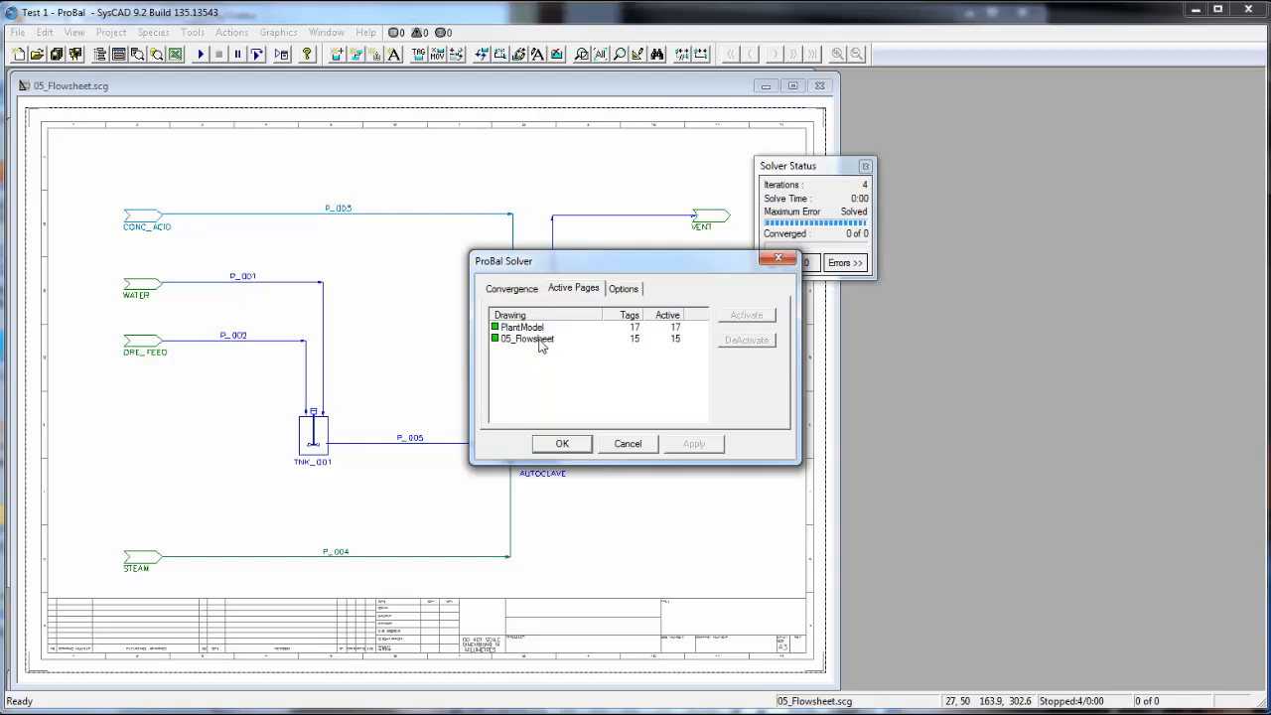
{"action": "left_click", "coordinate": [527, 338]}
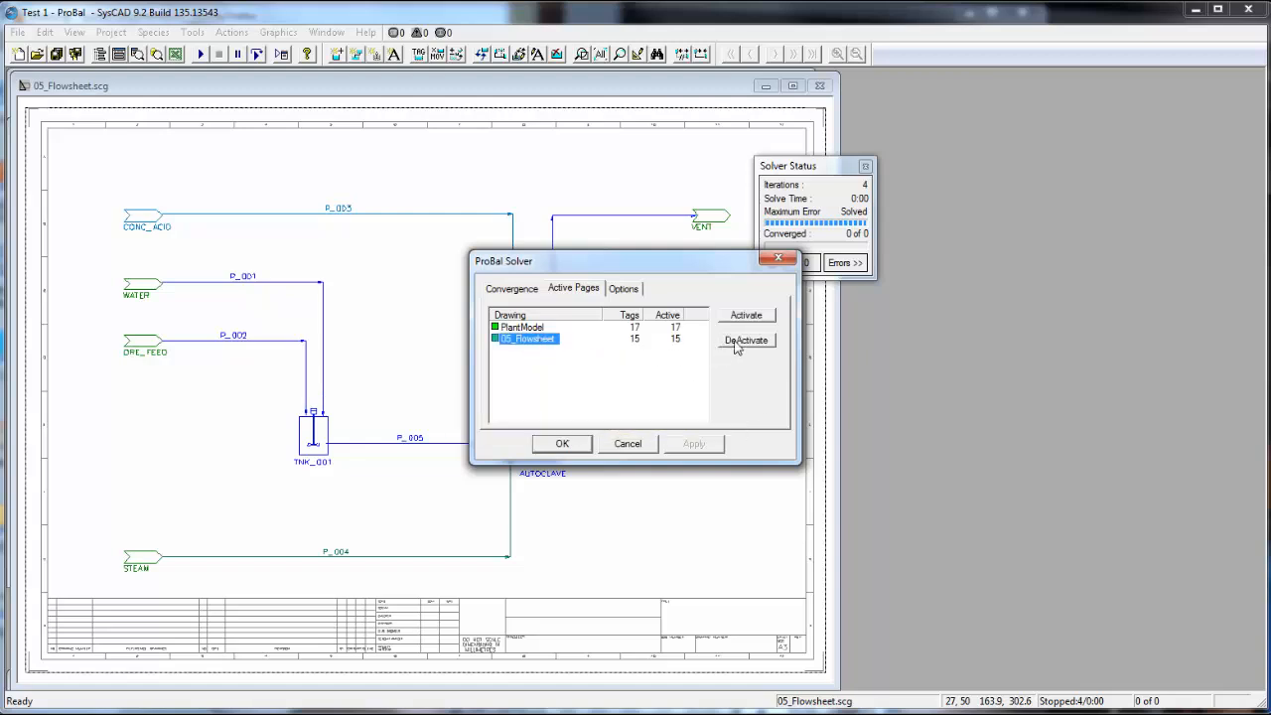
{"action": "left_click", "coordinate": [746, 339]}
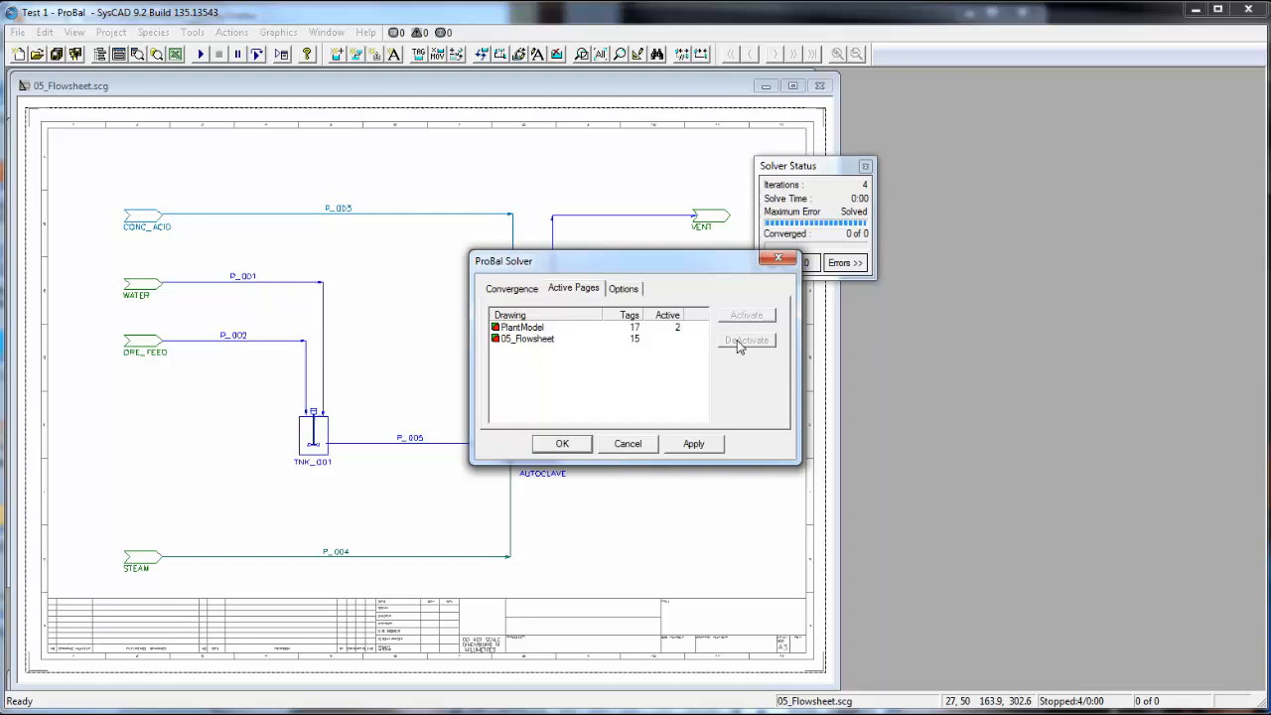
{"action": "left_click", "coordinate": [526, 338]}
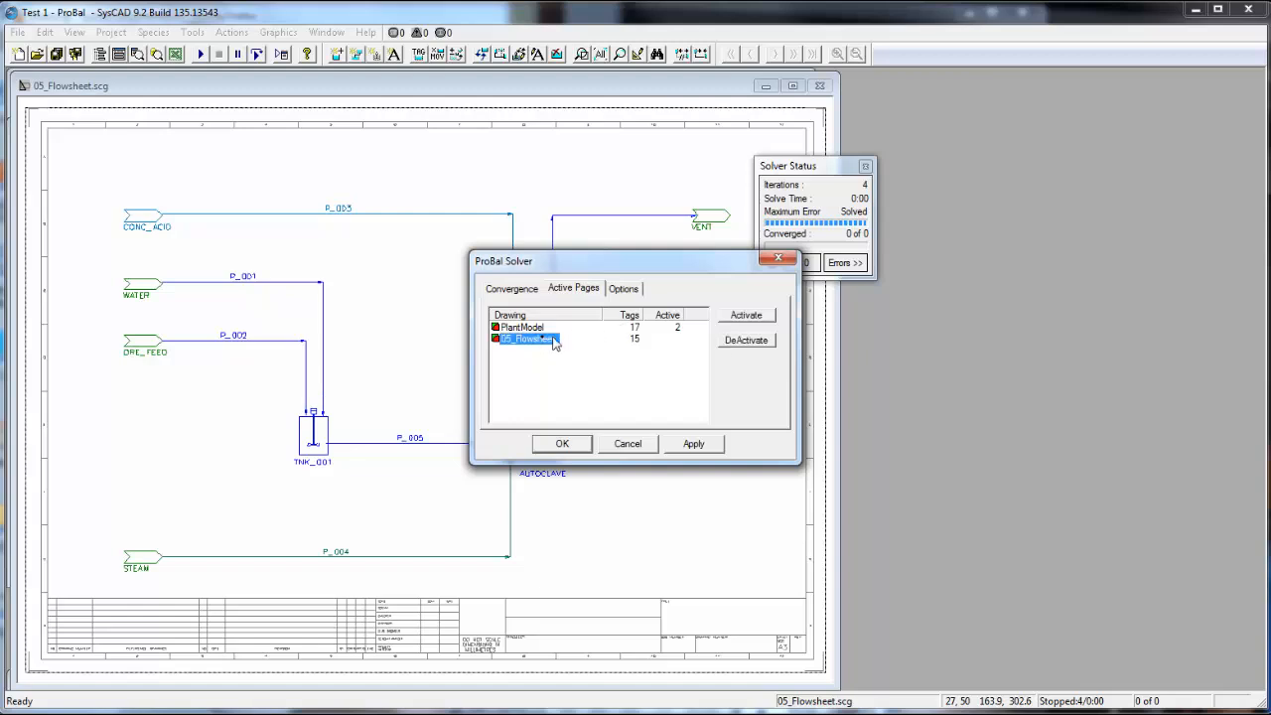
{"action": "left_click", "coordinate": [746, 315]}
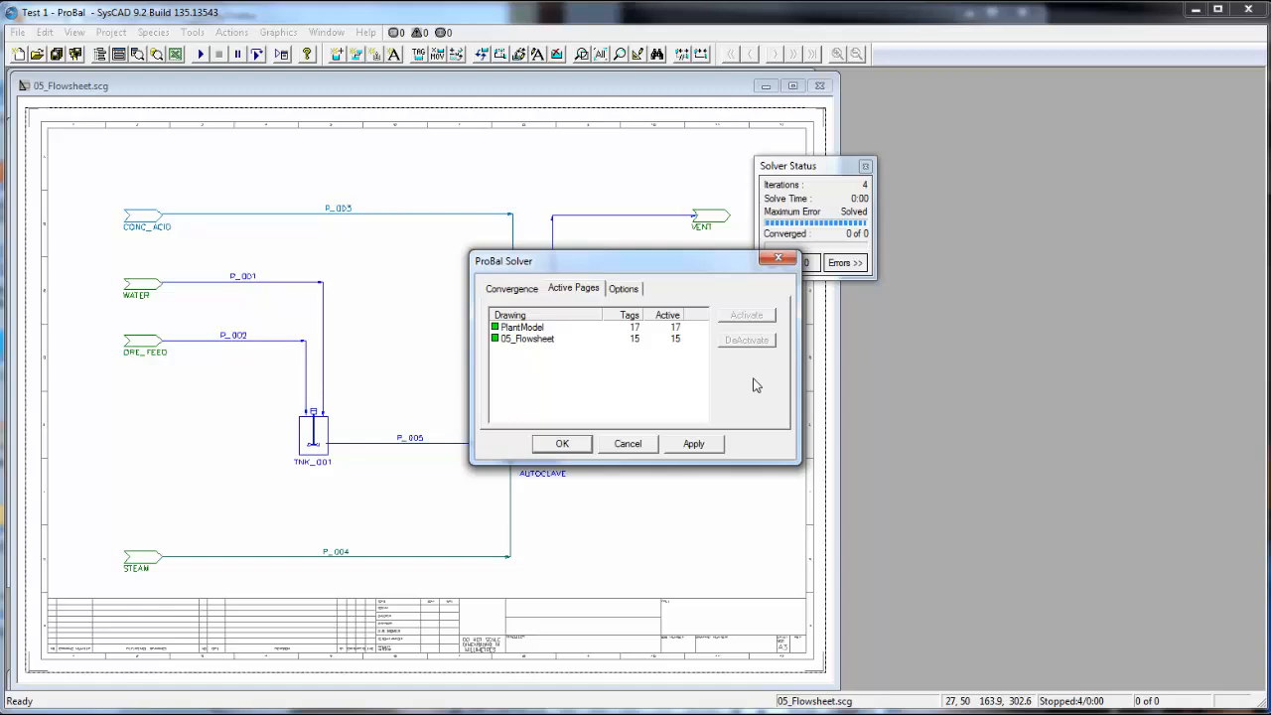
{"action": "mouse_move", "coordinate": [672, 349]}
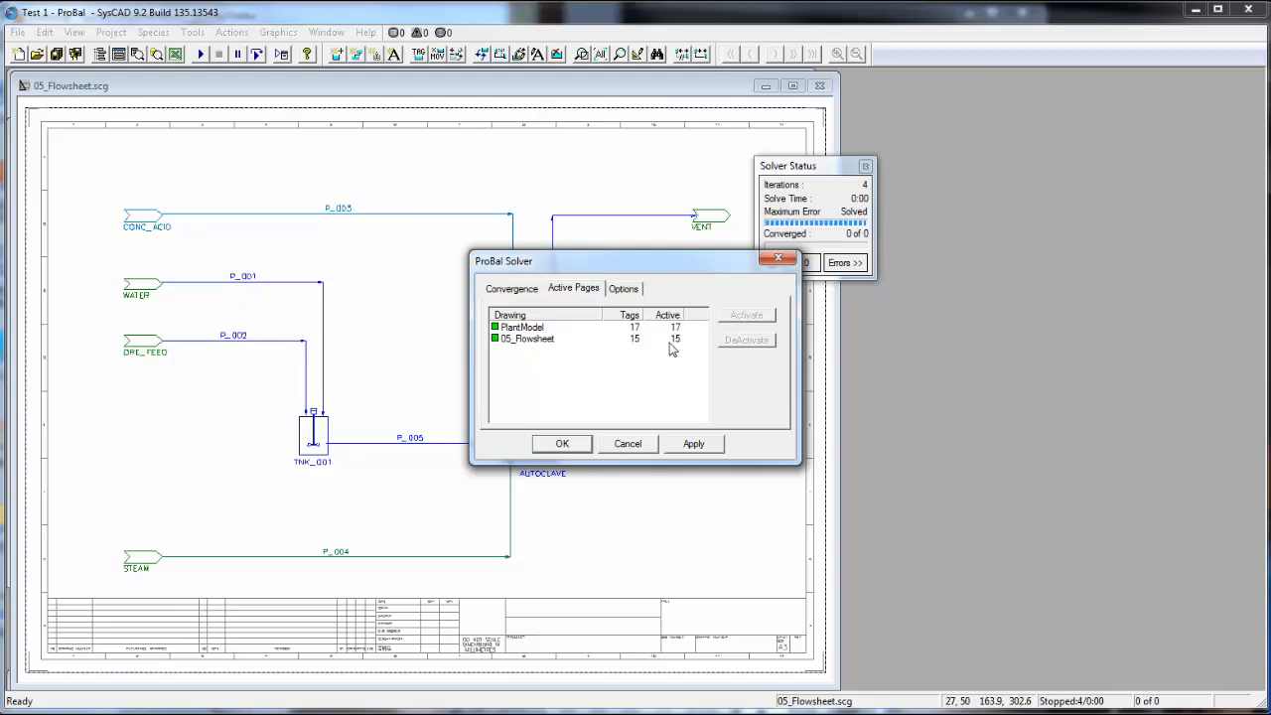
{"action": "left_click", "coordinate": [624, 288]}
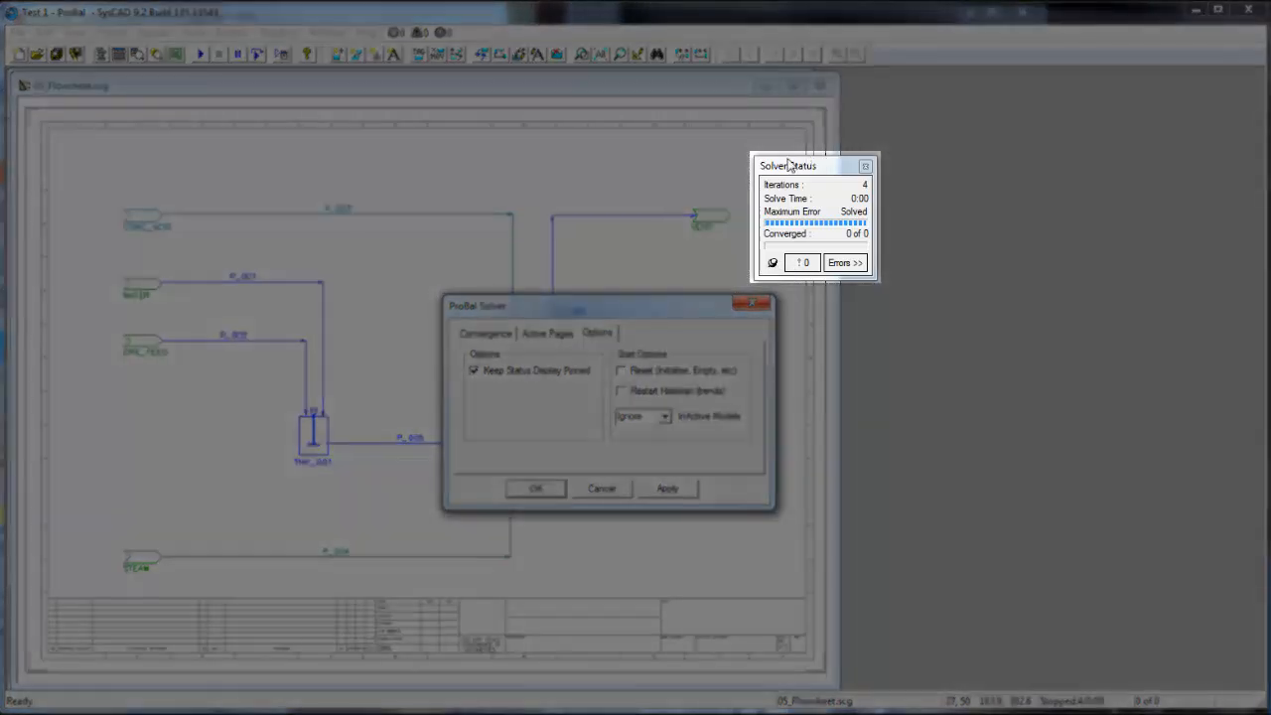
{"action": "mouse_move", "coordinate": [788, 199]}
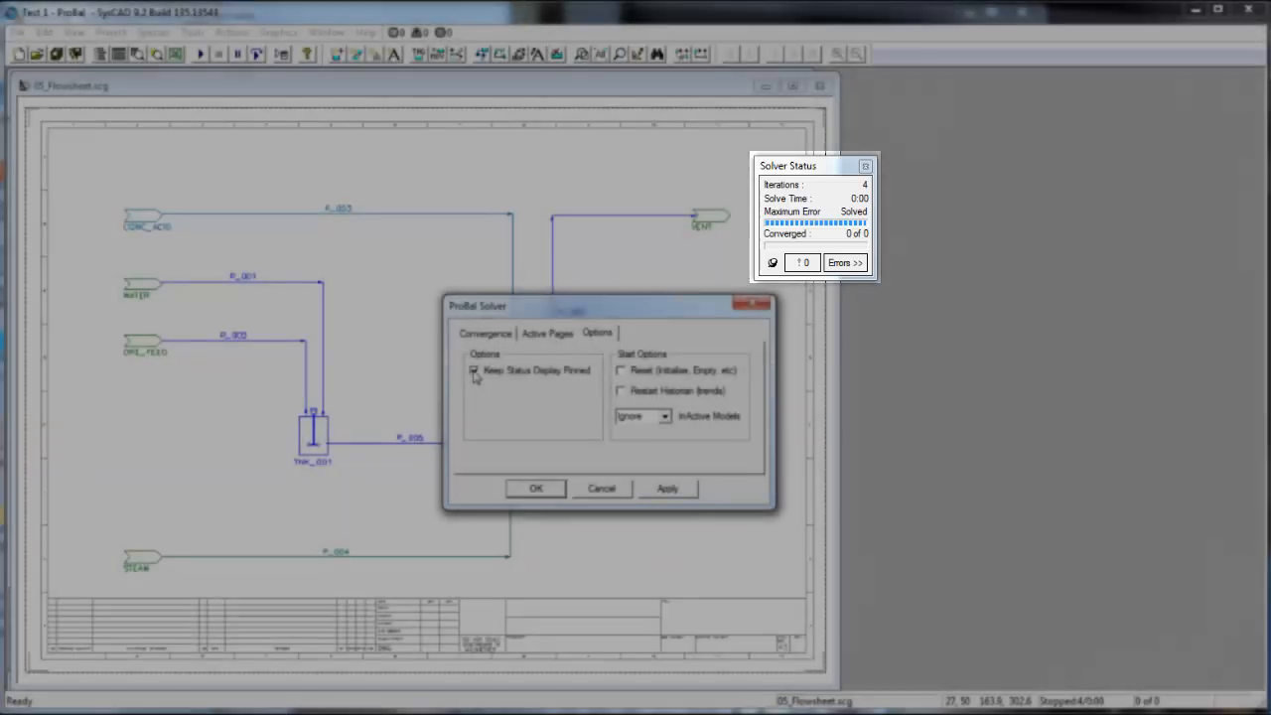
Uncheck Keep Status Display Pinned on the ProBal Solver Options tab.
{"action": "left_click", "coordinate": [475, 370]}
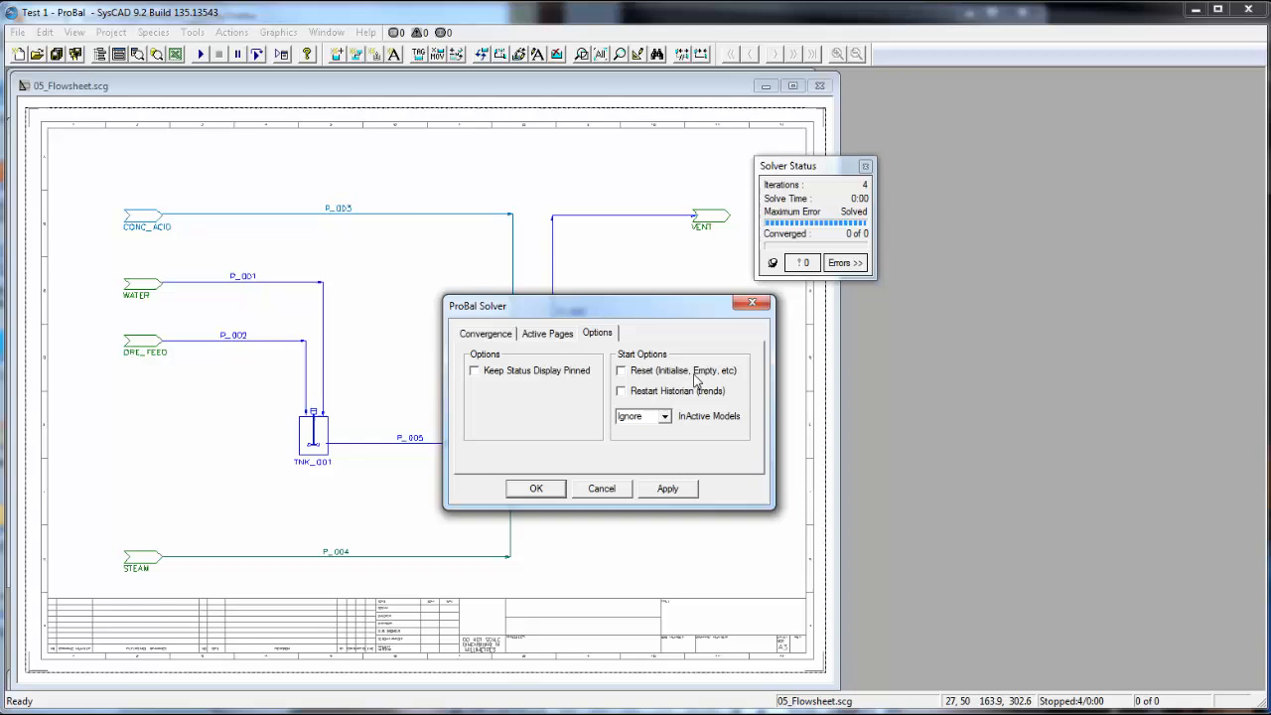
{"action": "mouse_move", "coordinate": [718, 430]}
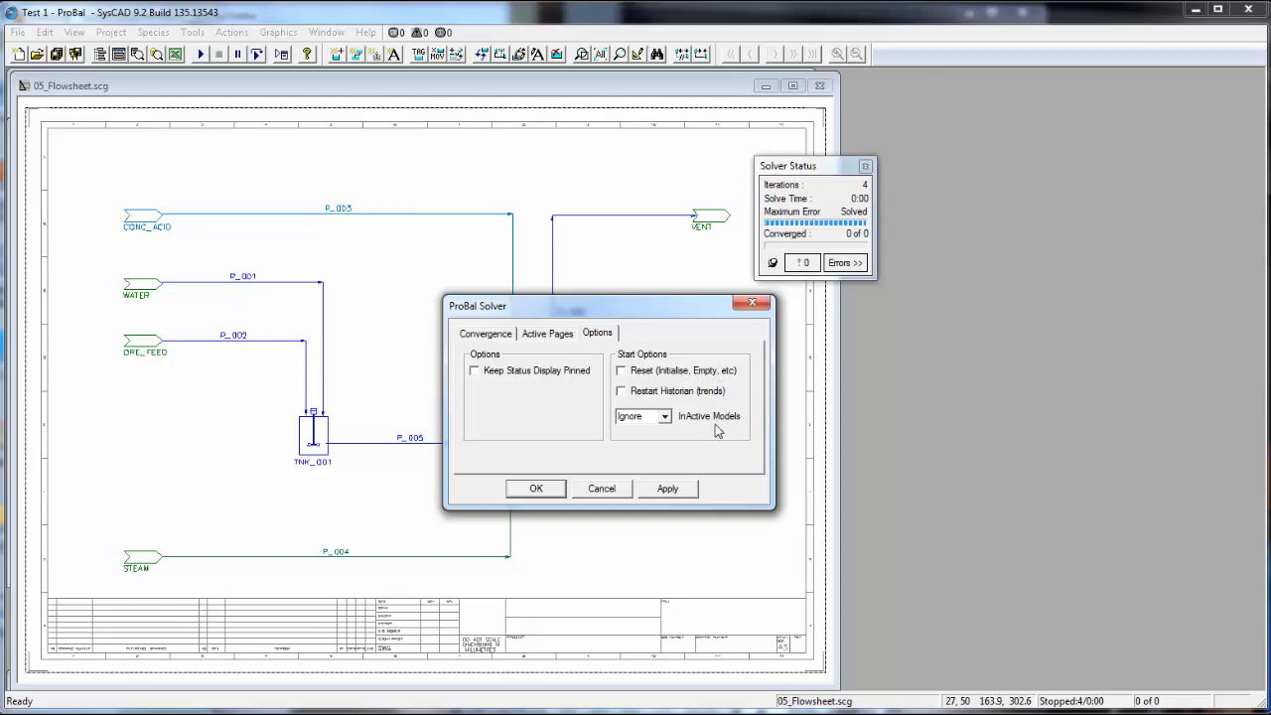
{"action": "mouse_move", "coordinate": [717, 431]}
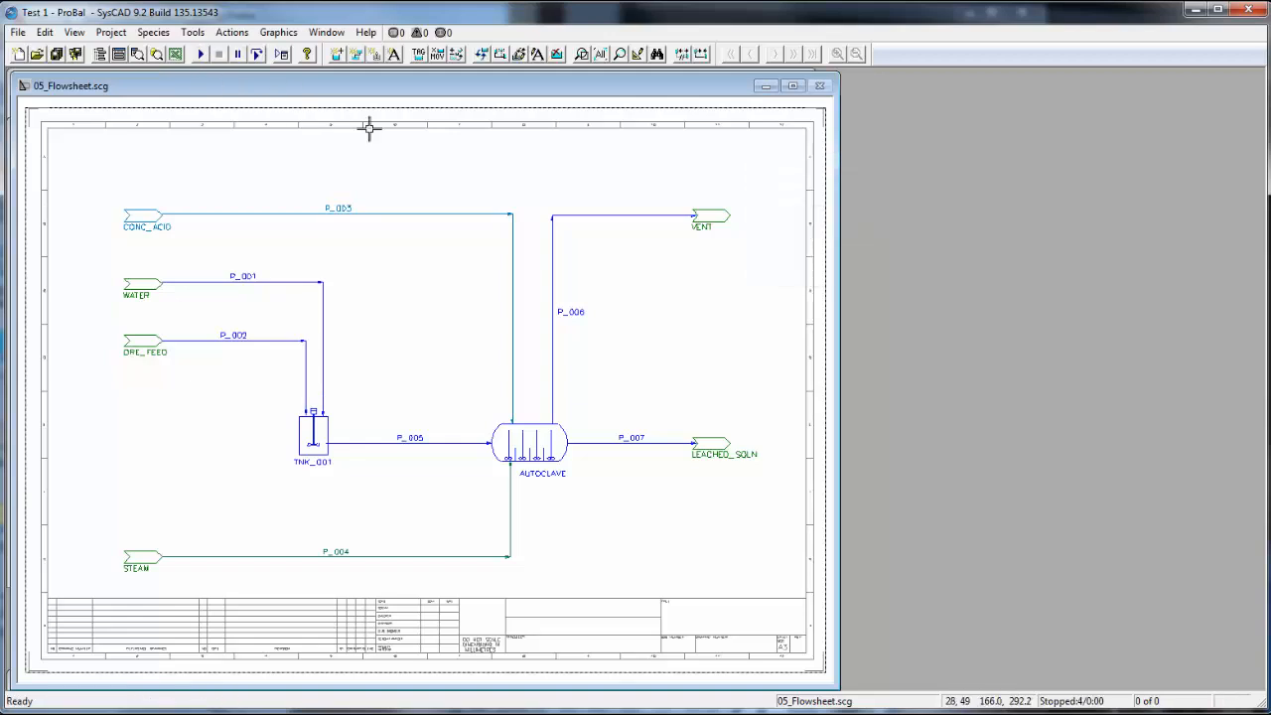
{"action": "mouse_move", "coordinate": [589, 279]}
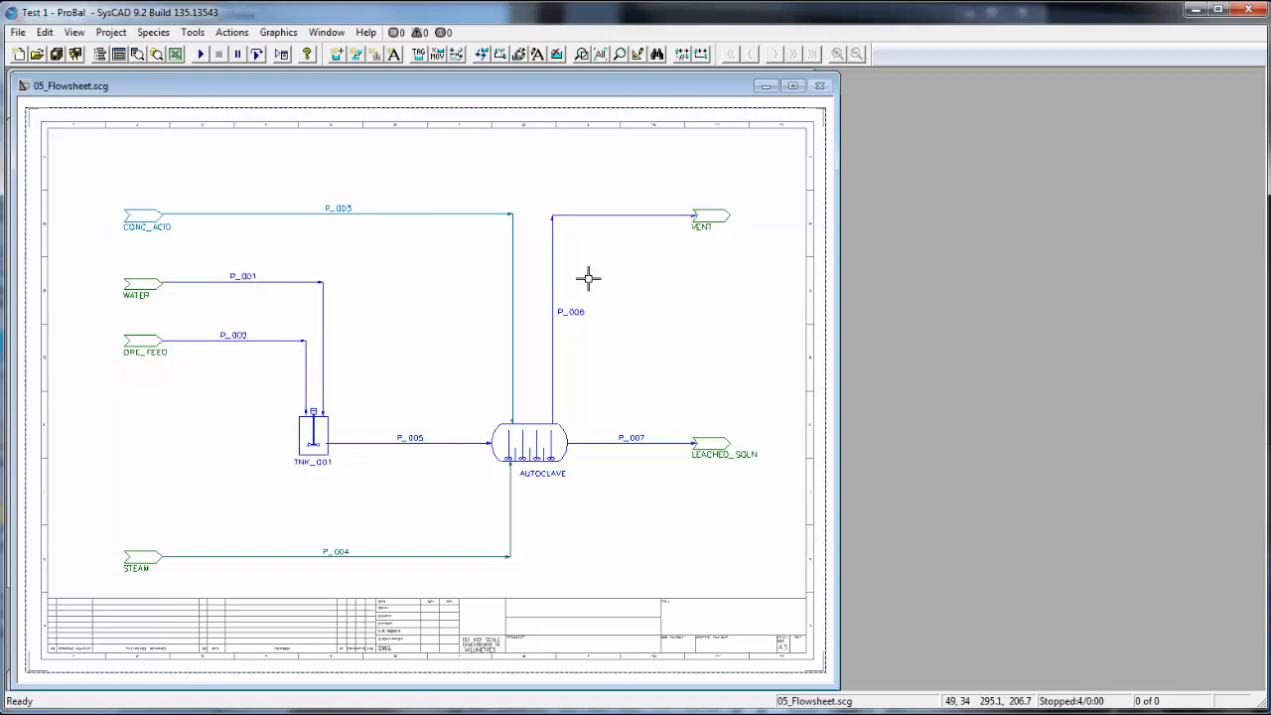
{"action": "mouse_move", "coordinate": [576, 277]}
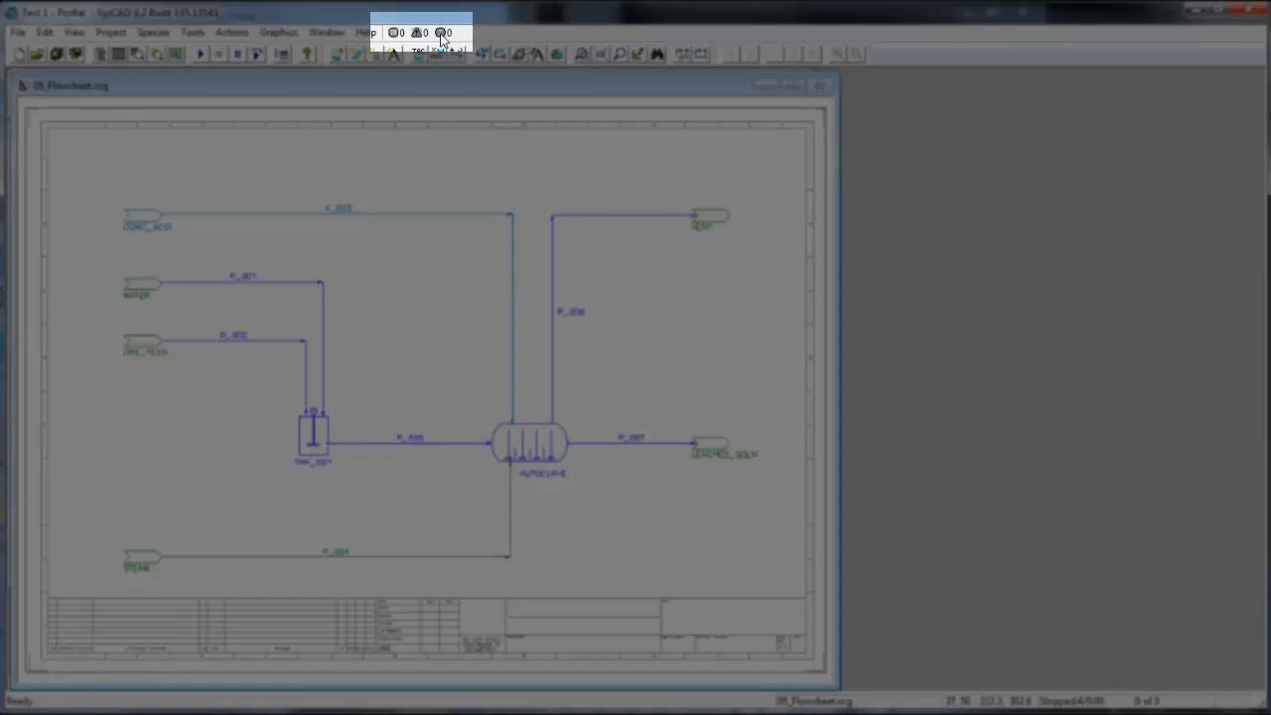
{"action": "mouse_move", "coordinate": [395, 38]}
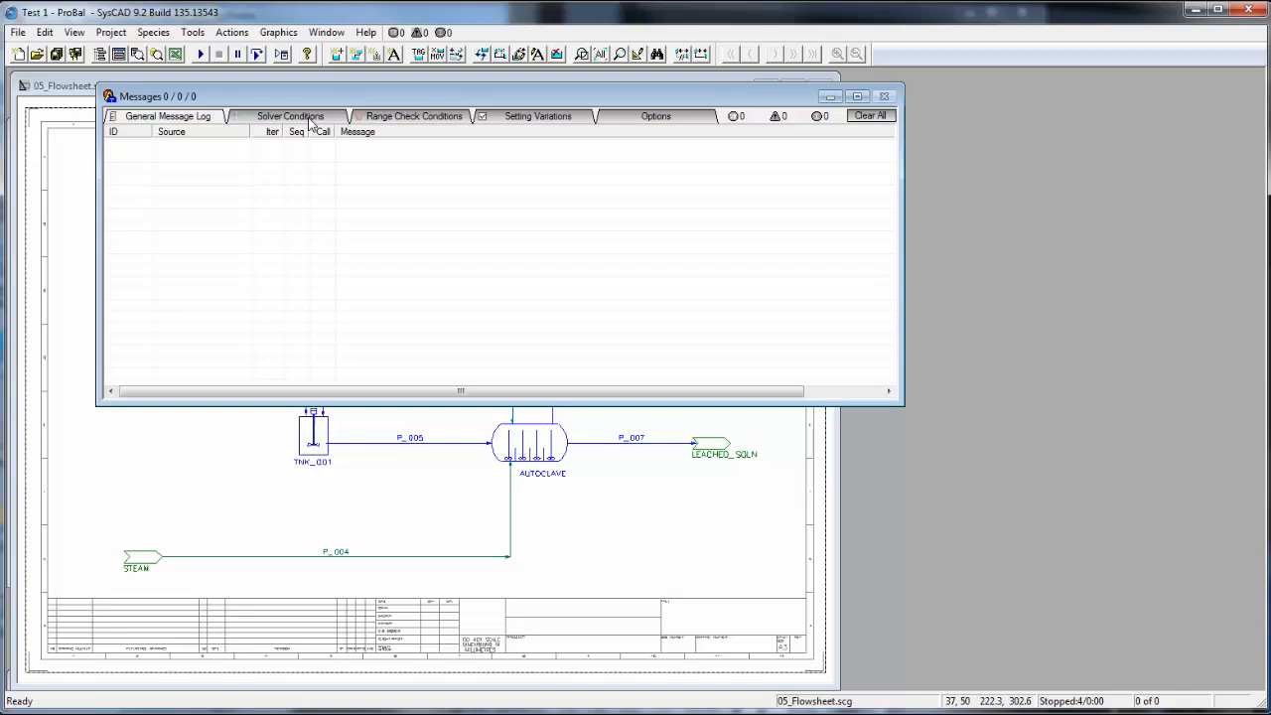
{"action": "left_click", "coordinate": [414, 117]}
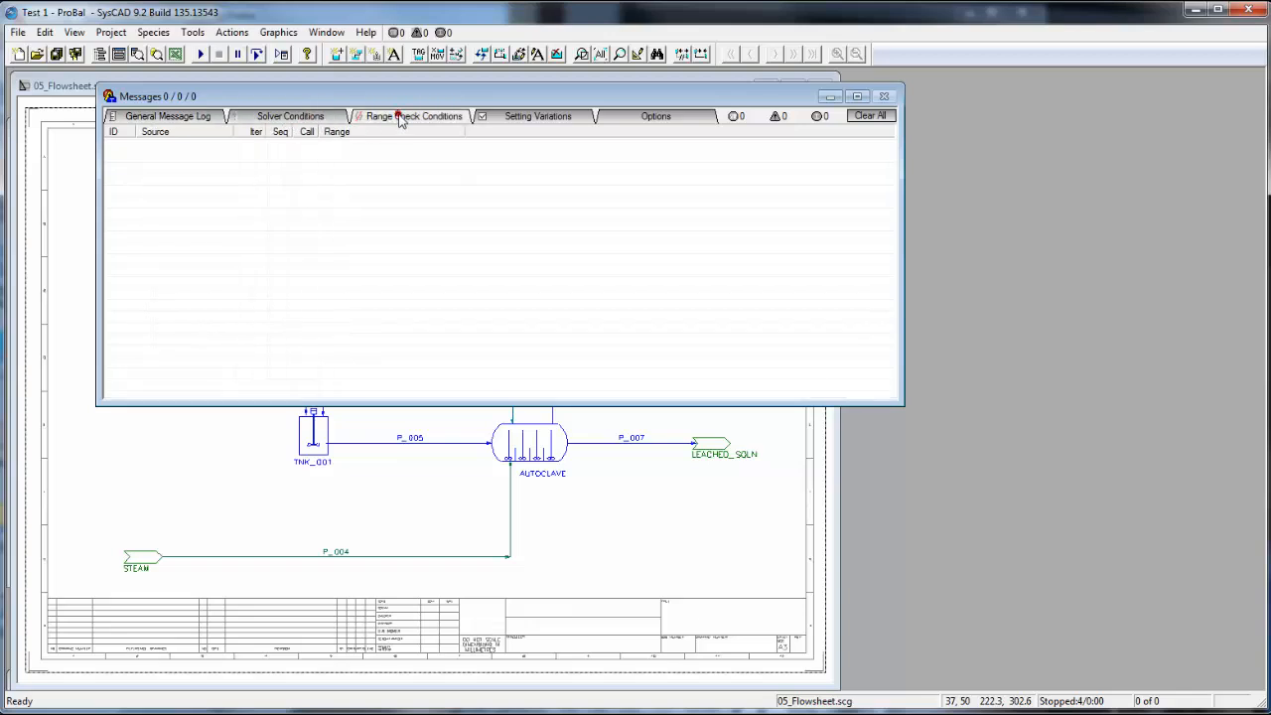
{"action": "left_click", "coordinate": [167, 116]}
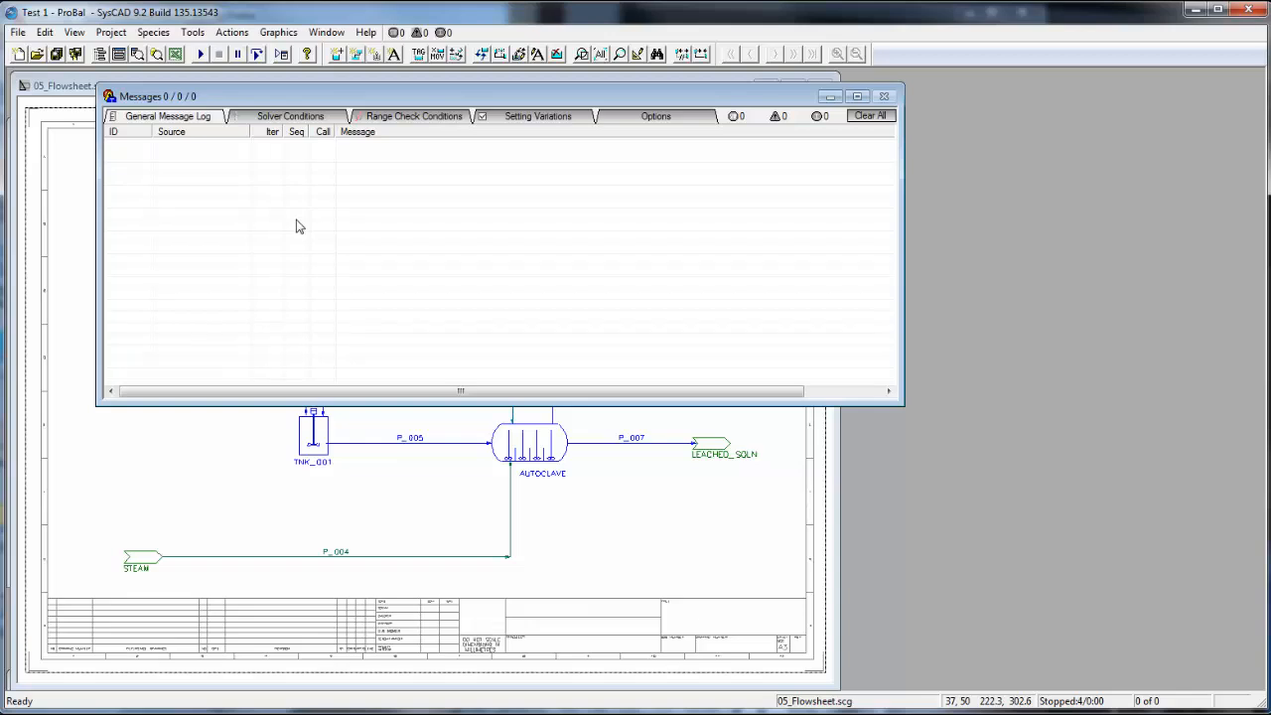
{"action": "left_click", "coordinate": [884, 97]}
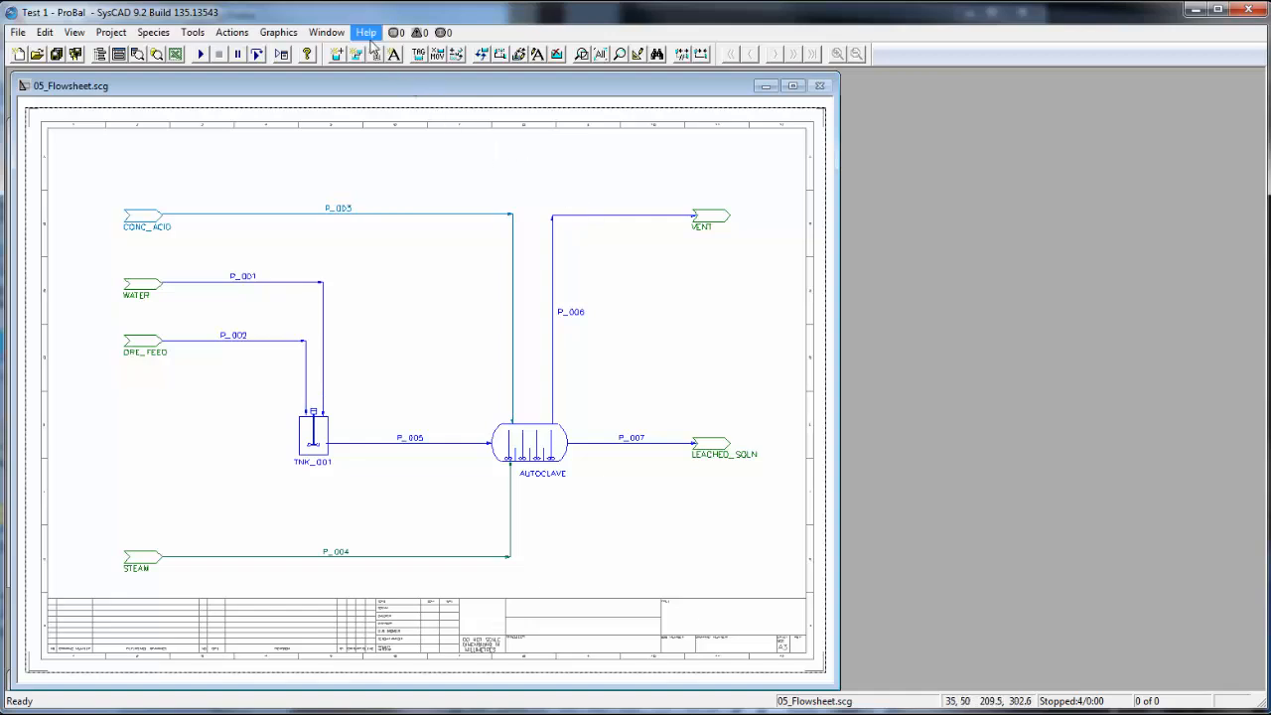
Choose Online Help from the Help menu to open the SysCAD Wiki main page.
{"action": "left_click", "coordinate": [366, 32]}
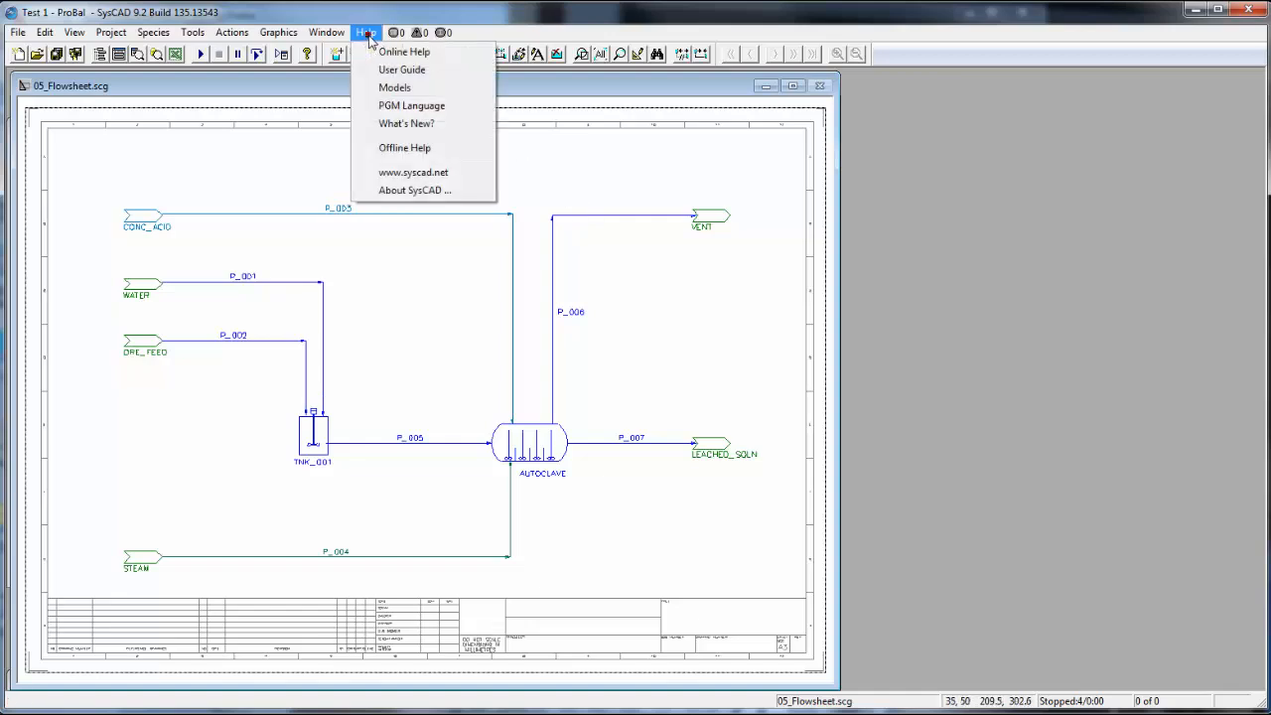
{"action": "mouse_move", "coordinate": [405, 52]}
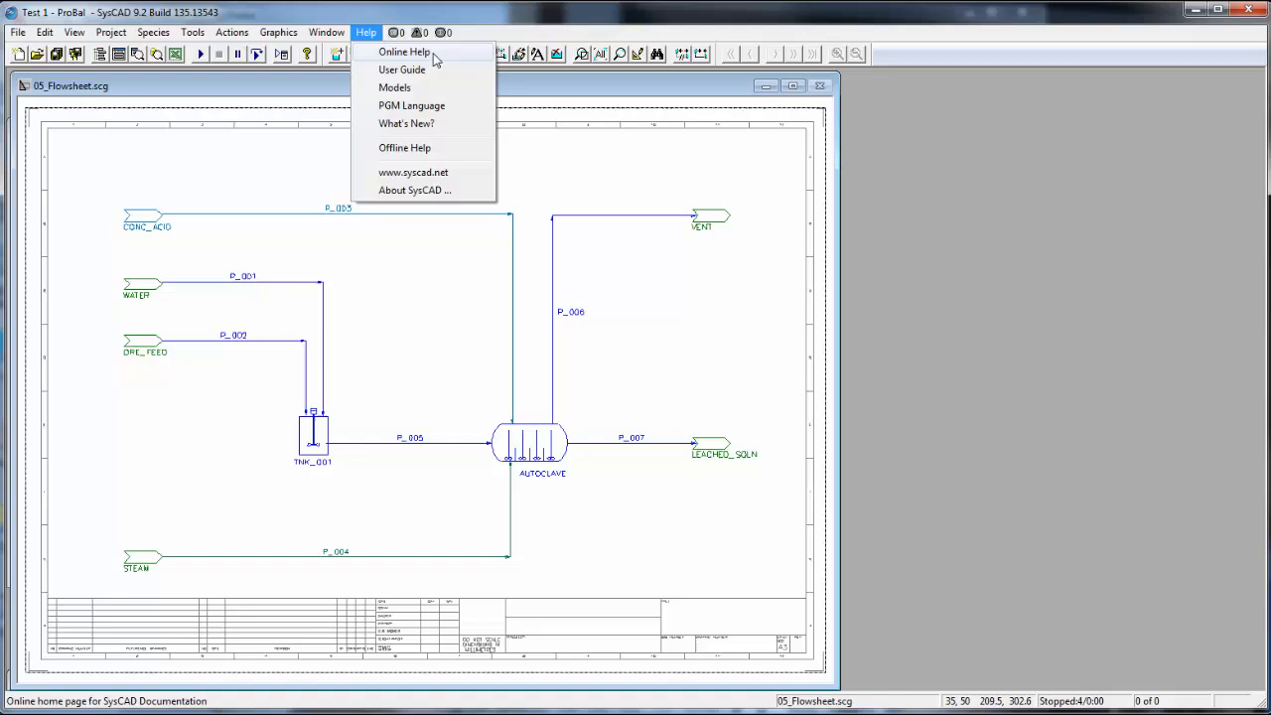
{"action": "mouse_move", "coordinate": [395, 88]}
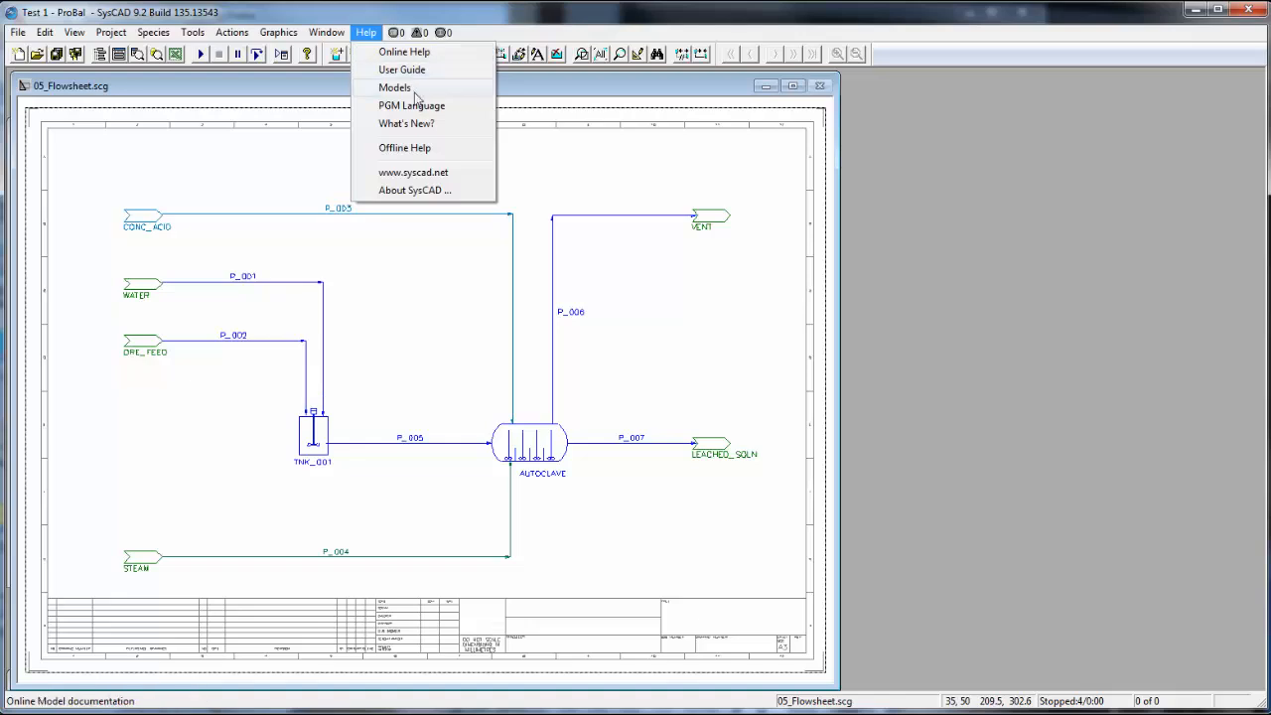
{"action": "mouse_move", "coordinate": [403, 70]}
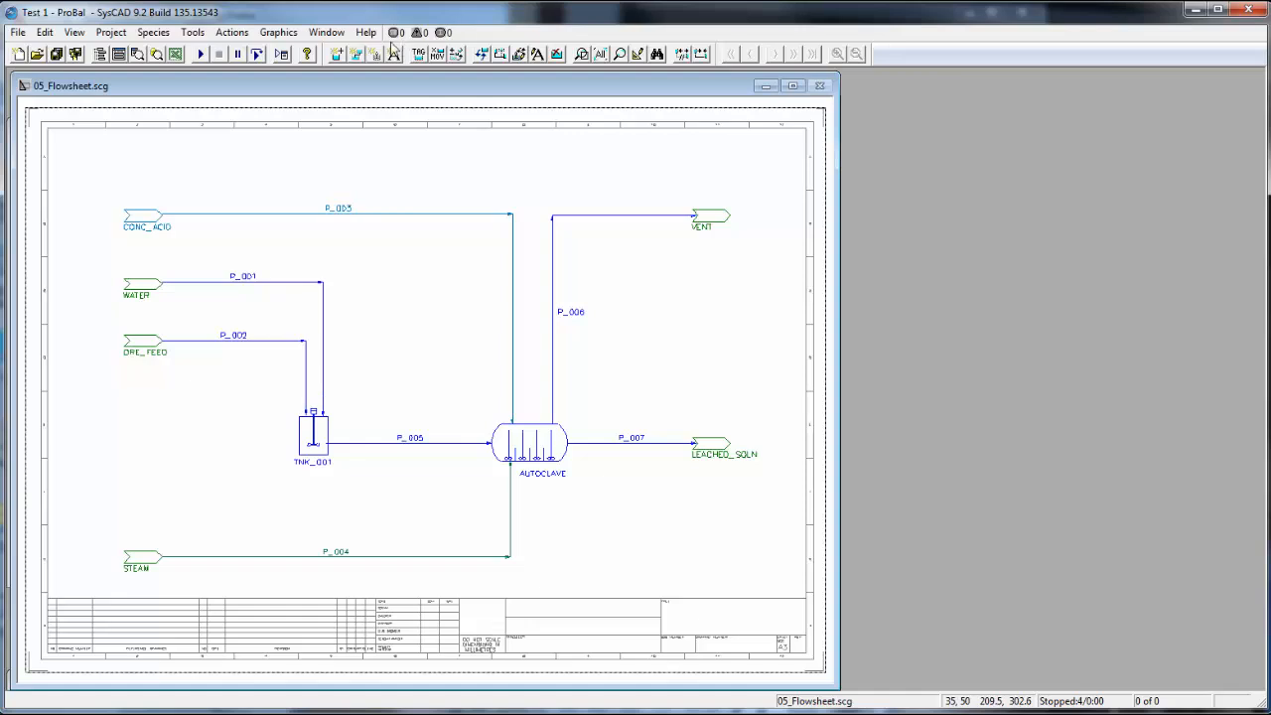
{"action": "left_click", "coordinate": [366, 32]}
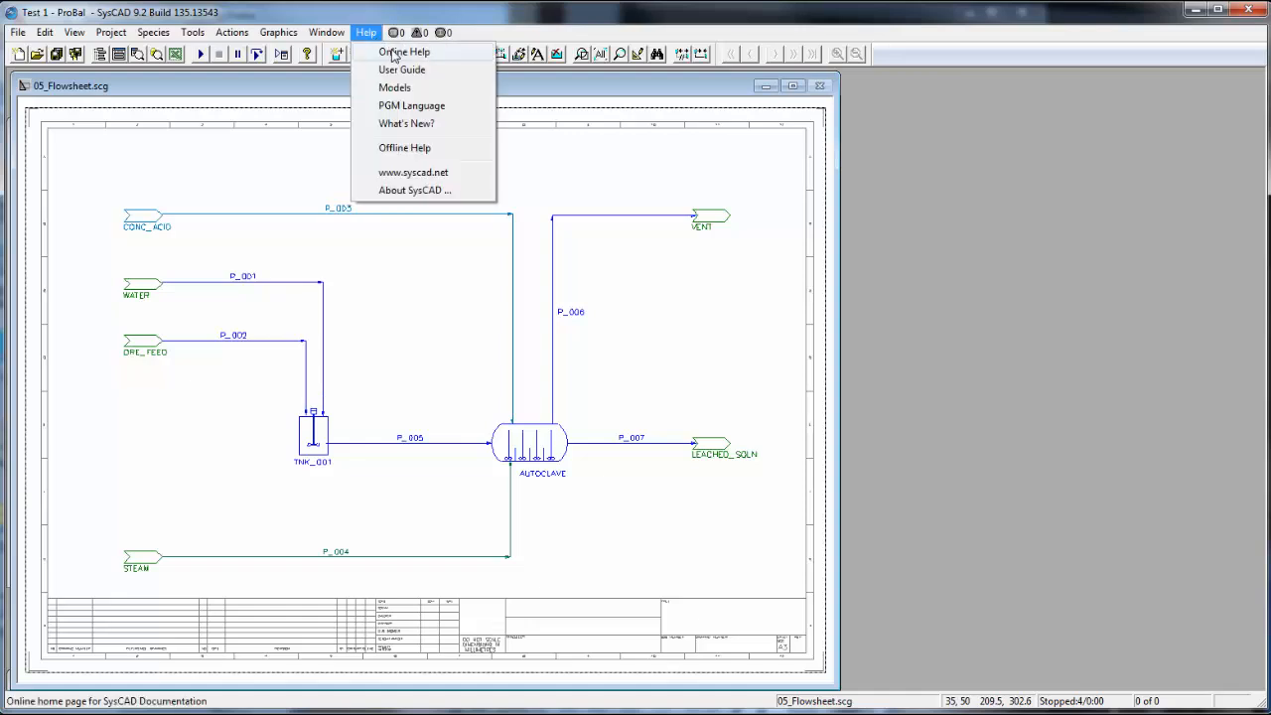
{"action": "left_click", "coordinate": [403, 52]}
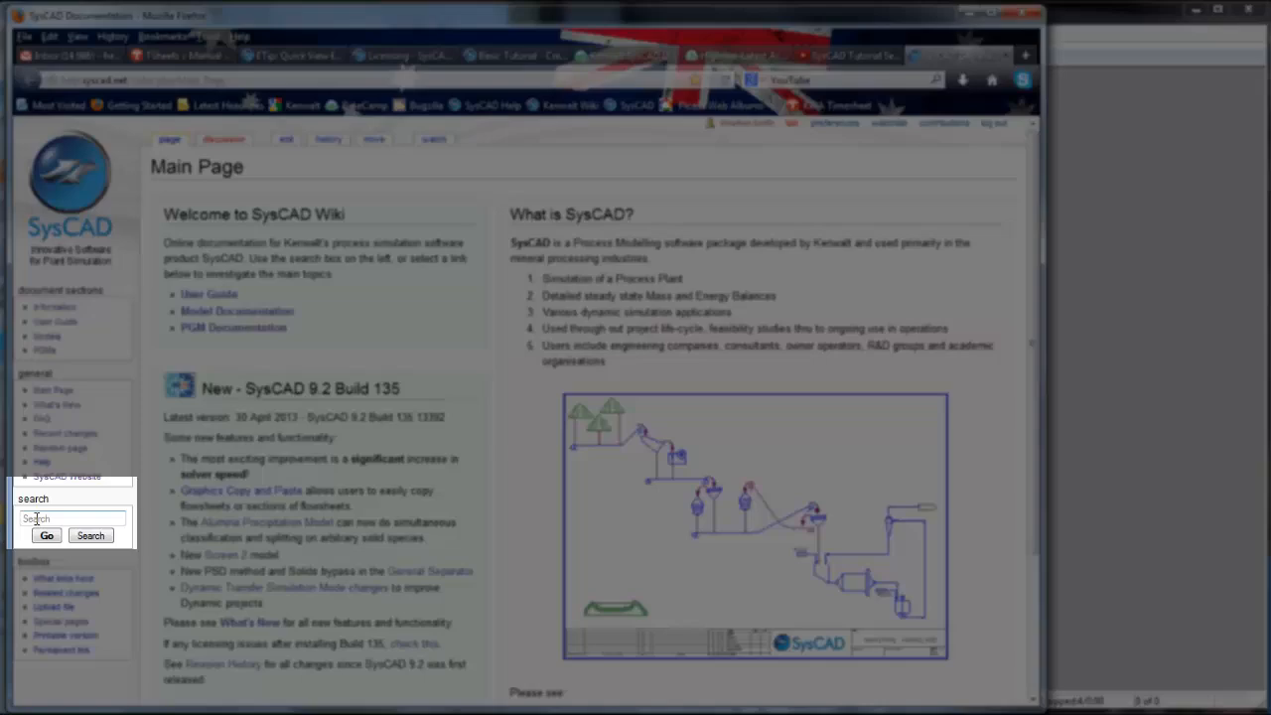
Search the wiki for 'sol' and pick the 'Solver' suggestion.
{"action": "type", "text": "solver"}
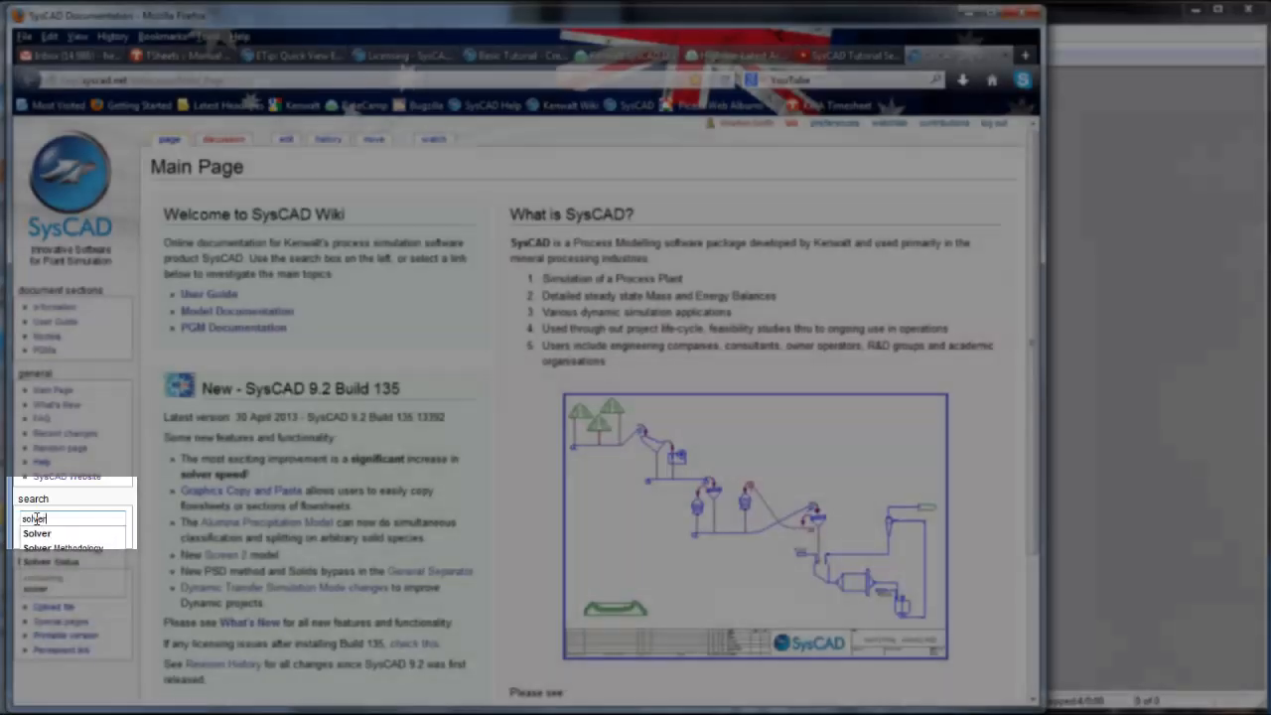
{"action": "left_click", "coordinate": [36, 534]}
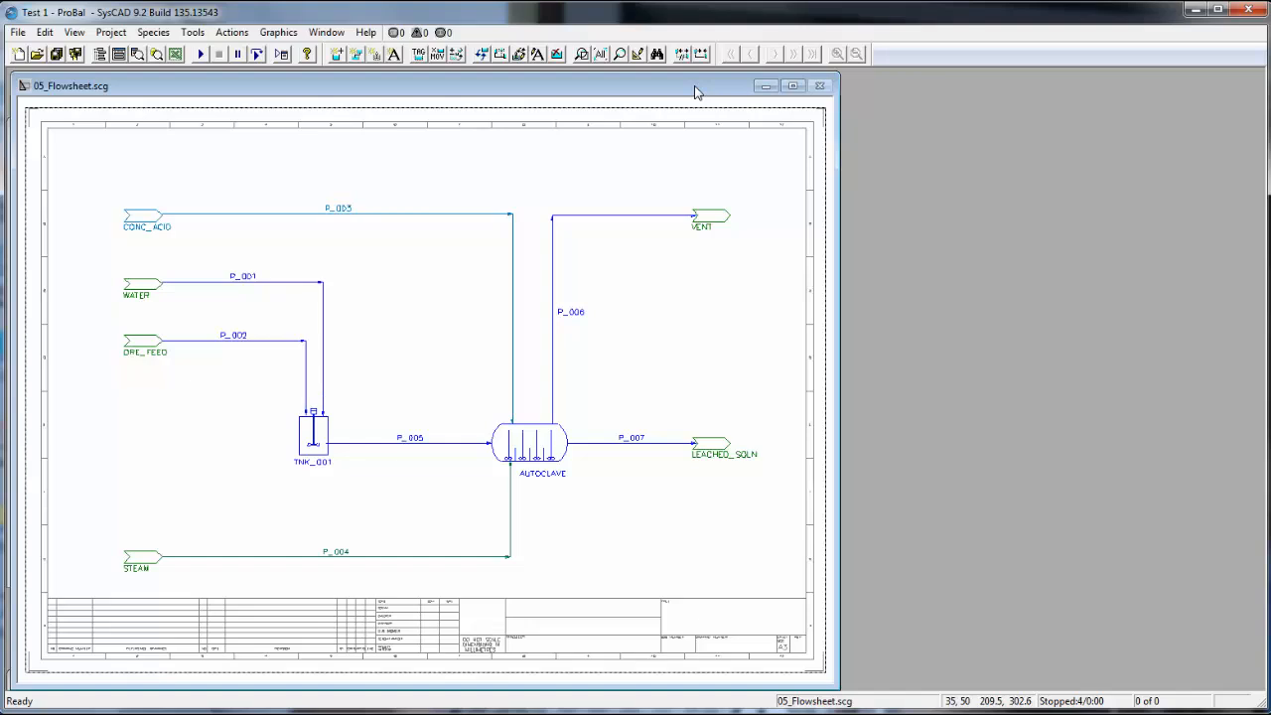
{"action": "mouse_move", "coordinate": [387, 300]}
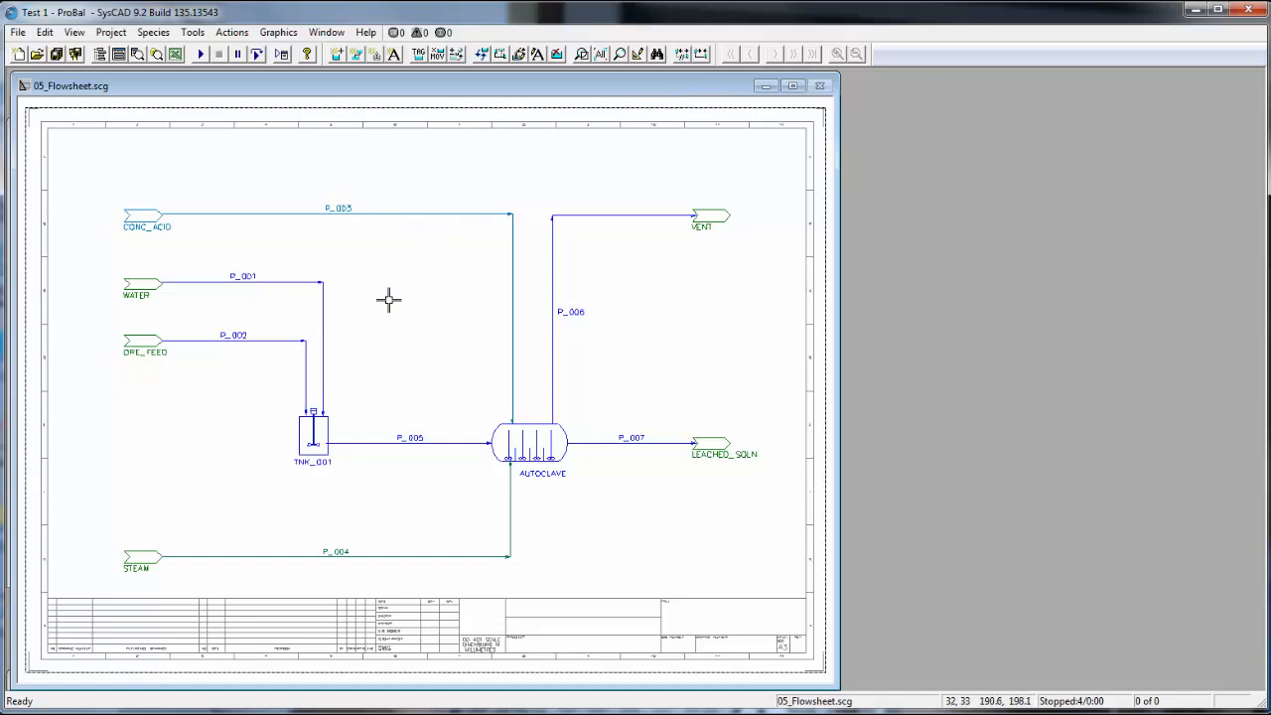
{"action": "mouse_move", "coordinate": [139, 346]}
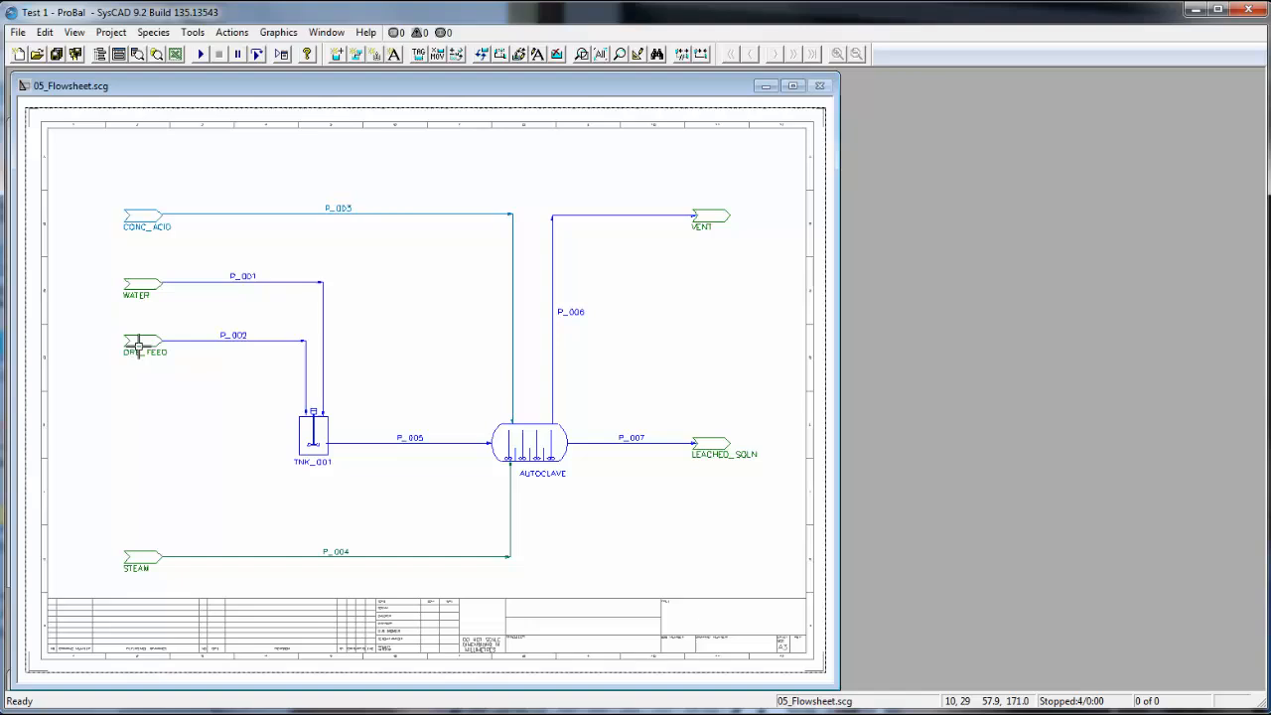
Open the ORE_FEED feeder's Access window and launch its Feeder-Cross Page Connector help page.
{"action": "double_click", "coordinate": [146, 345]}
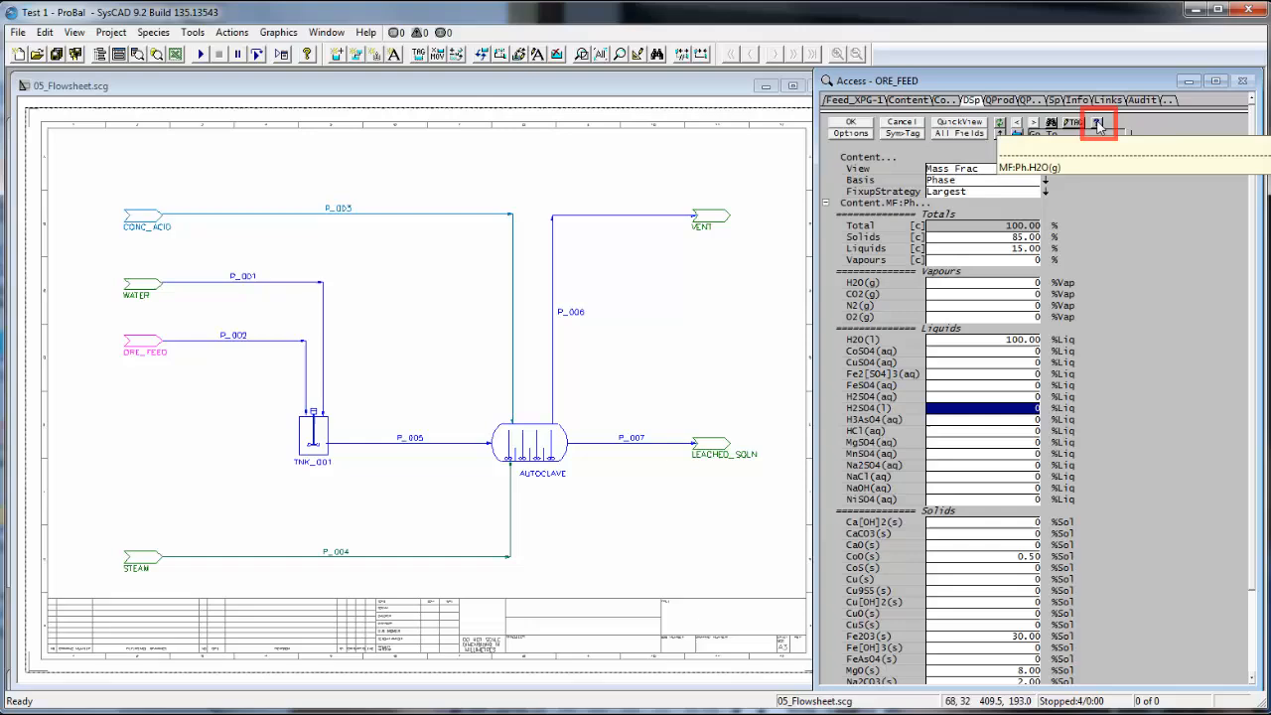
{"action": "left_click", "coordinate": [1099, 123]}
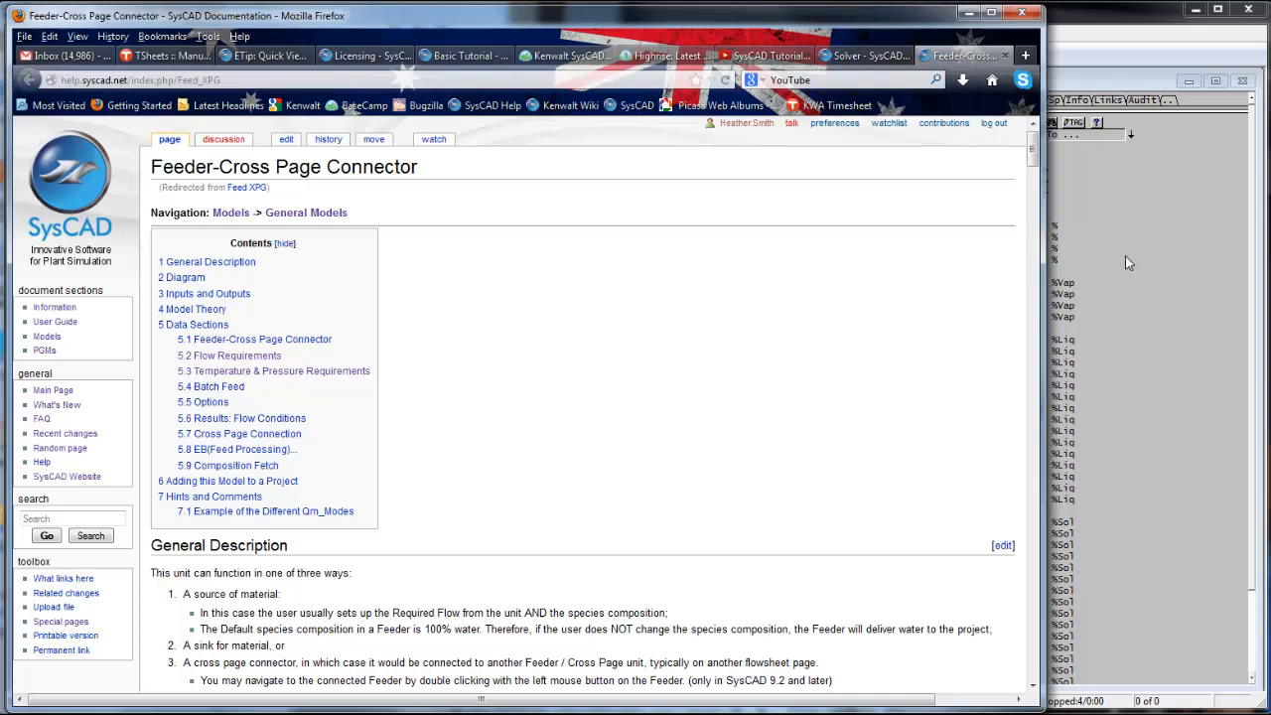
{"action": "mouse_move", "coordinate": [207, 261]}
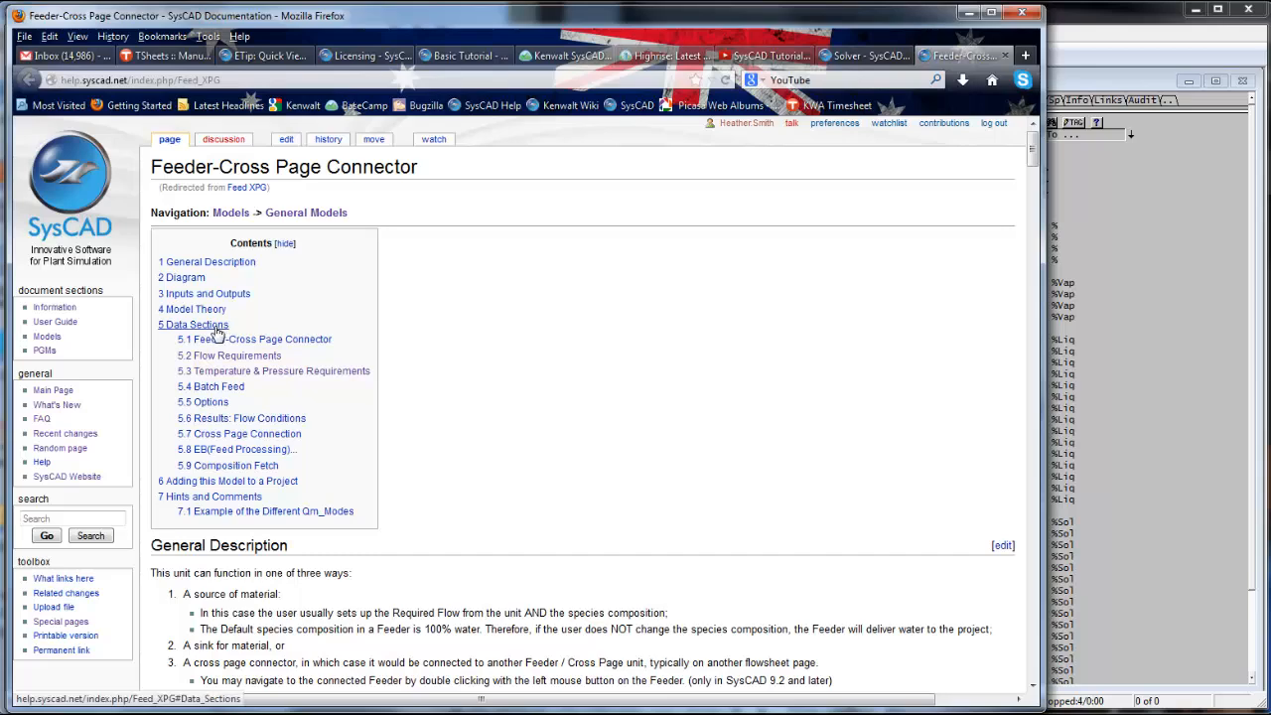
Jump to '5 Data Sections' and scroll through the Flow Requirements table of feeder flow modes.
{"action": "left_click", "coordinate": [193, 325]}
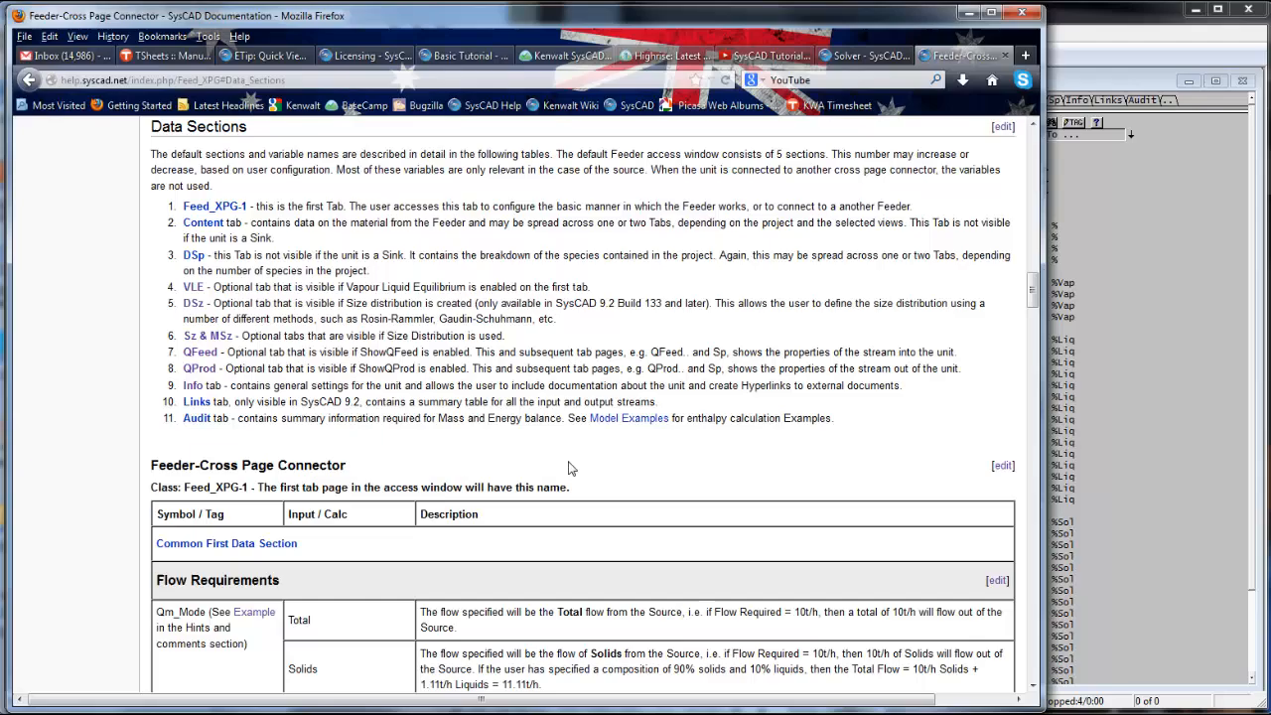
{"action": "scroll", "scroll_direction": "down", "scroll_amount": 3}
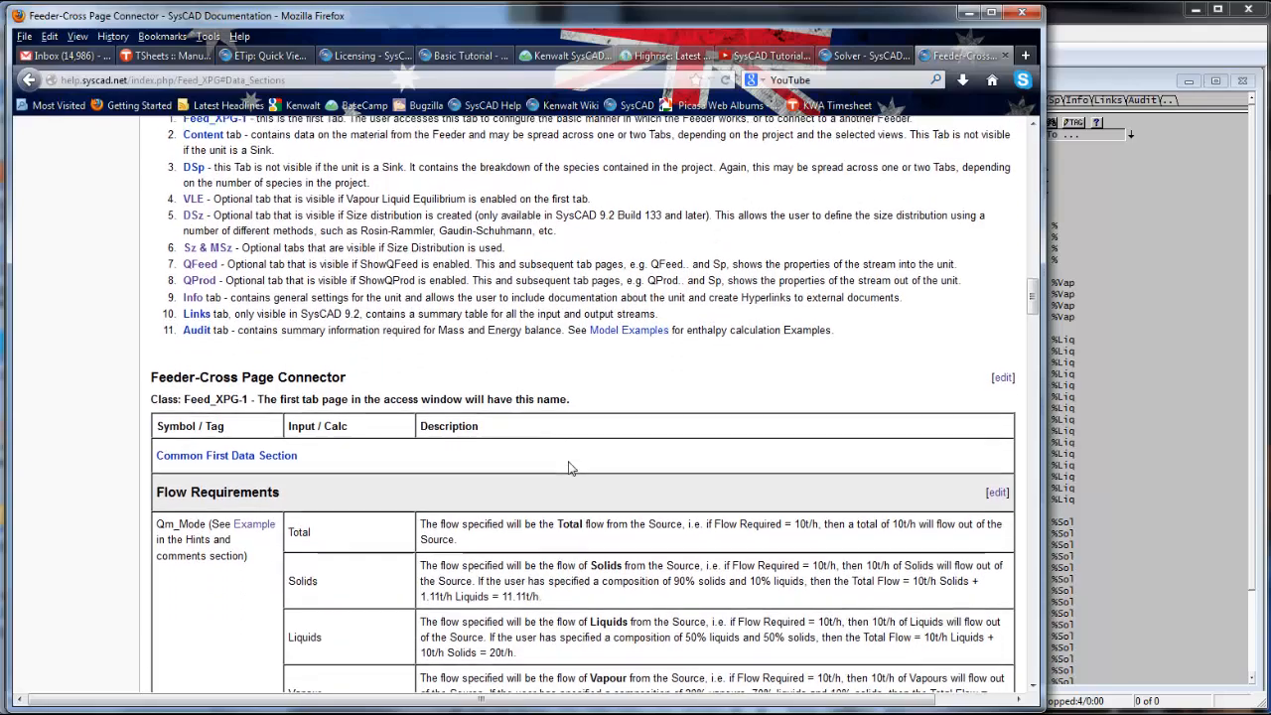
{"action": "scroll", "scroll_direction": "down", "scroll_amount": 3}
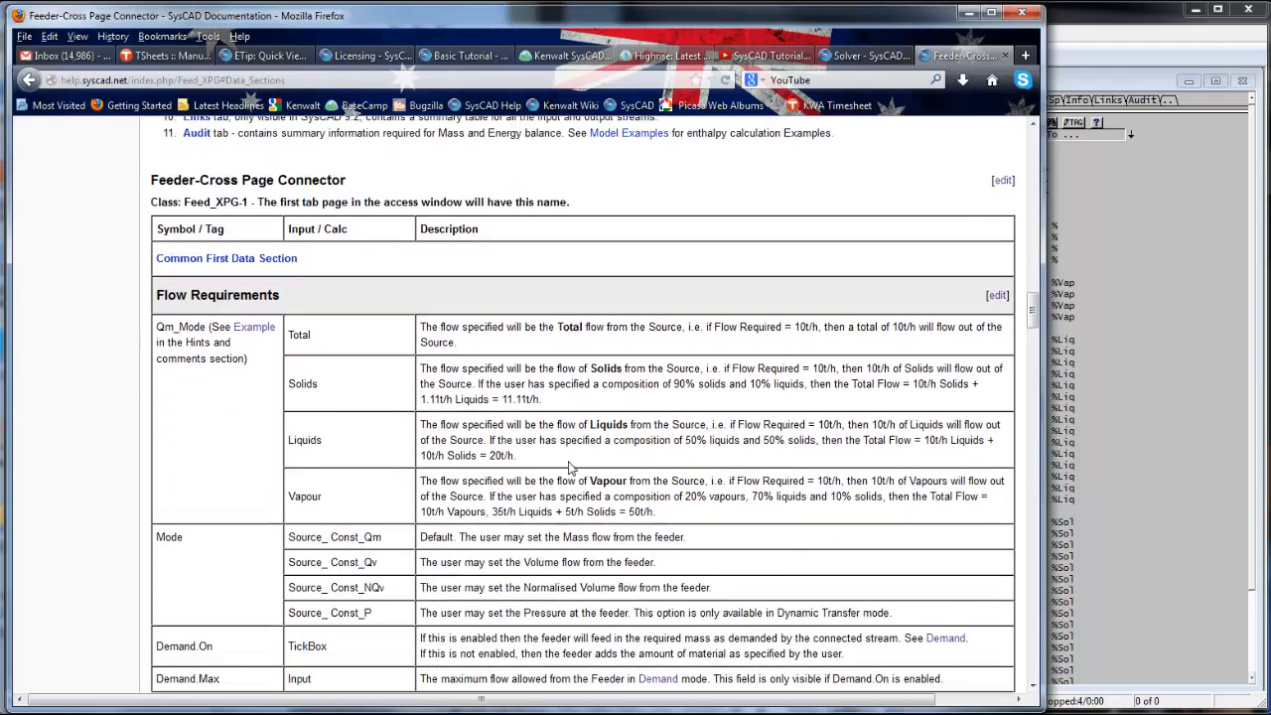
{"action": "scroll", "scroll_direction": "down", "scroll_amount": 3}
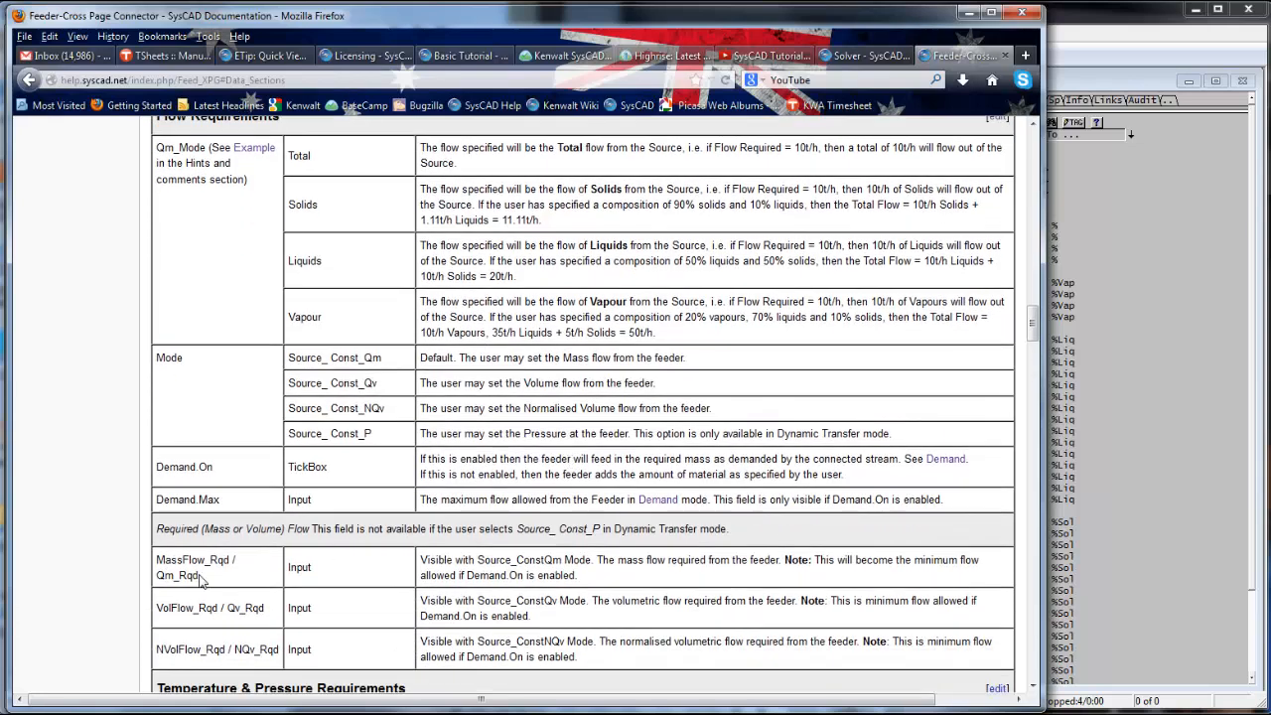
{"action": "mouse_move", "coordinate": [720, 584]}
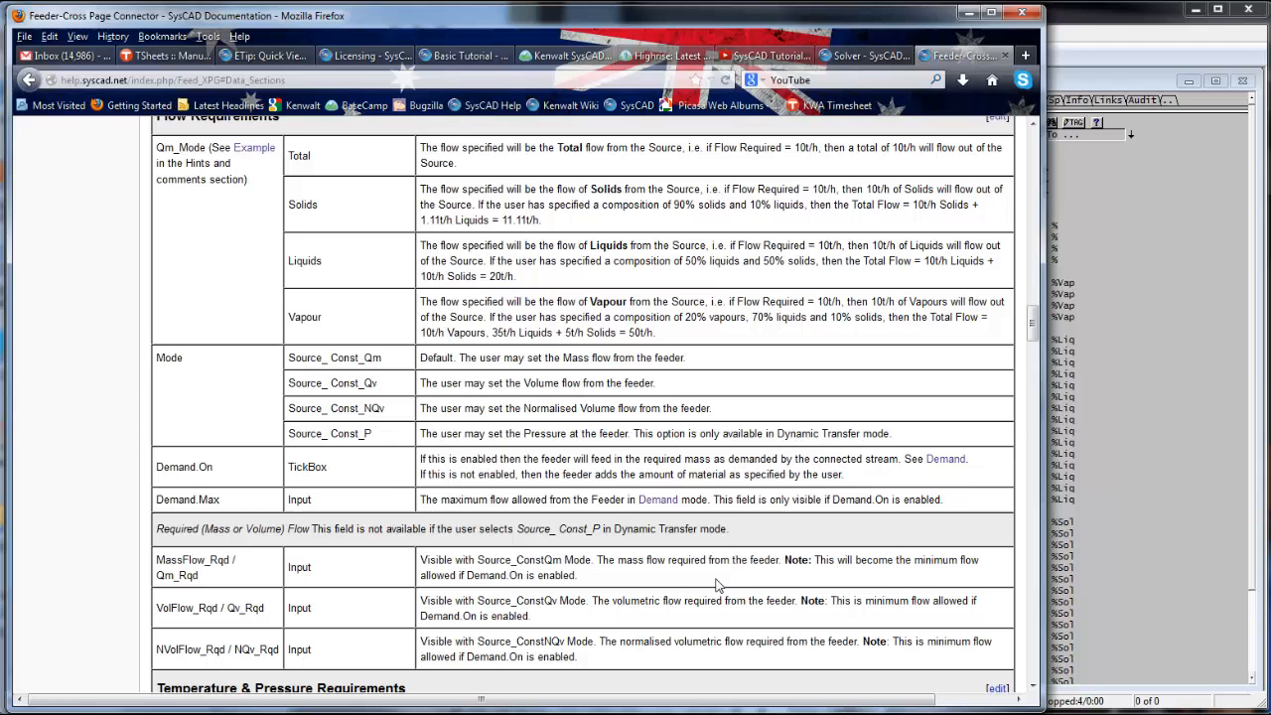
{"action": "mouse_move", "coordinate": [830, 584]}
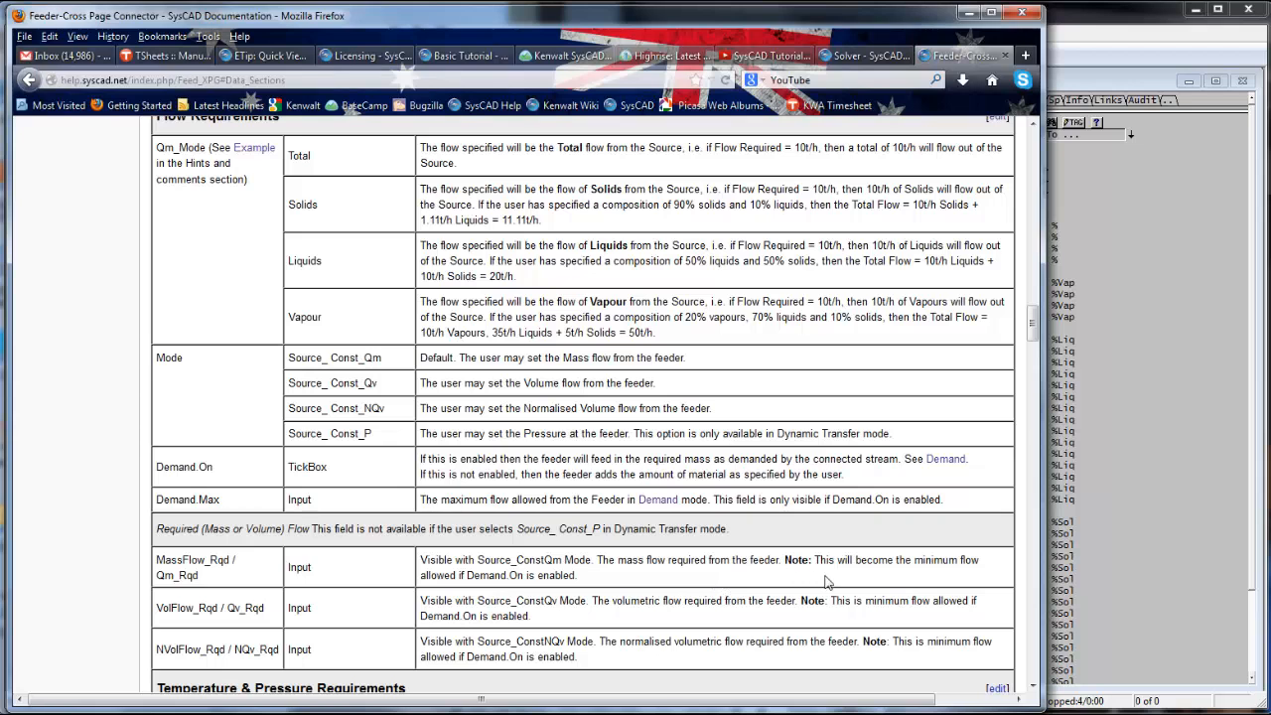
{"action": "mouse_move", "coordinate": [951, 63]}
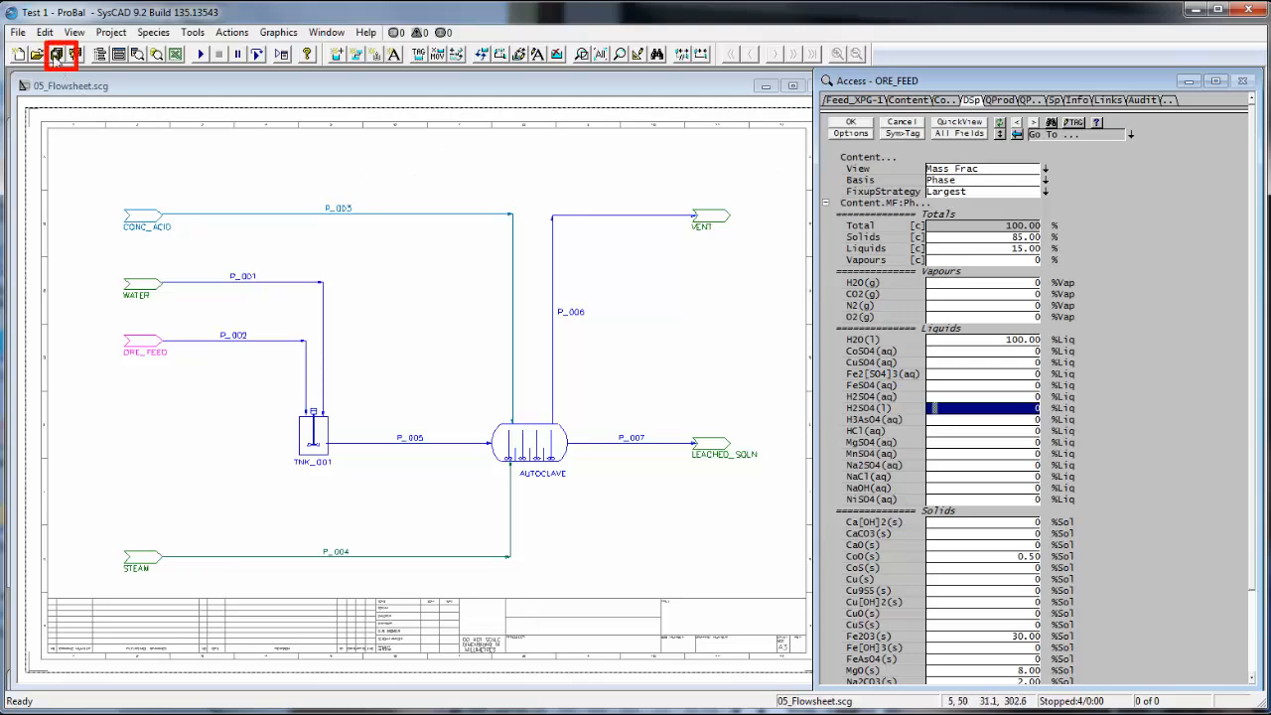
{"action": "mouse_move", "coordinate": [57, 55]}
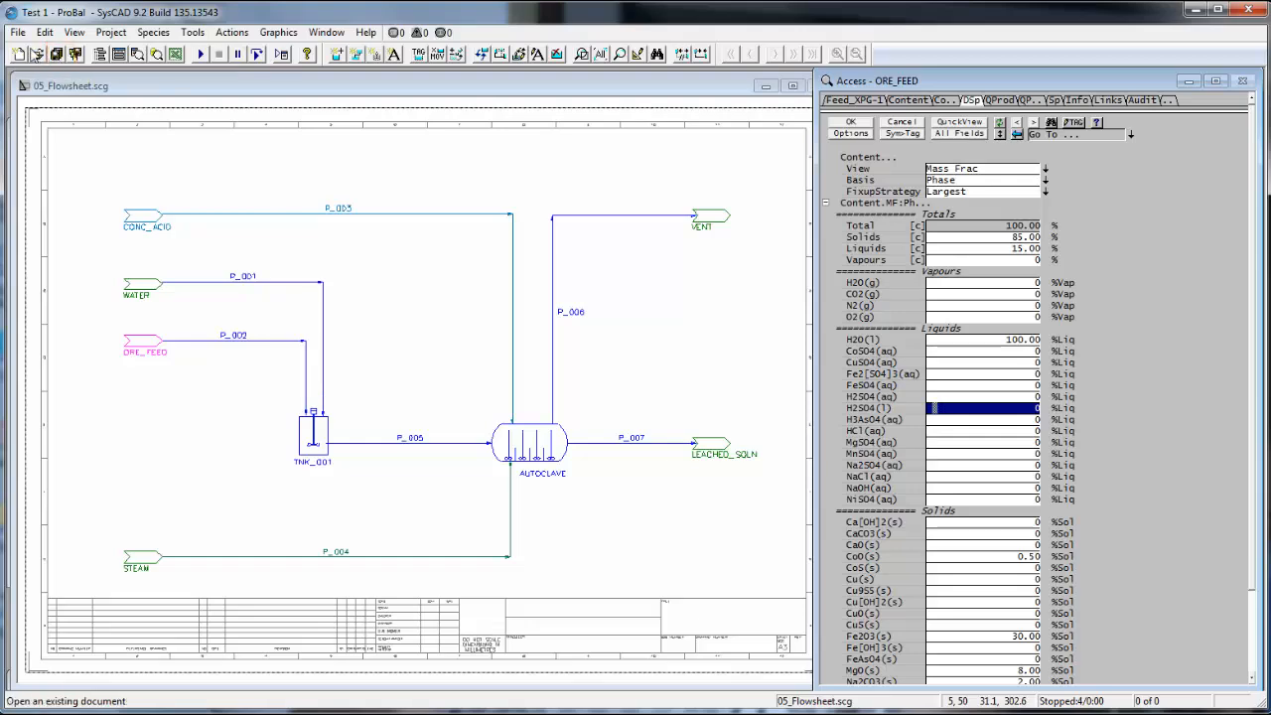
Close the Test 1 project from the File menu, answering No to saving.
{"action": "left_click", "coordinate": [17, 32]}
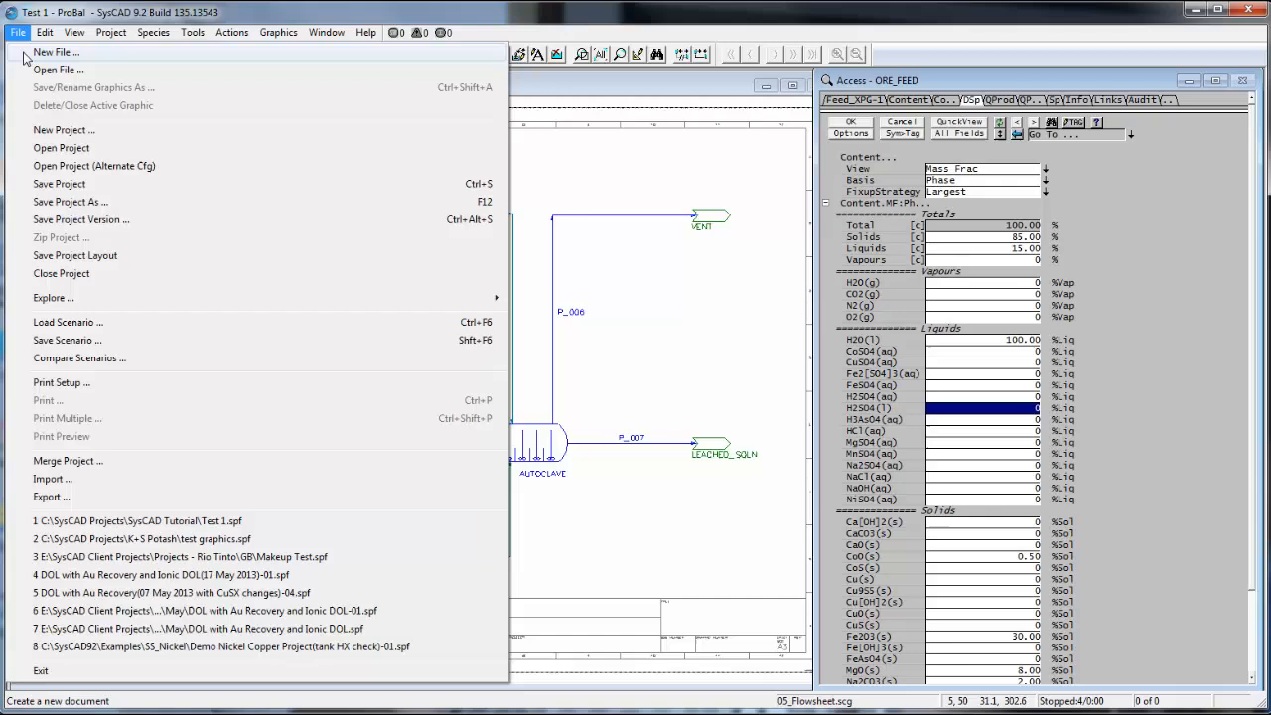
{"action": "mouse_move", "coordinate": [60, 184]}
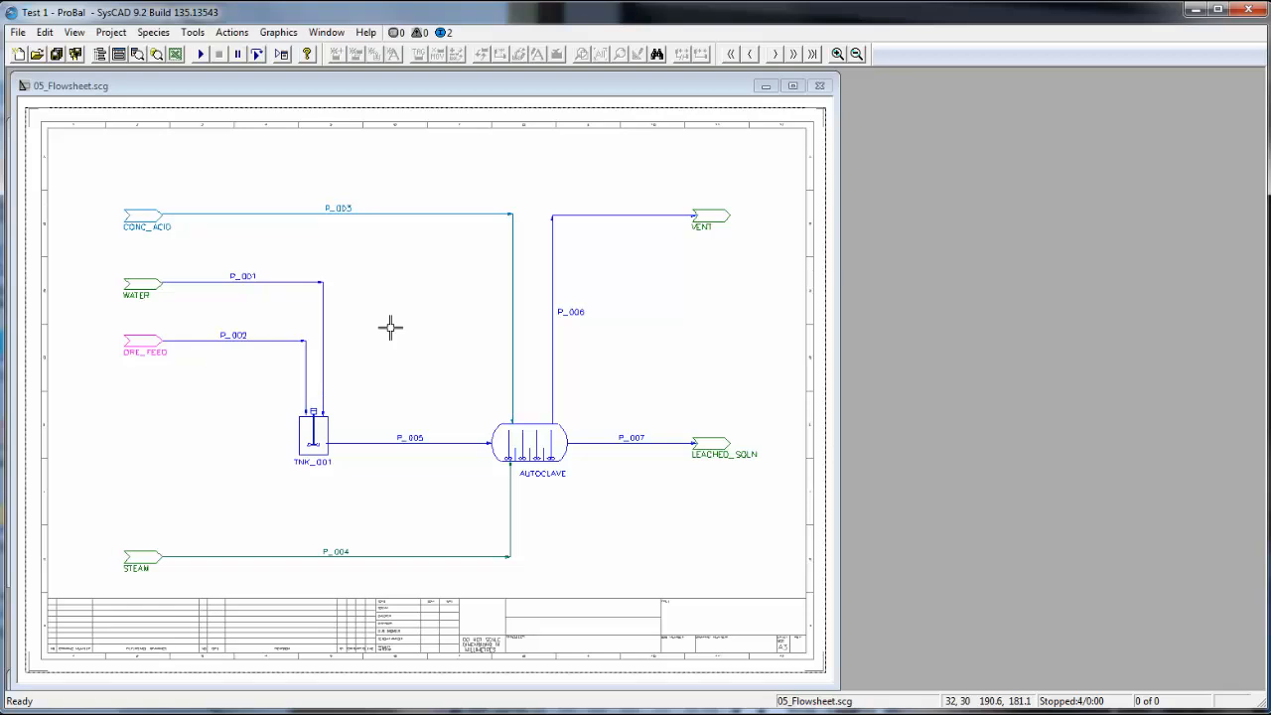
{"action": "left_click", "coordinate": [17, 32]}
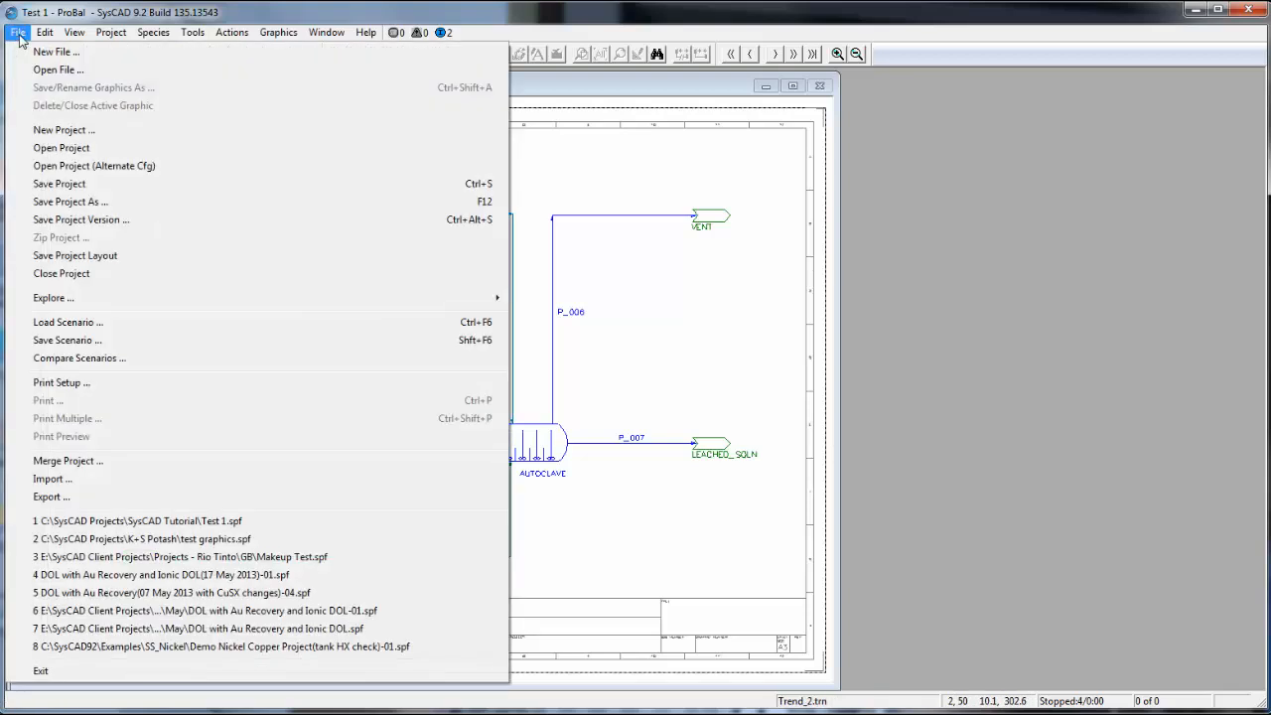
{"action": "mouse_move", "coordinate": [61, 278]}
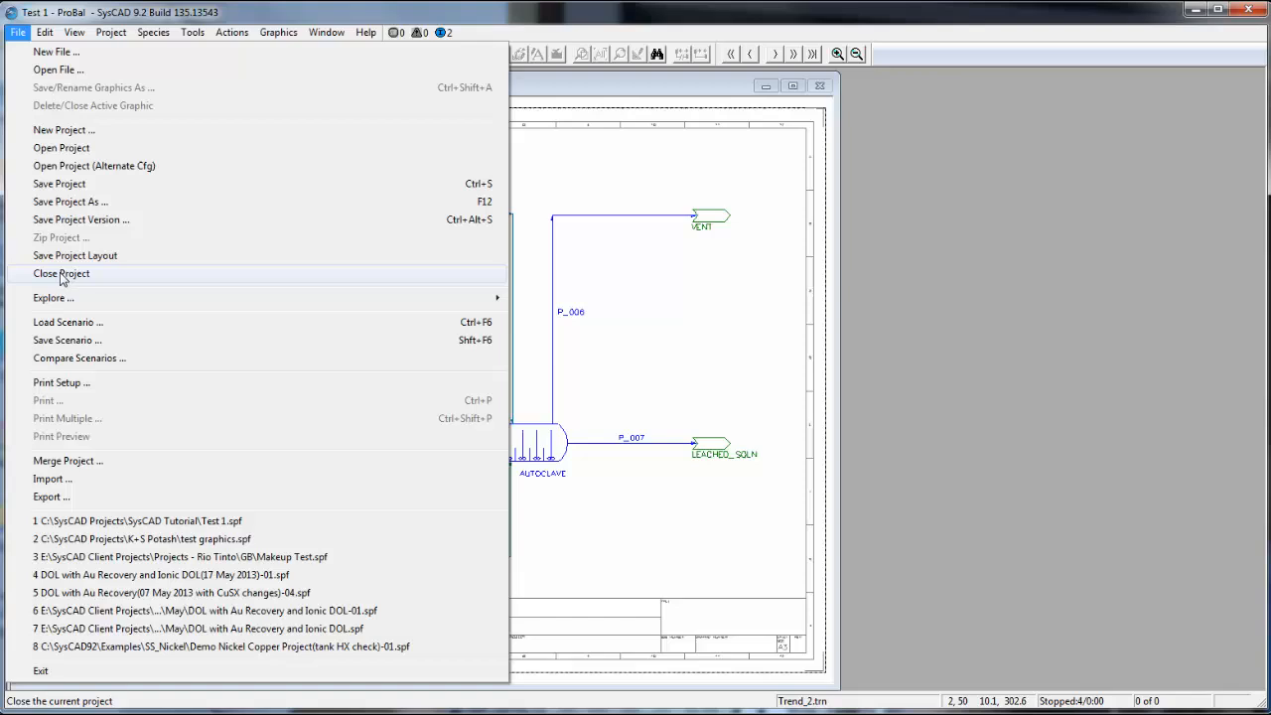
{"action": "left_click", "coordinate": [62, 273]}
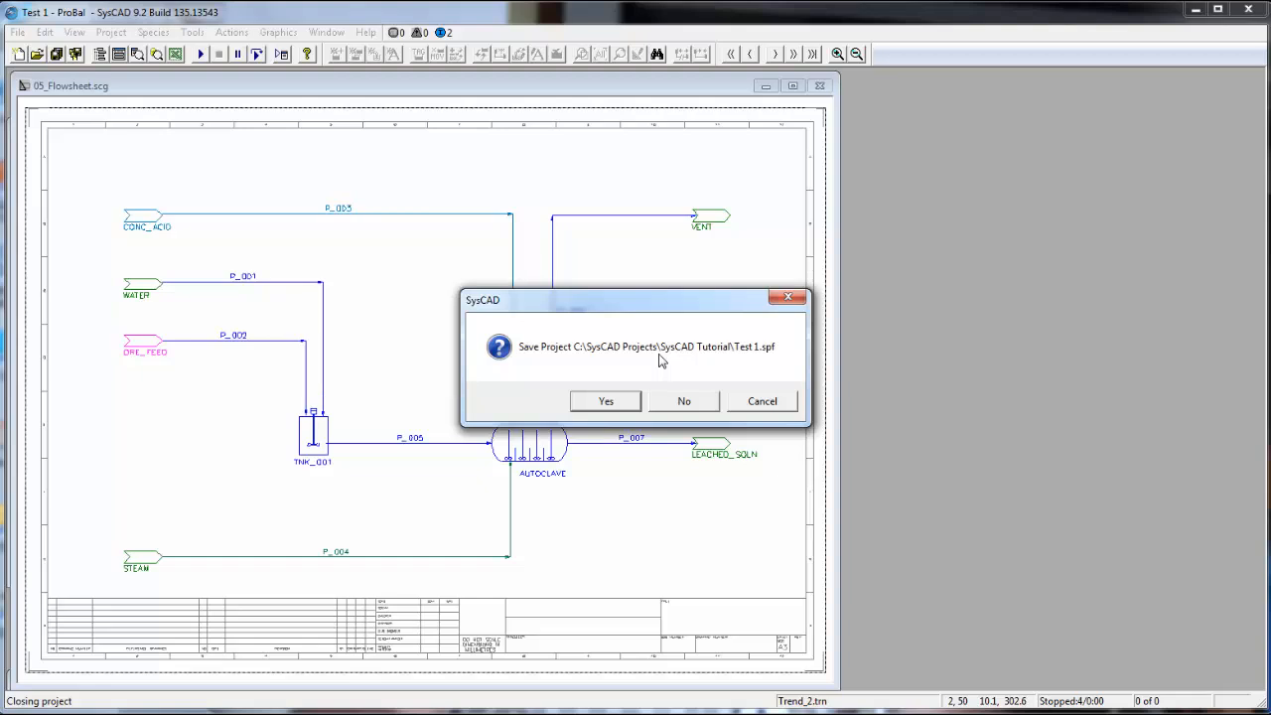
{"action": "left_click", "coordinate": [683, 400]}
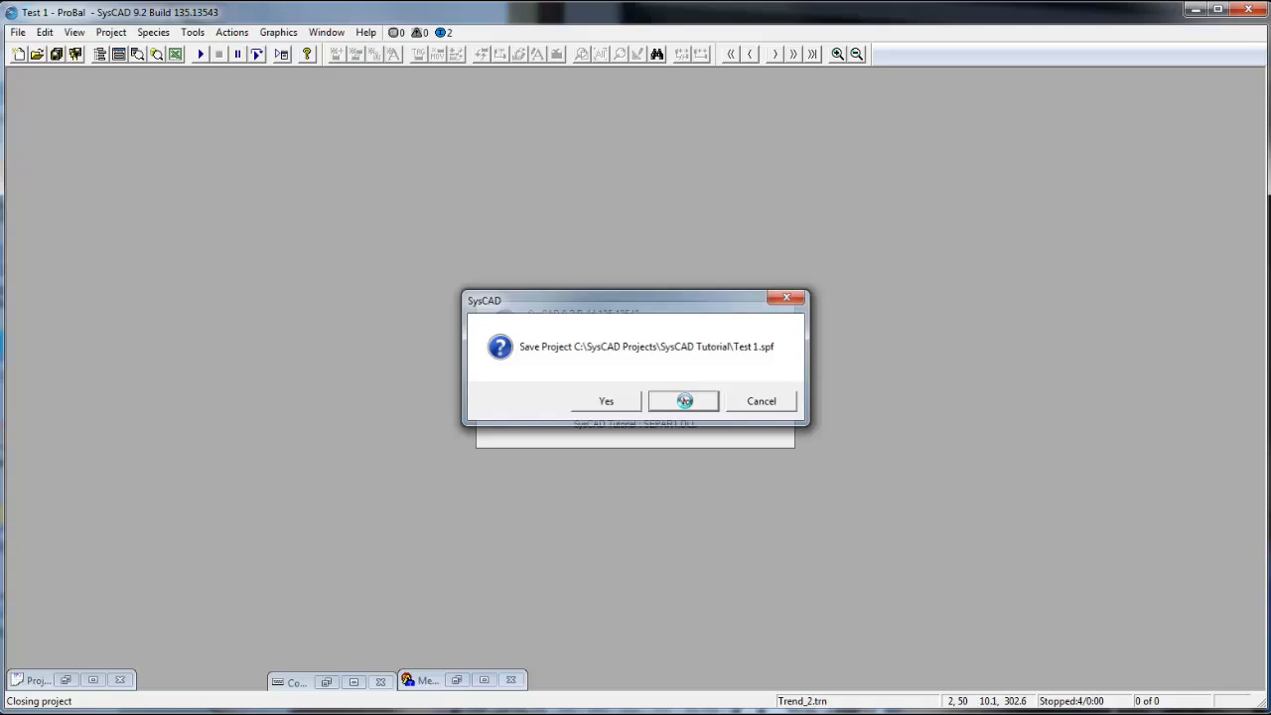